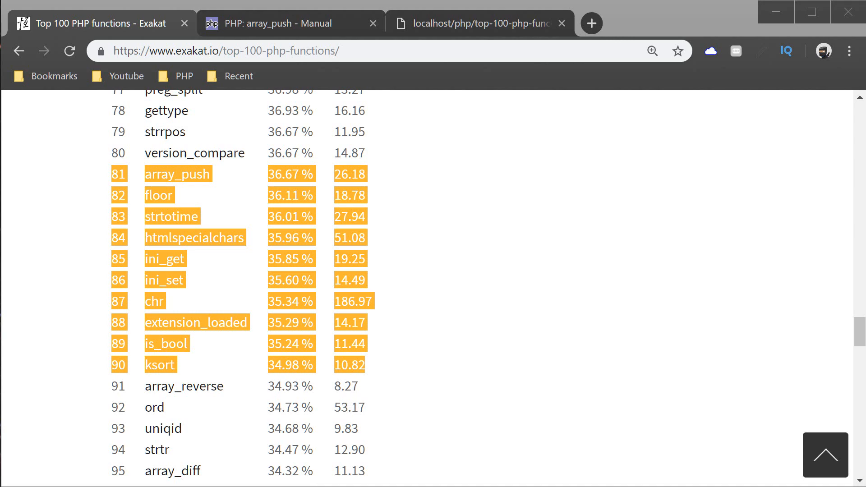
mouse_move(242, 335)
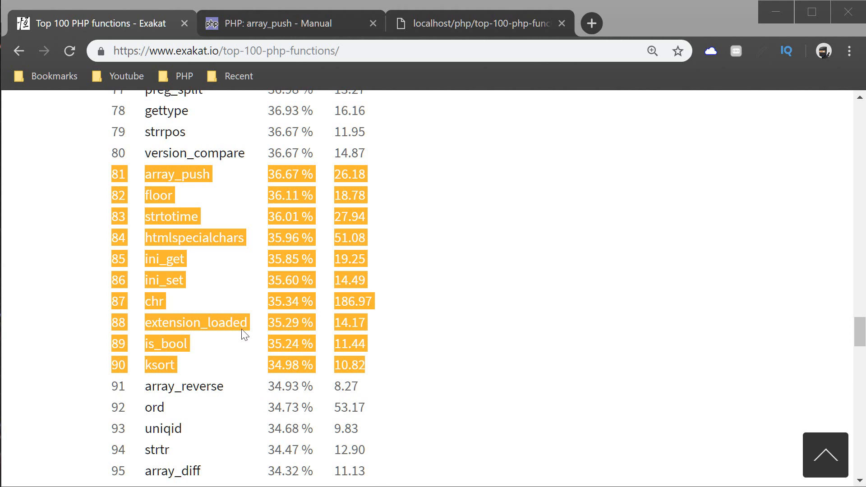
Step: Switch Chrome from the Exakat ranking list to the PHP array_push manual tab
click(280, 23)
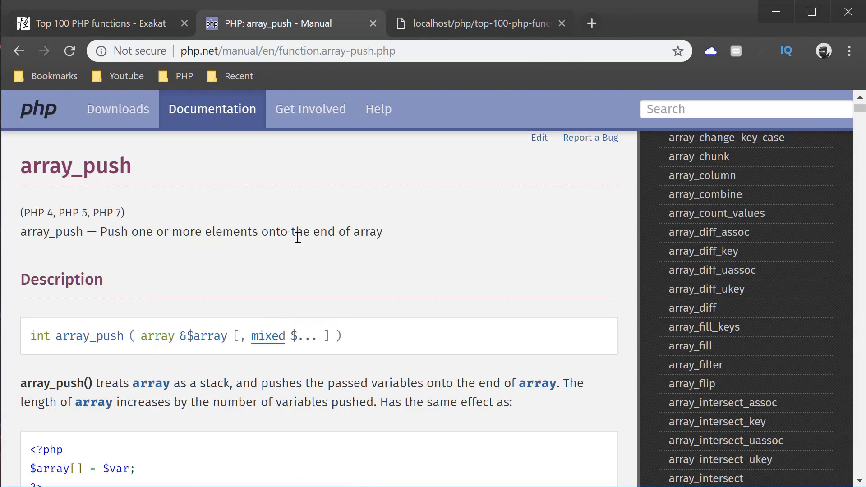
mouse_move(30, 345)
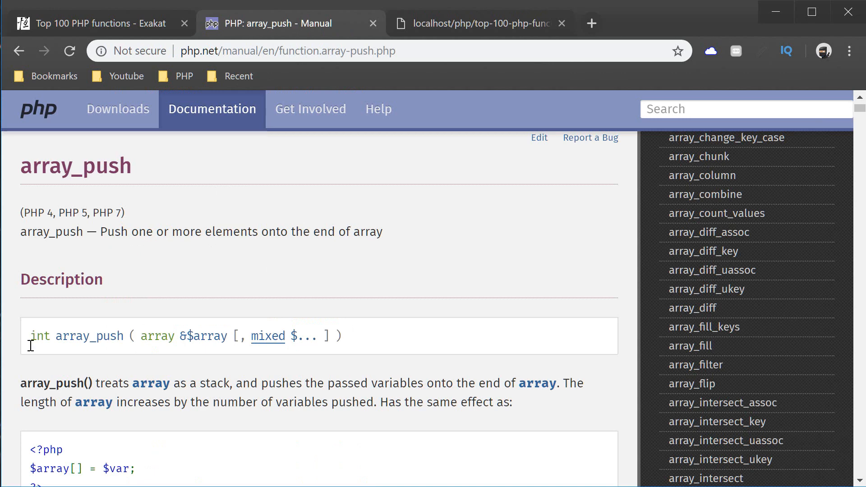
double_click(39, 335)
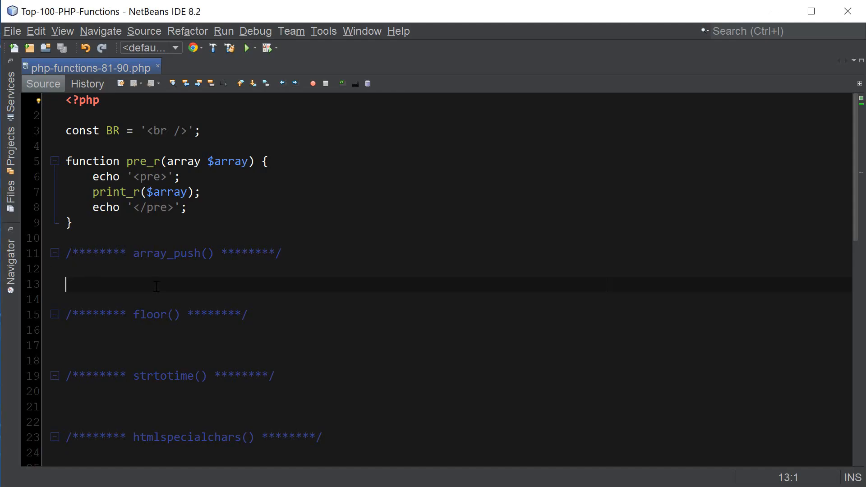
Step: Define $medicine as array('ayah','psilocybin','kambo','5meo-dmt') and print it with pre_r($medicine)
text($medi)
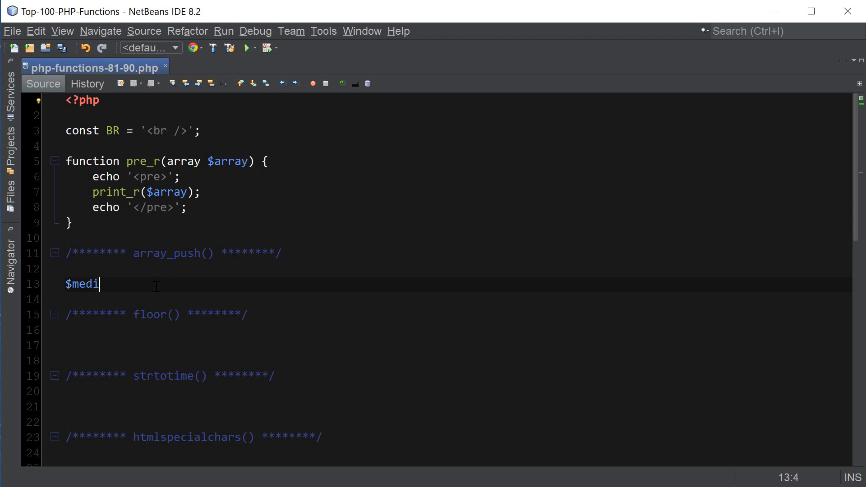
text(cine = array())
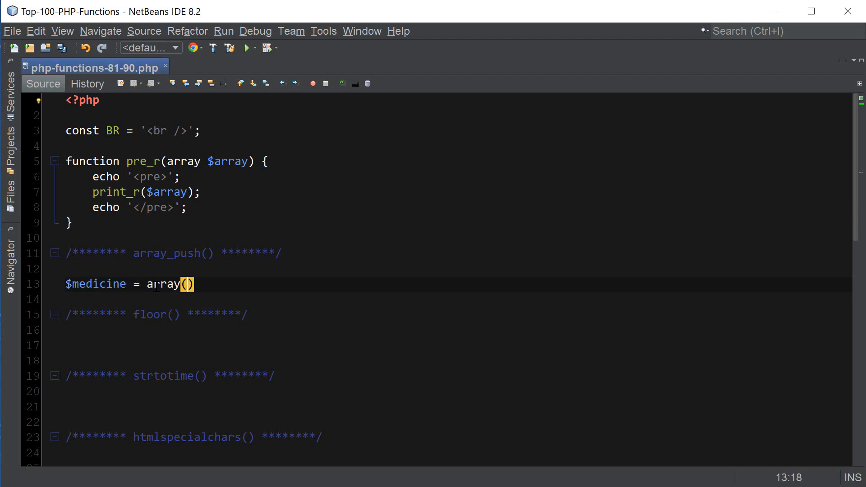
text('ayah')
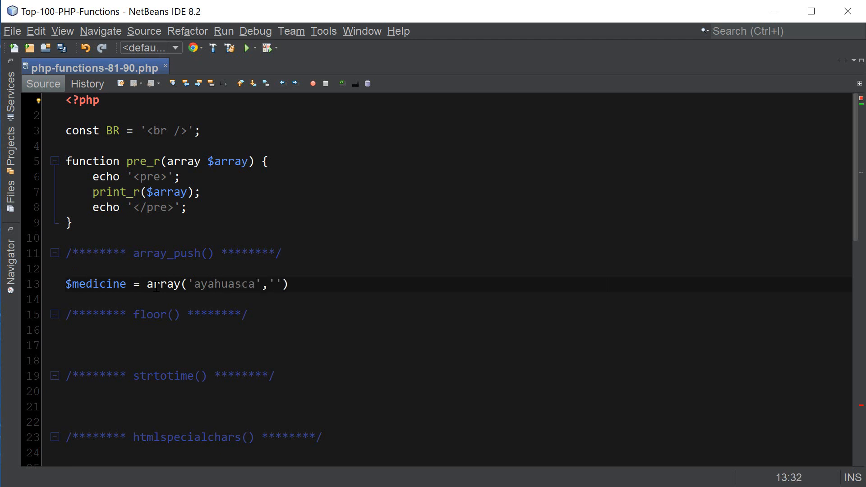
text(psil)
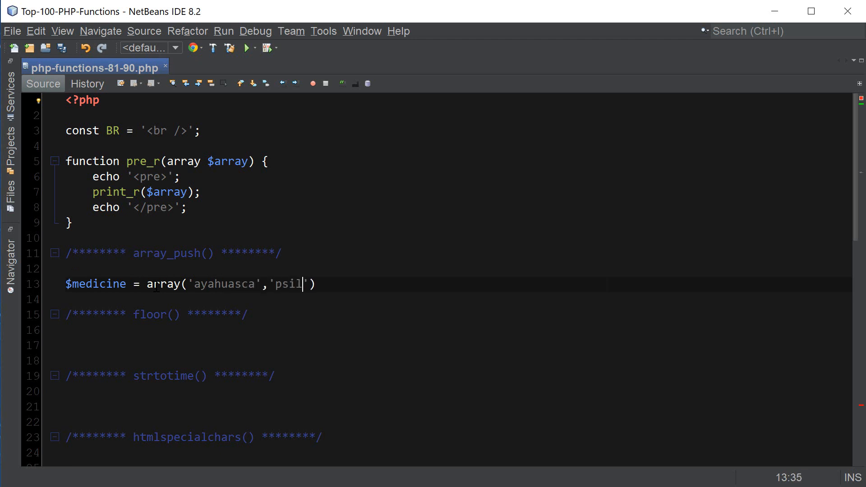
text(ocybin',')
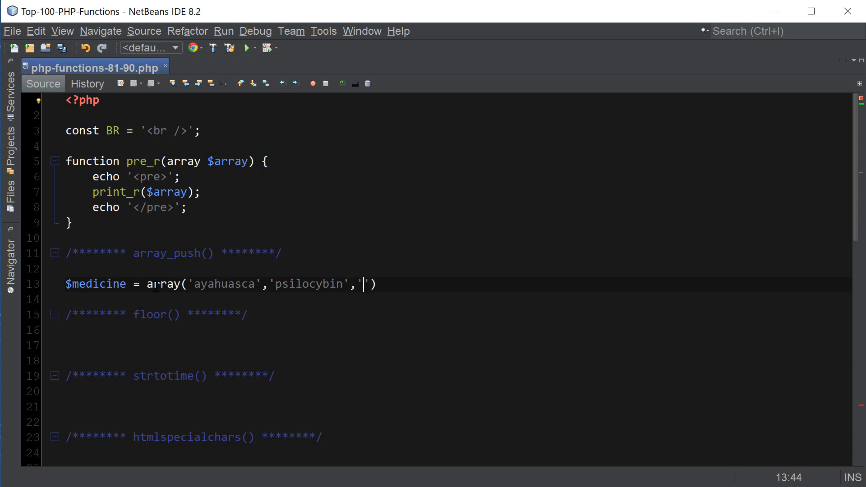
text('kambo')
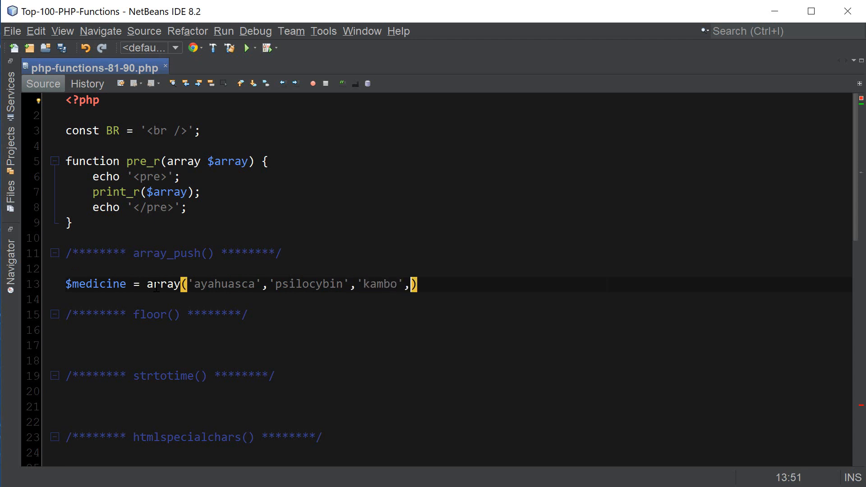
text('5meo-dmt')
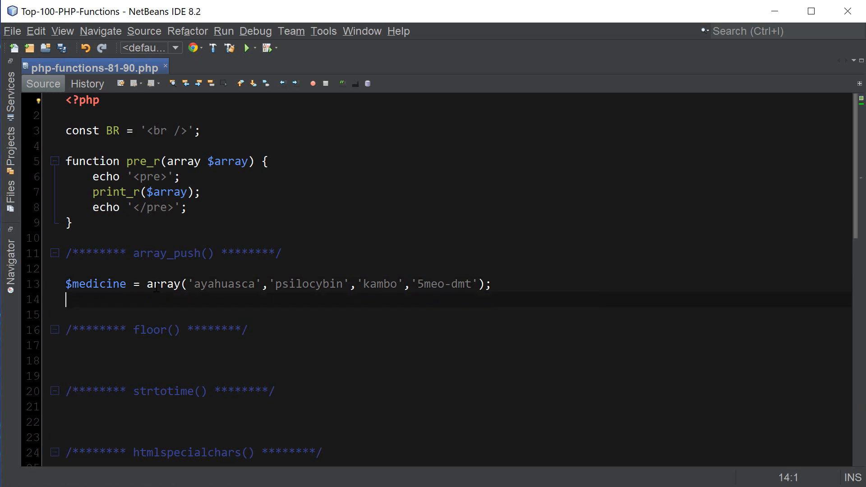
text(pre_r($)
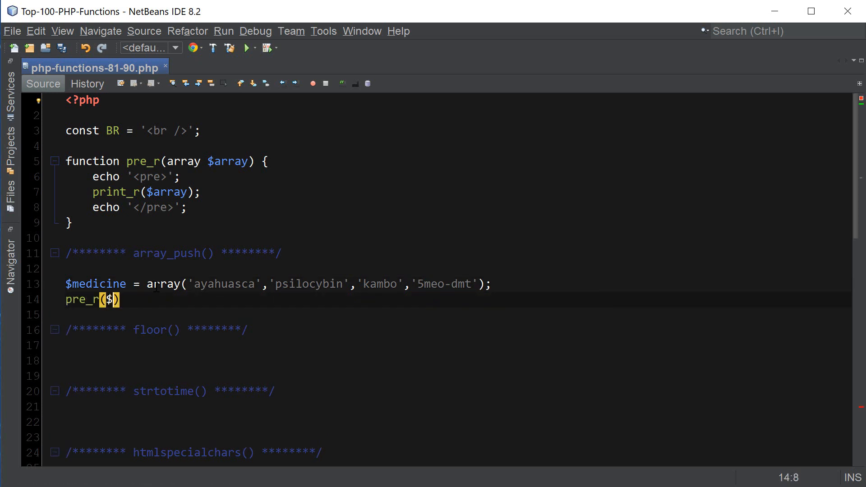
text(medicine)
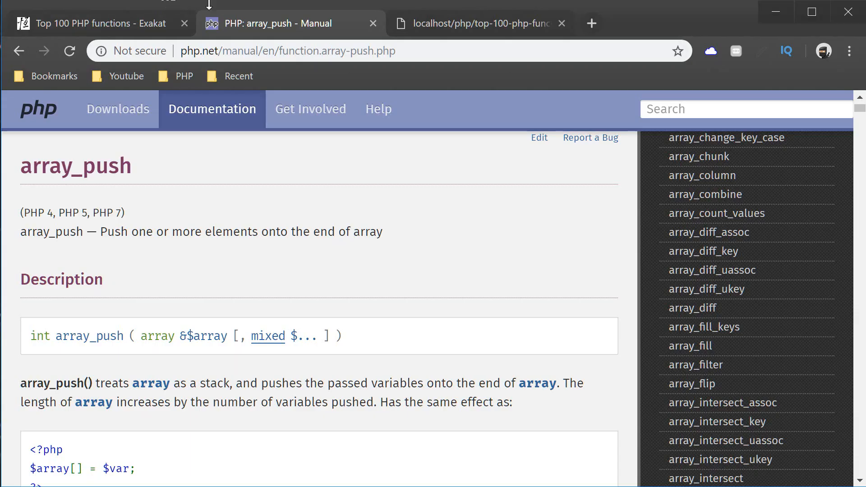
click(480, 23)
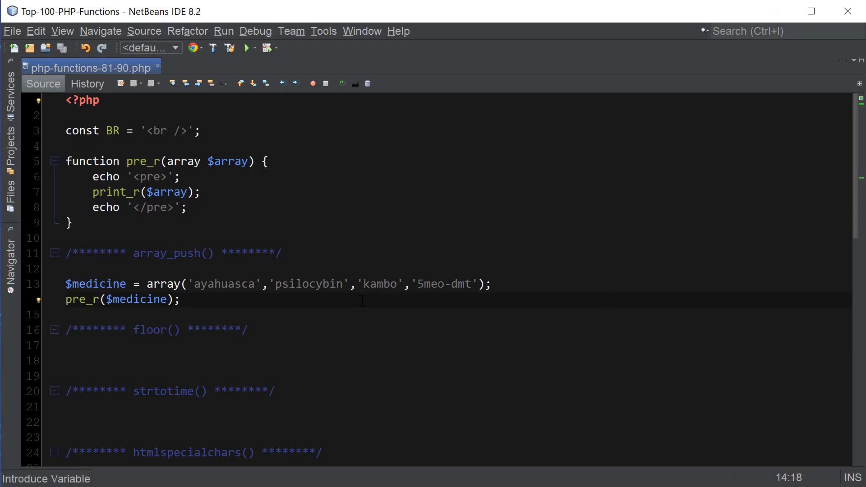
Step: Add array_push($medicine,'hape','sananga','ajo sacha') with a pre_r print, and save the file
text(array_push()
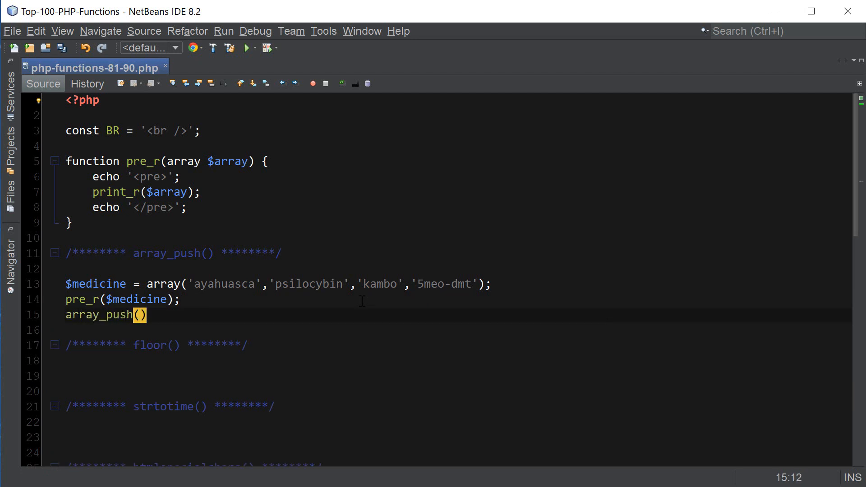
text($medicine,)
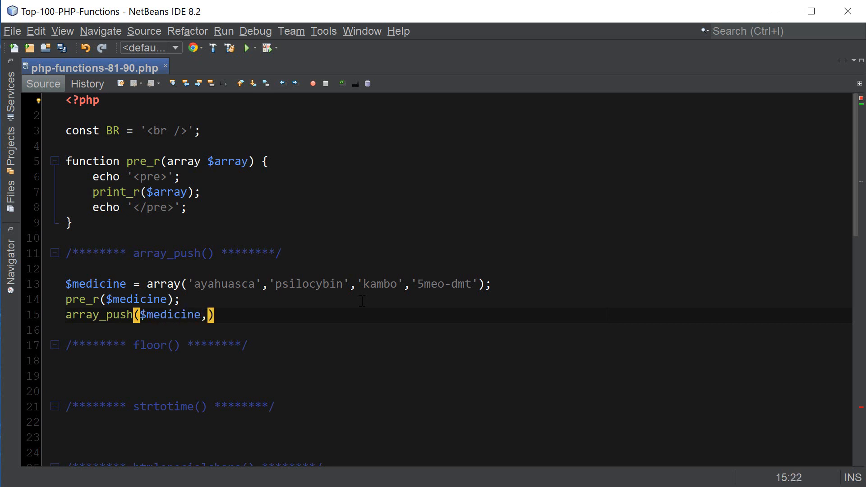
text('hape')
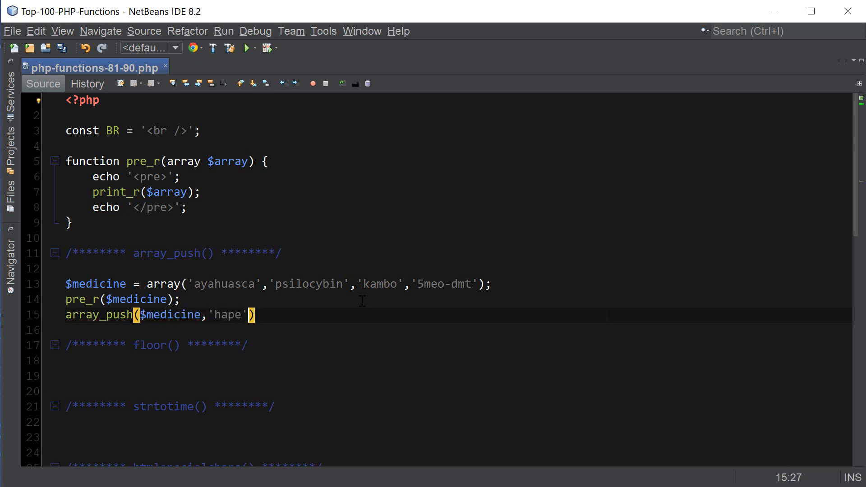
text(,')
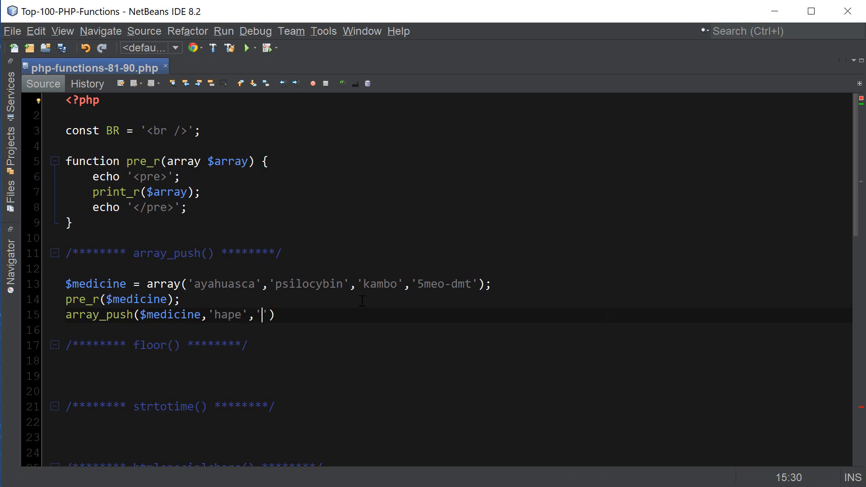
text(sananga)
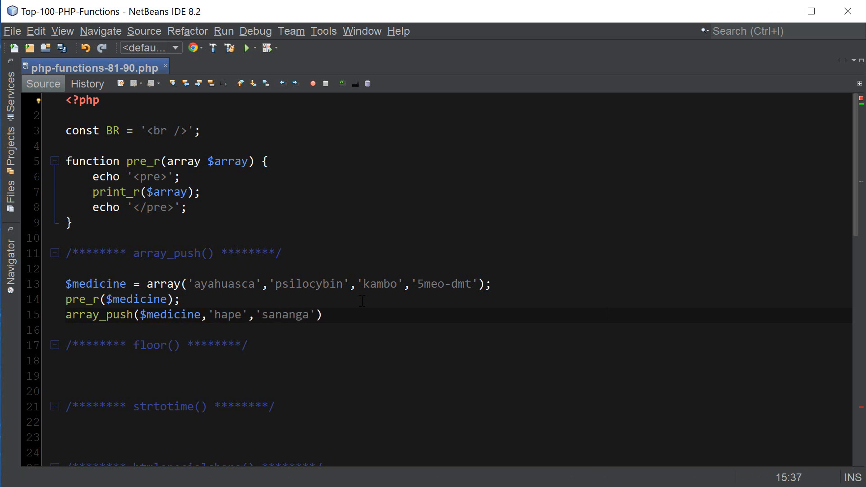
text(,)
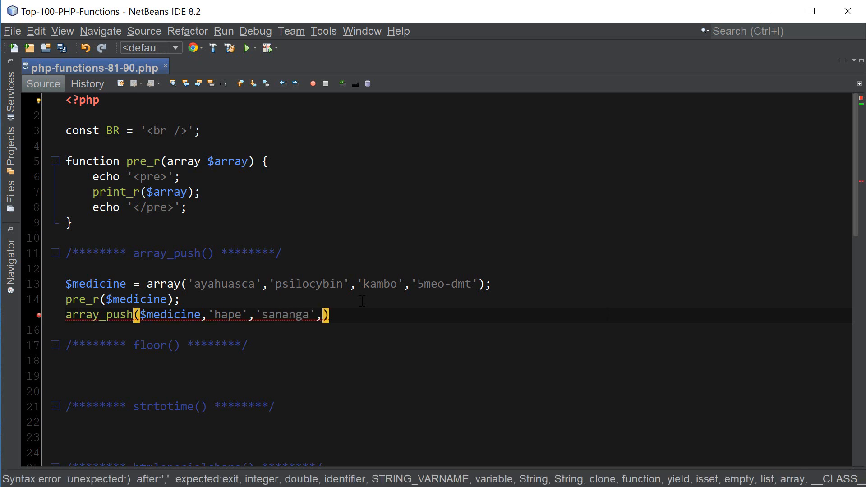
text('')
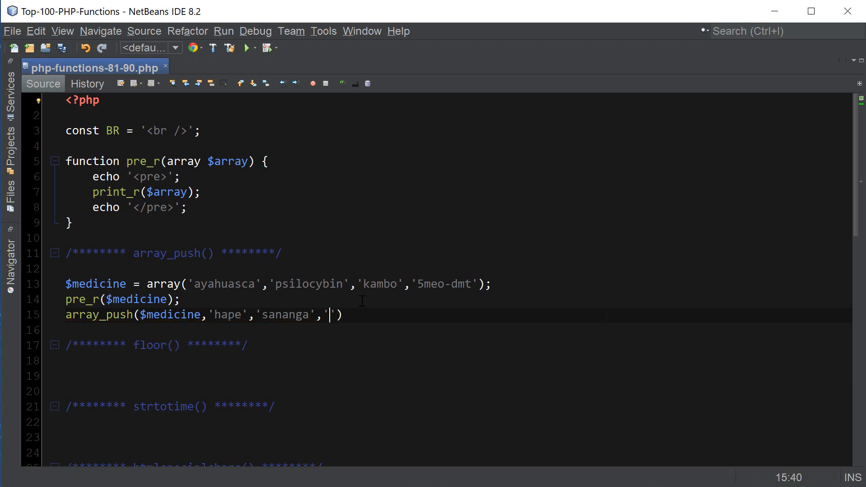
text(ajo sacha)
click(456, 330)
text(pre_r($medci))
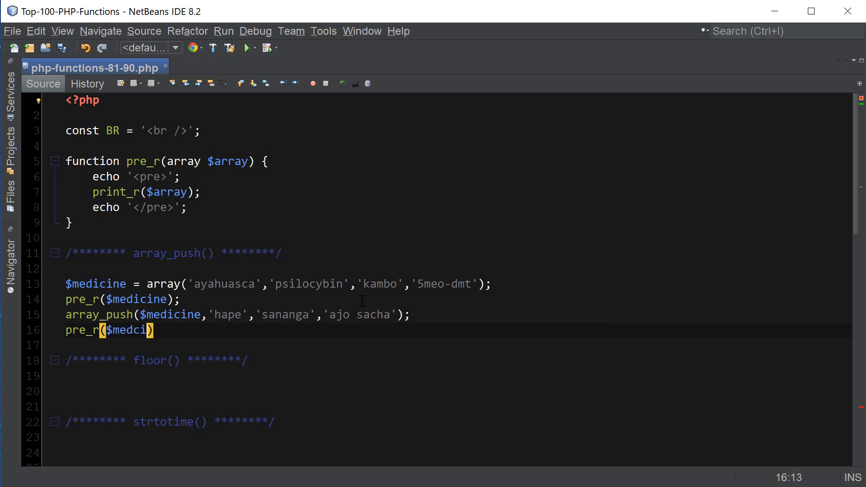
key(ctrl+s)
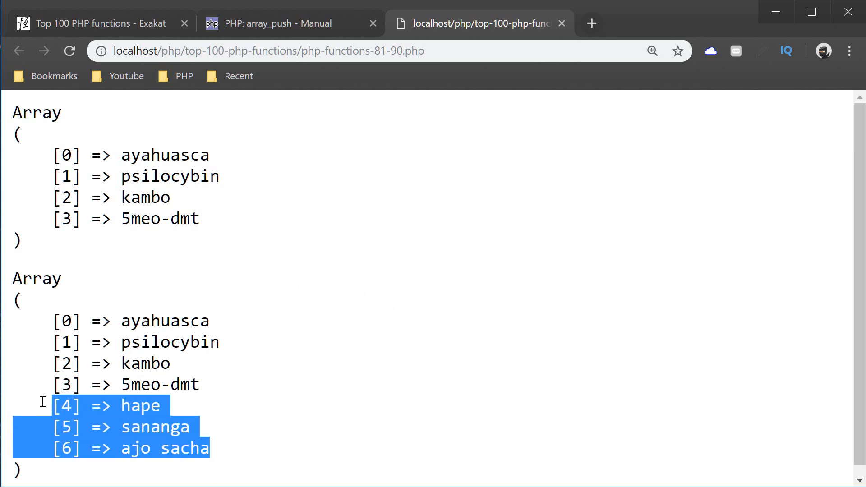
Step: Deselect the three appended medicine entries in the browser output and switch tabs
click(239, 205)
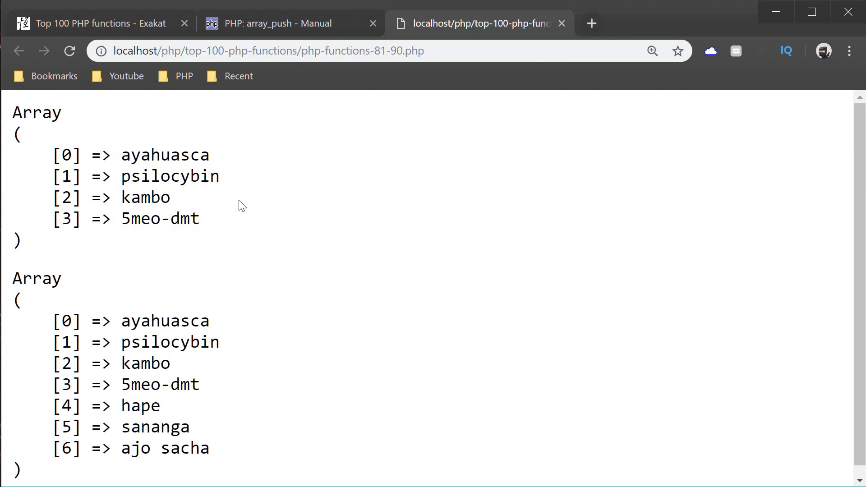
click(276, 24)
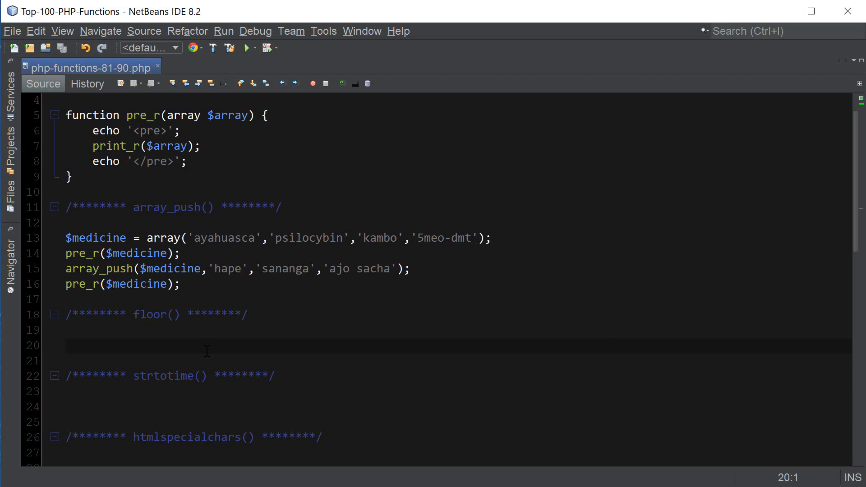
Step: Write echo floor(12.7).BR; under the floor() comment in the PHP file
text(echo f)
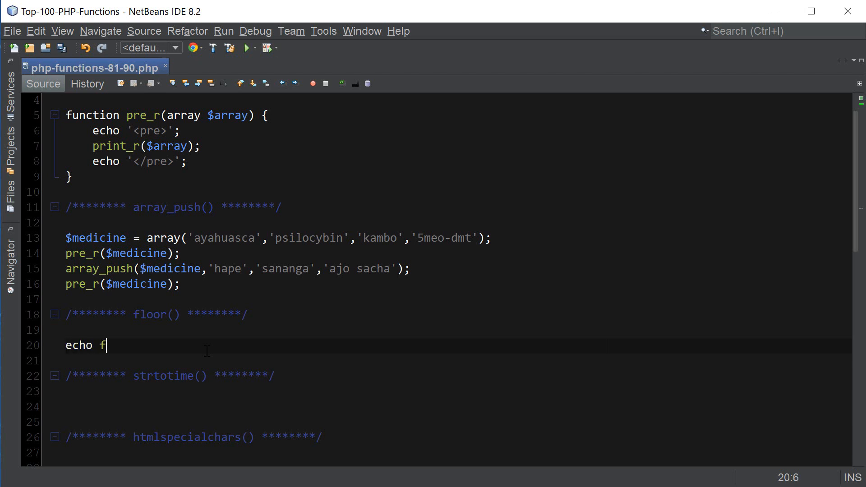
text(loor())
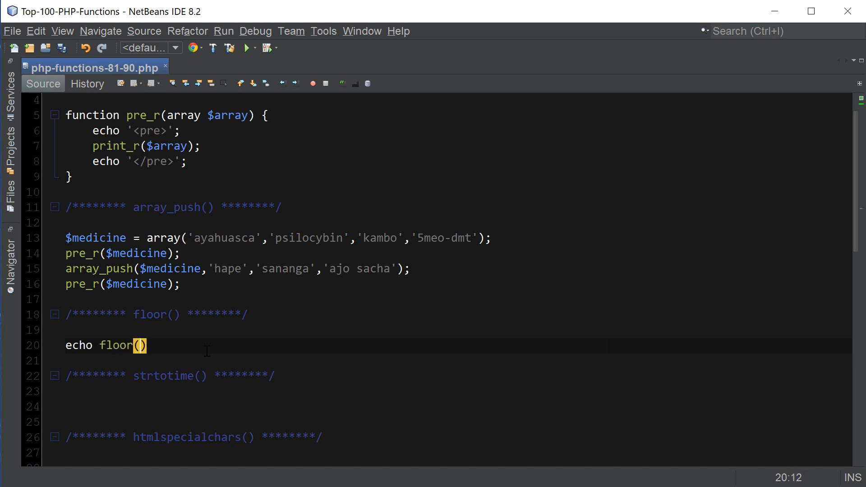
text(12.7)
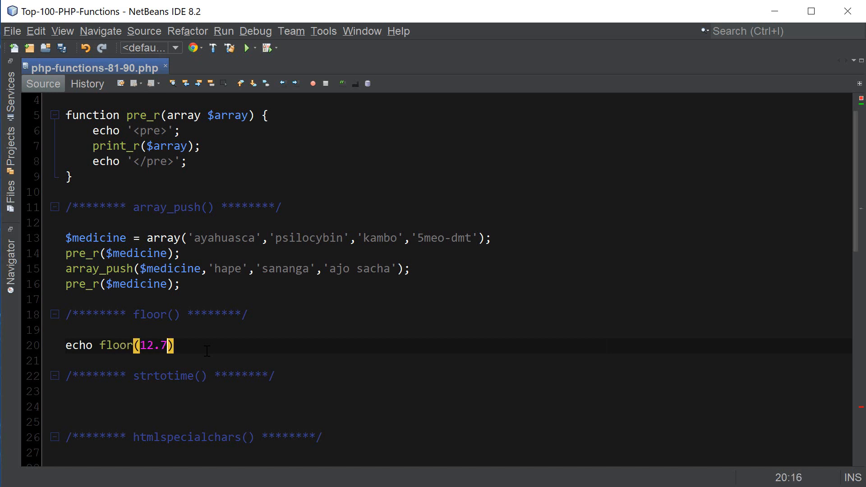
text(.B)
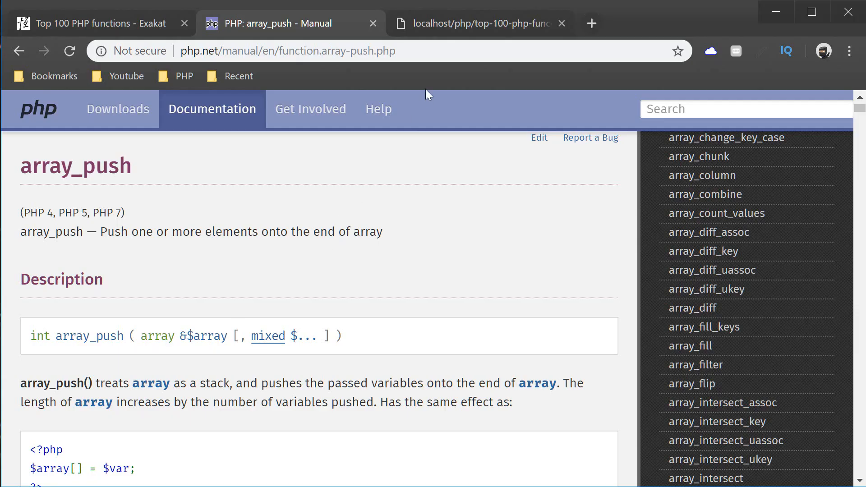
click(480, 23)
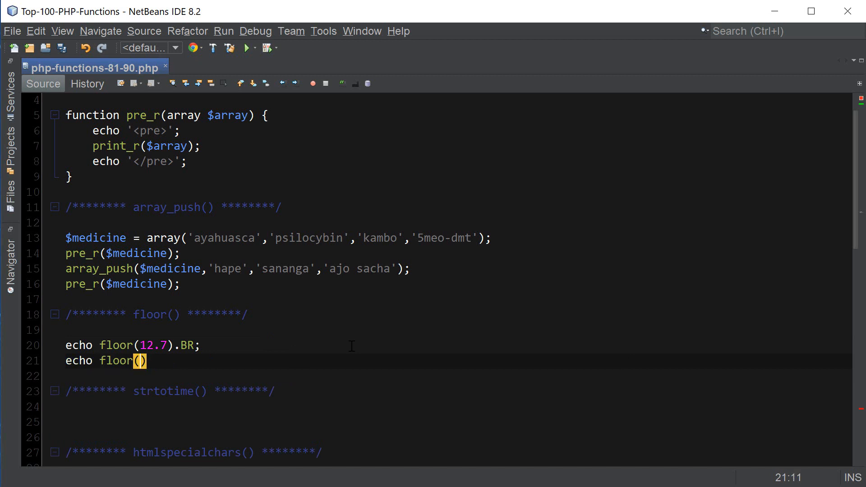
Step: Add echo lines for floor(-3.5) and floor(0.5), each ending with .BR
text(-3.5).BR;)
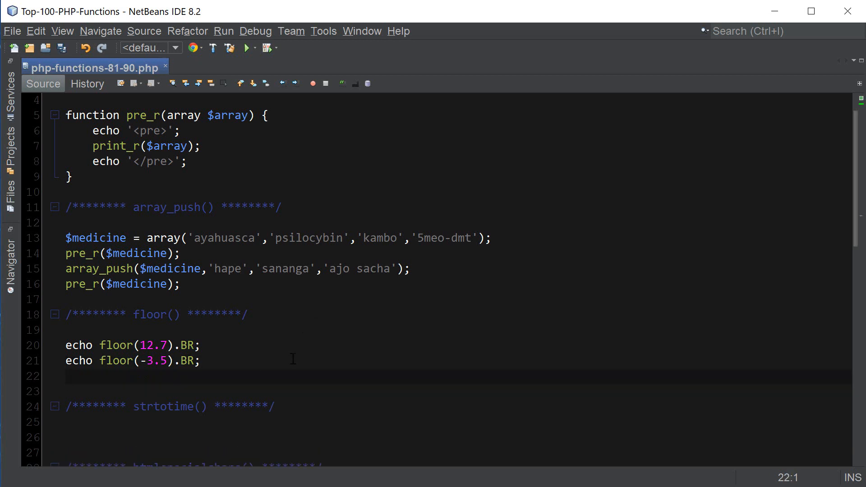
text(echo floor())
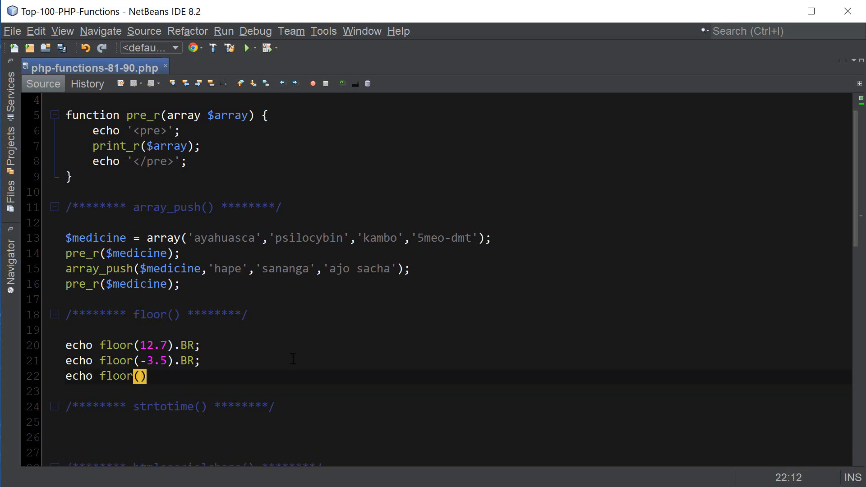
text(0.6)
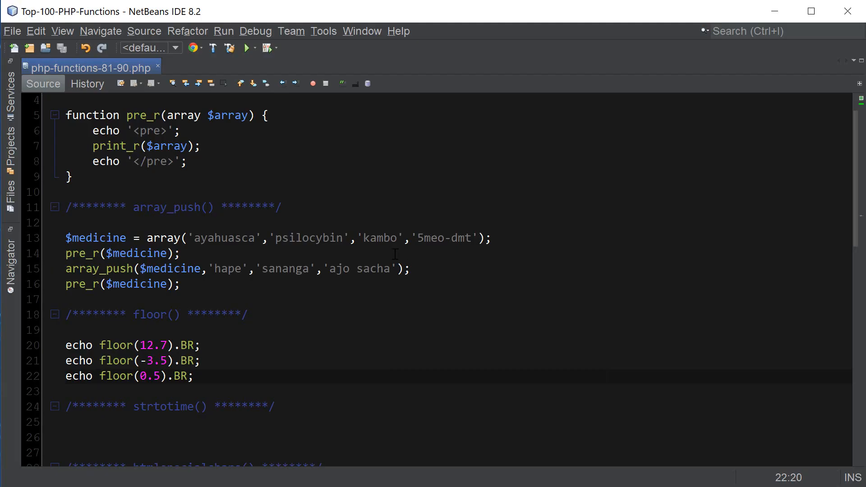
scroll(down, 3)
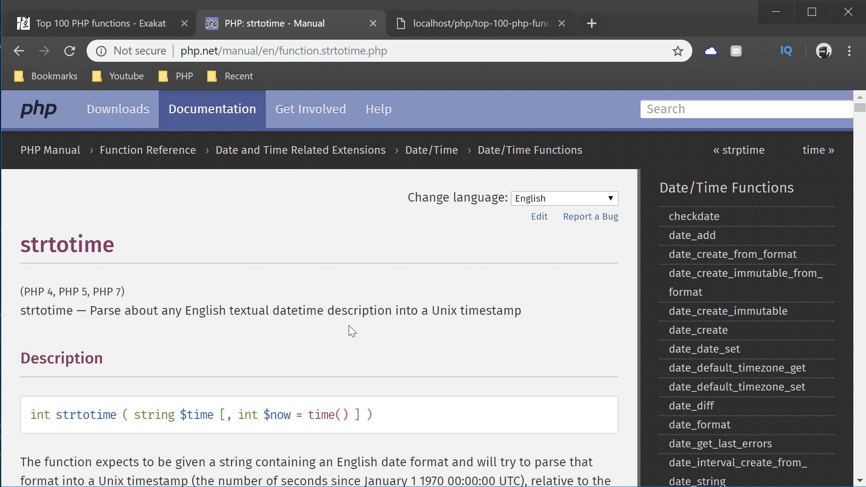
mouse_move(406, 342)
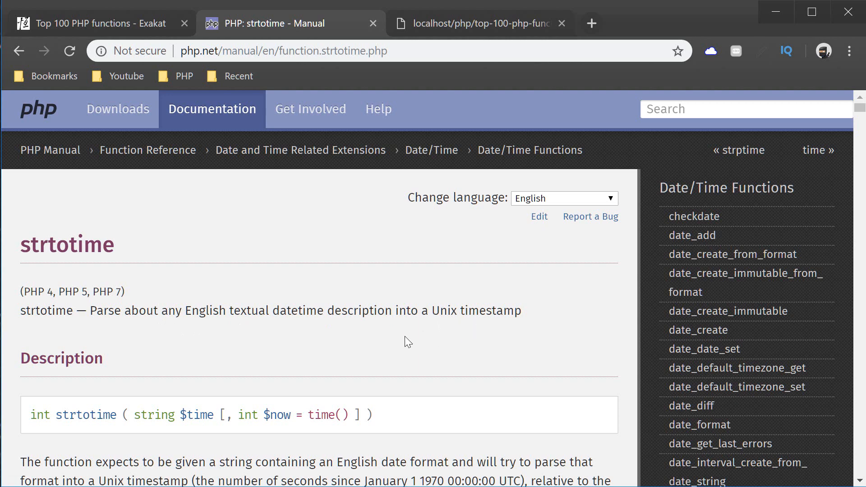
Step: Scroll down through the strtotime manual description
scroll(down, 3)
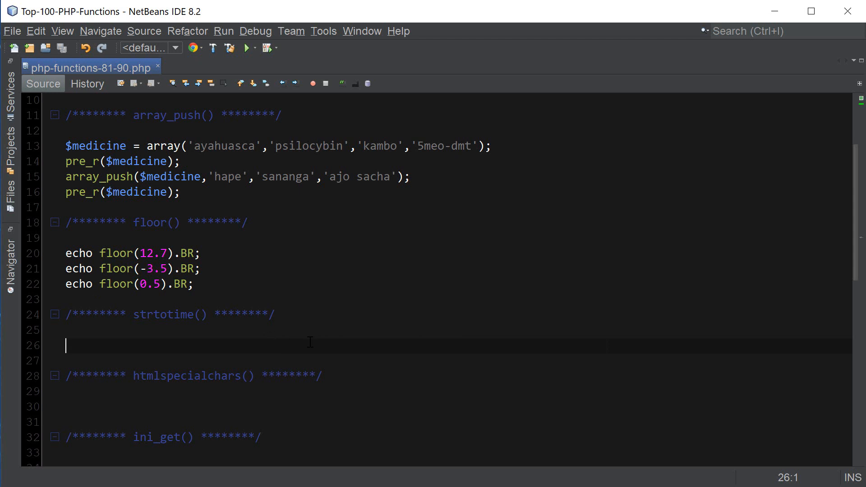
Step: Write echo strtotime("now").BR; under the strtotime() comment
text(echo)
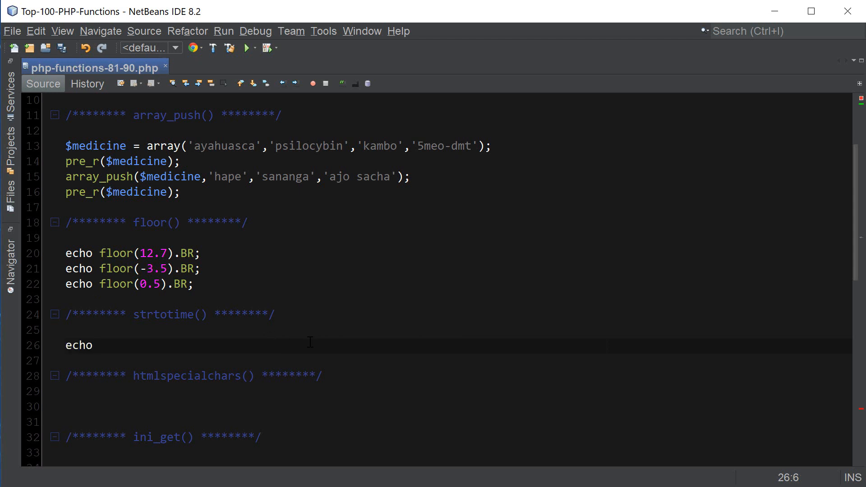
text(str)
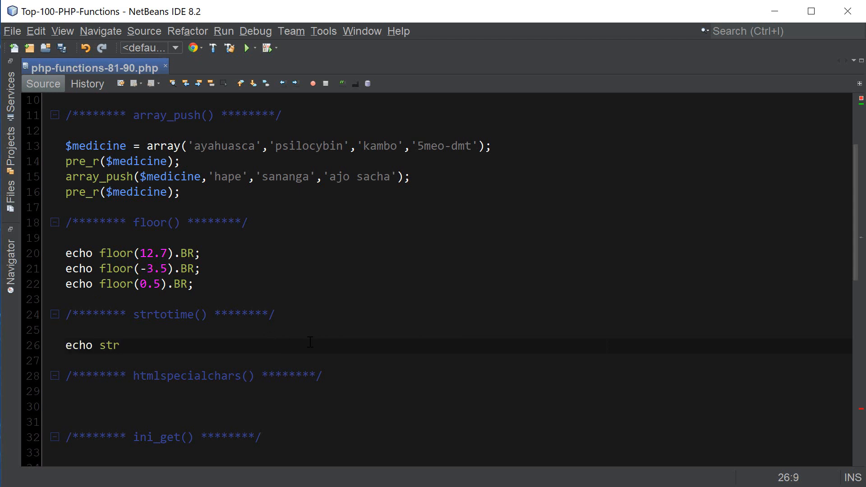
text(totime(""))
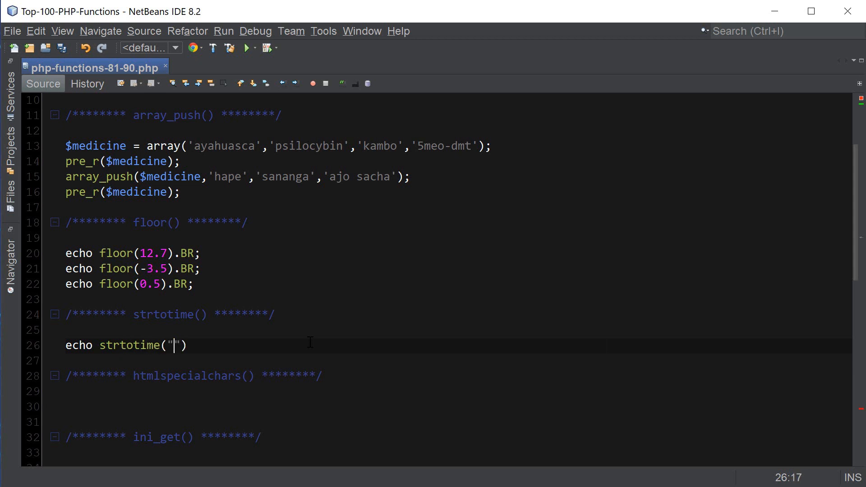
text(now)
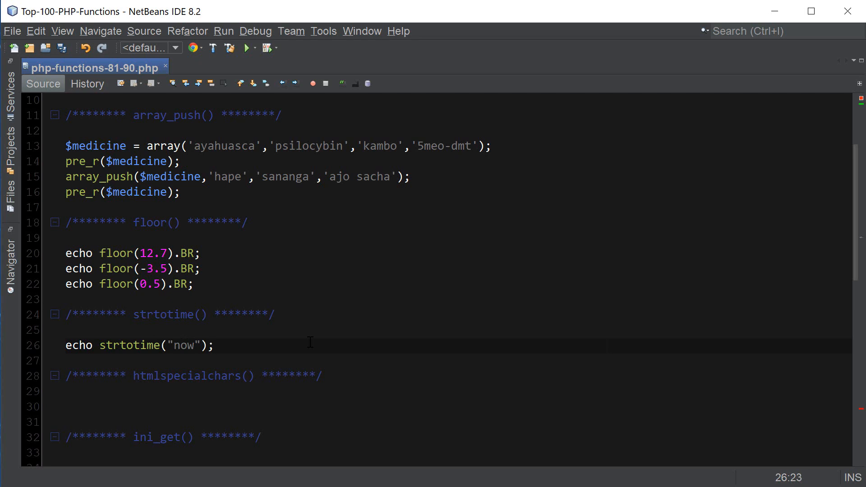
text(.BR)
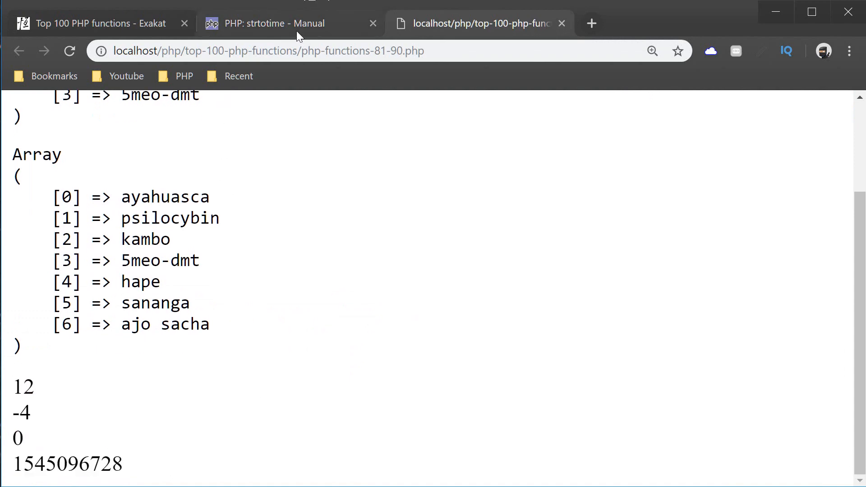
click(276, 23)
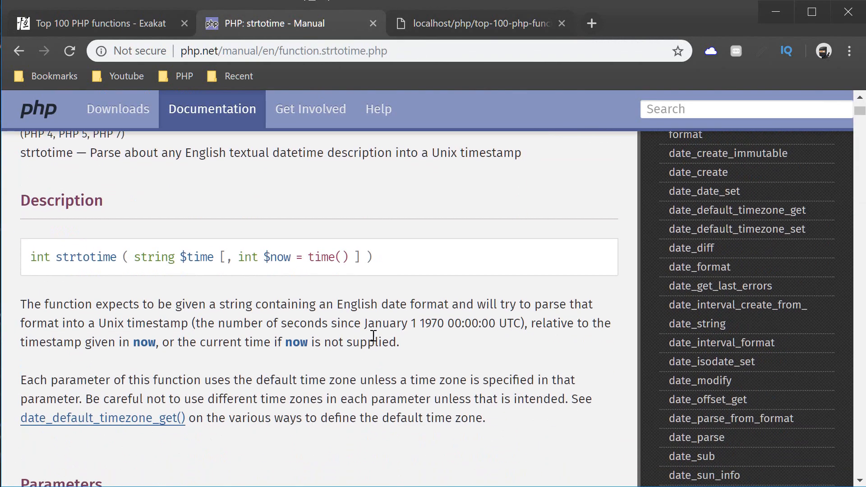
mouse_move(219, 332)
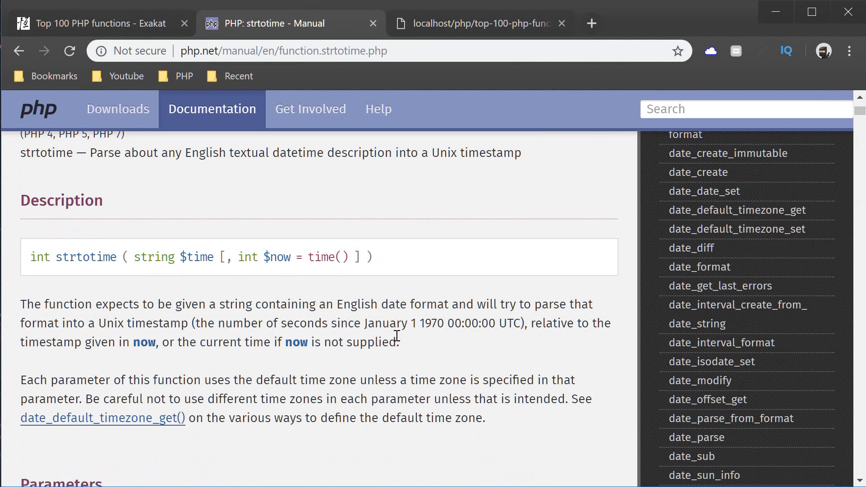
mouse_move(411, 346)
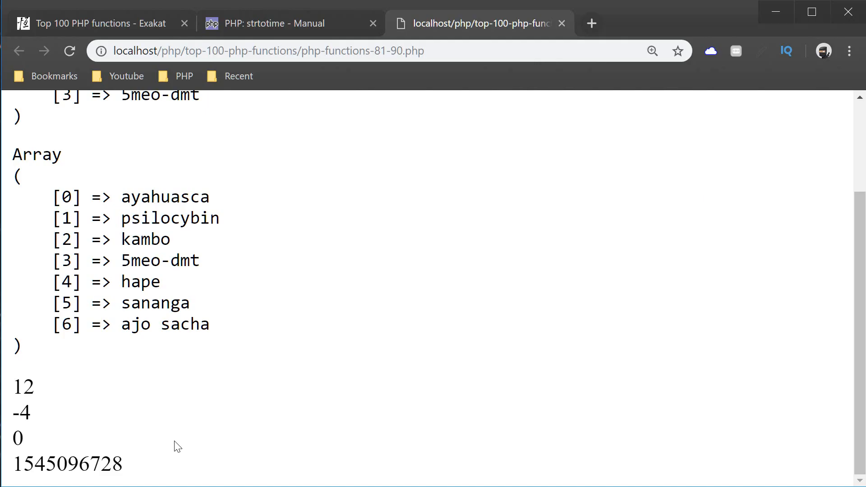
mouse_move(132, 464)
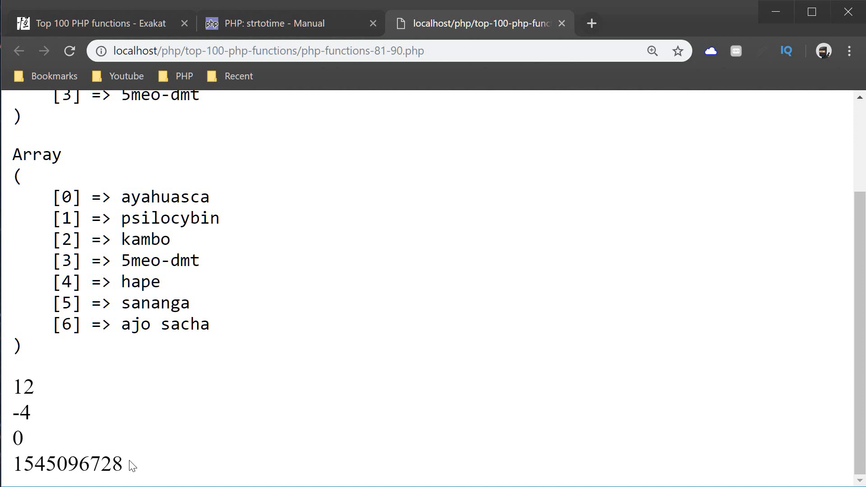
double_click(69, 464)
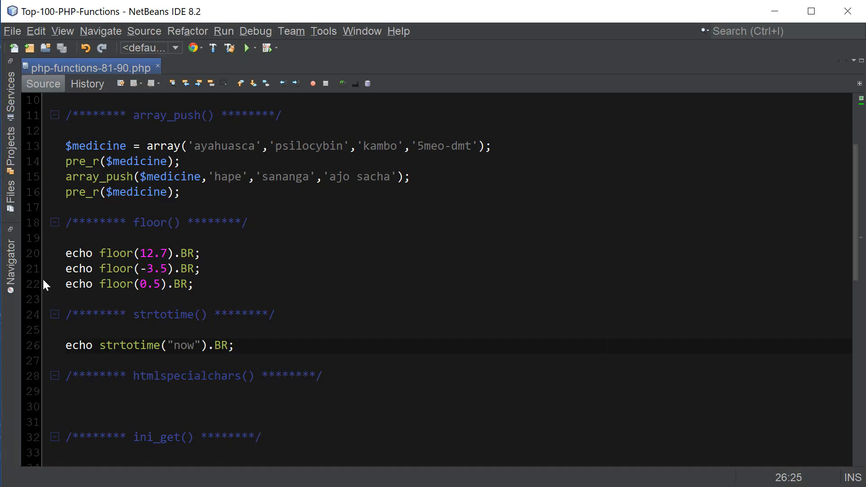
Step: Add echo date('jS F, Y',strtotime("now")).BR; and reload the localhost page
click(297, 344)
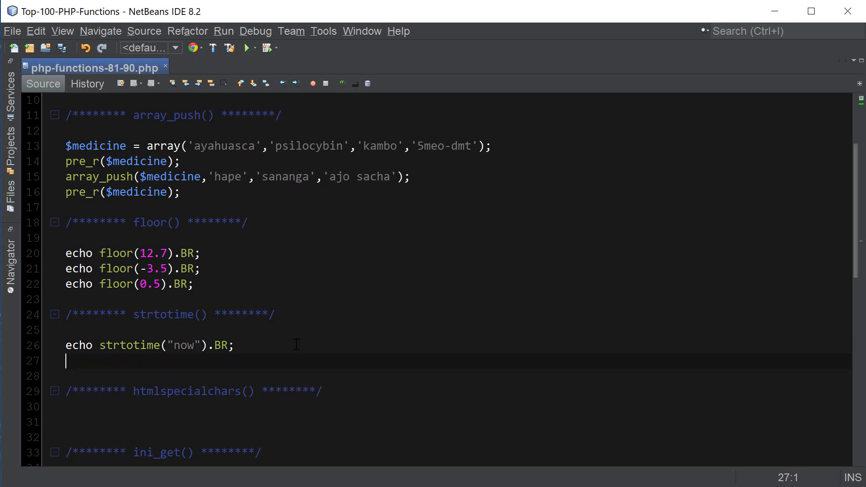
text(ech)
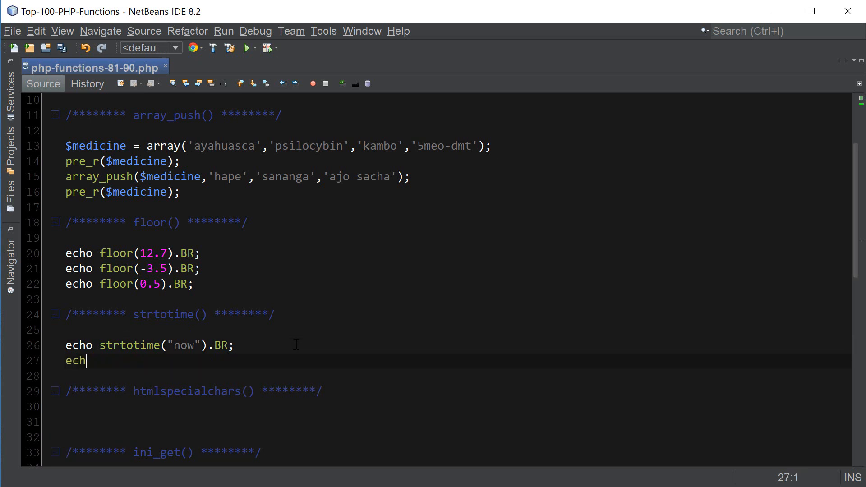
text(o date()
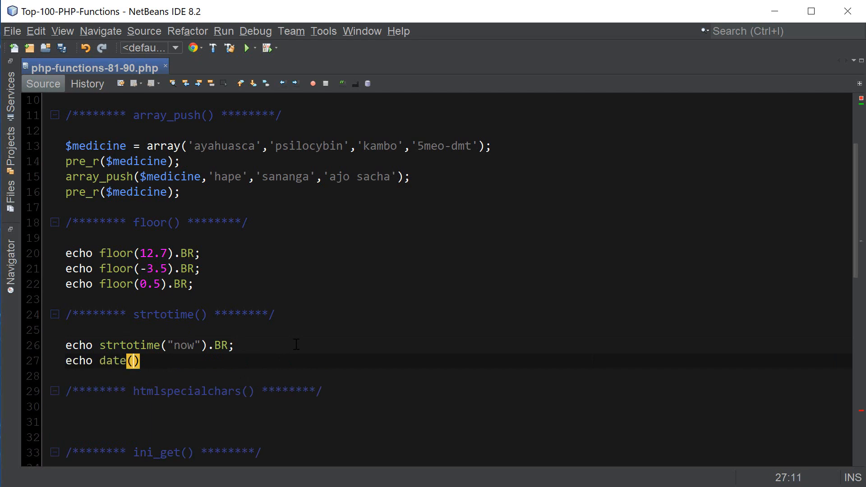
text('jS ')
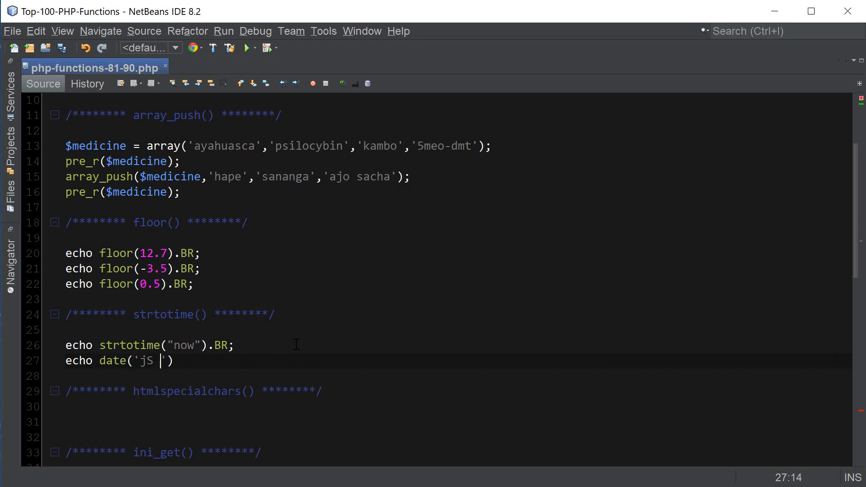
text(F,)
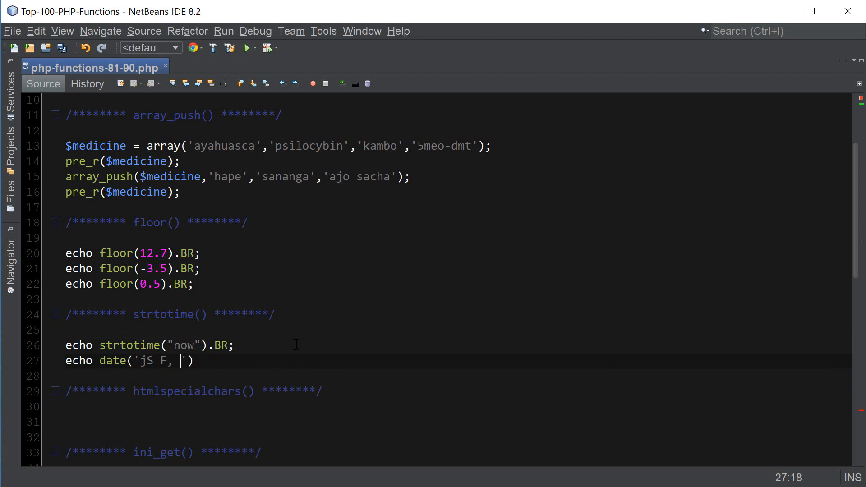
text(Y)
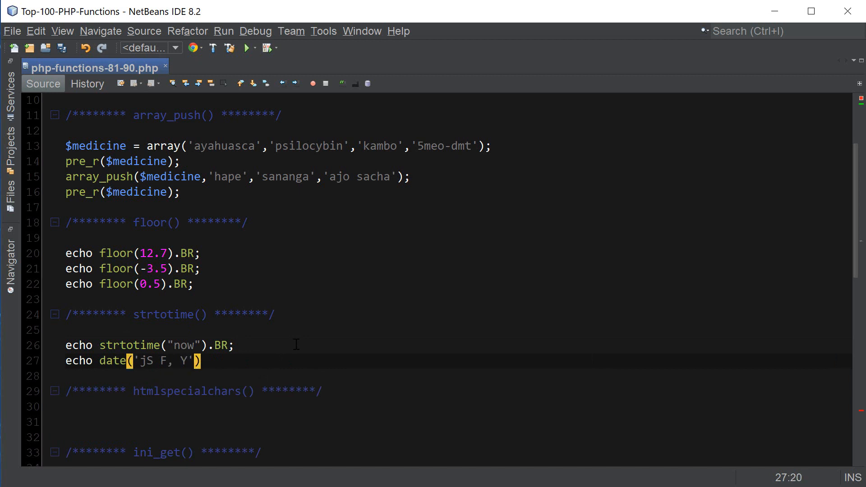
text(,strtotime(")
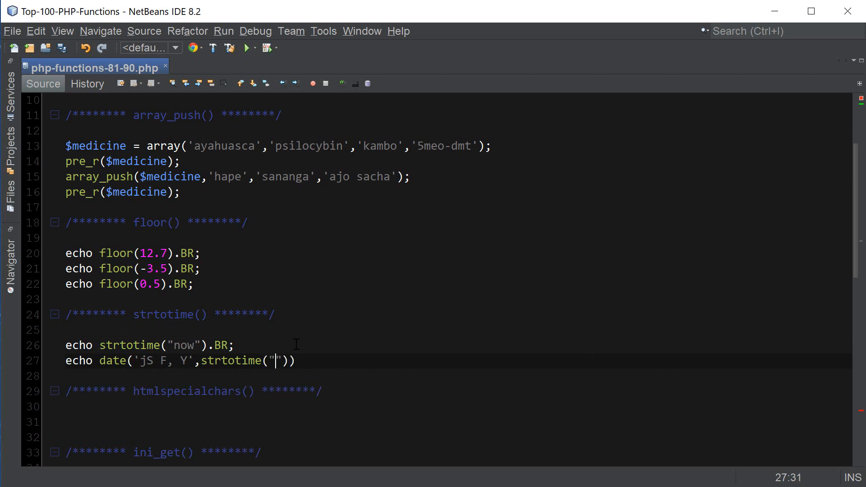
text(now").B)
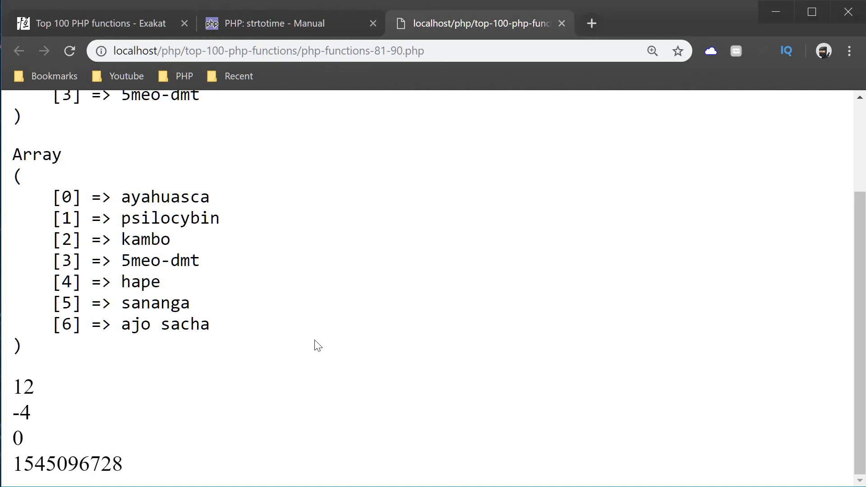
click(70, 50)
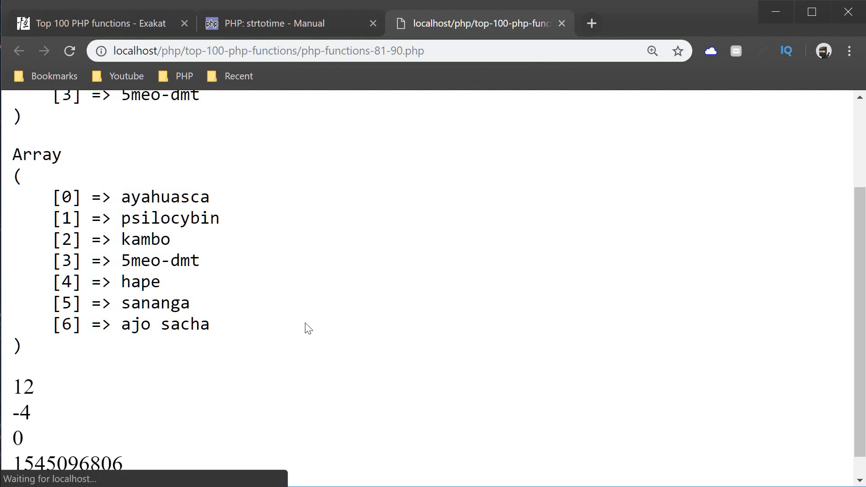
scroll(down, 3)
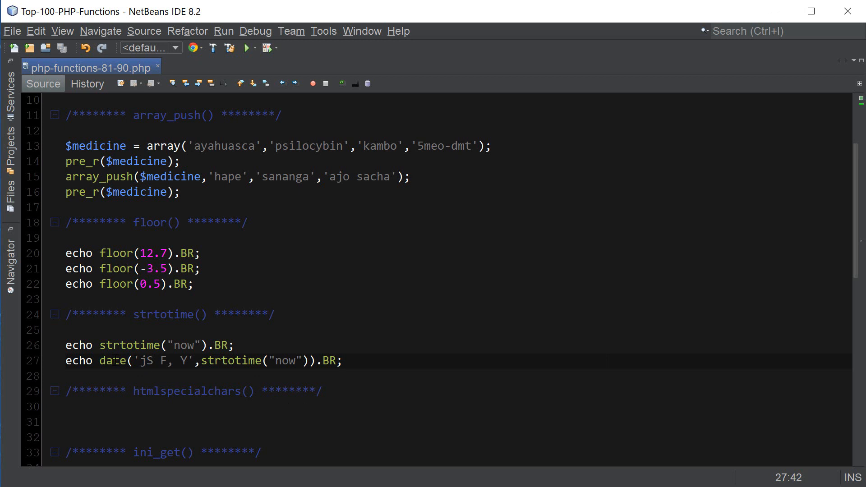
click(223, 361)
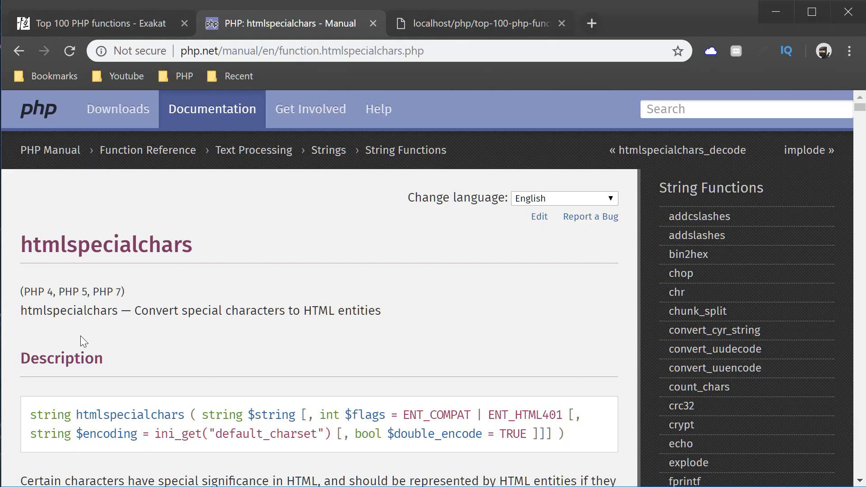
mouse_move(214, 317)
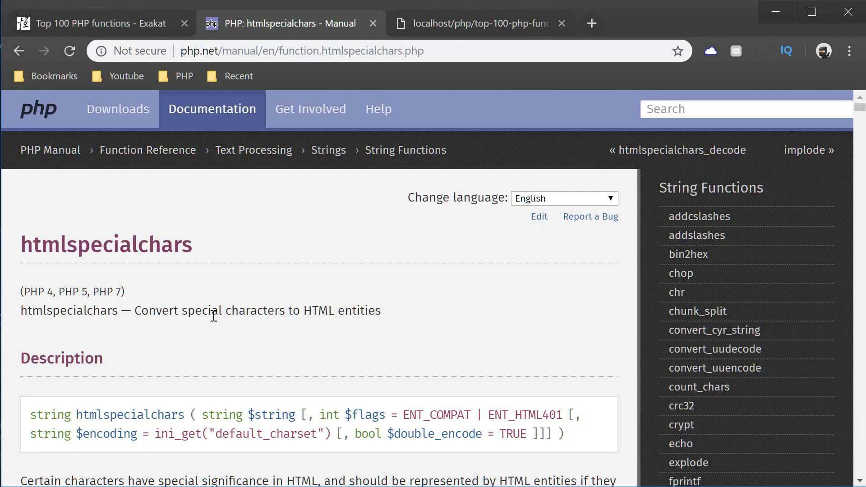
Step: Skim the htmlspecialchars reference page on php.net before returning to NetBeans
drag(122, 311, 379, 311)
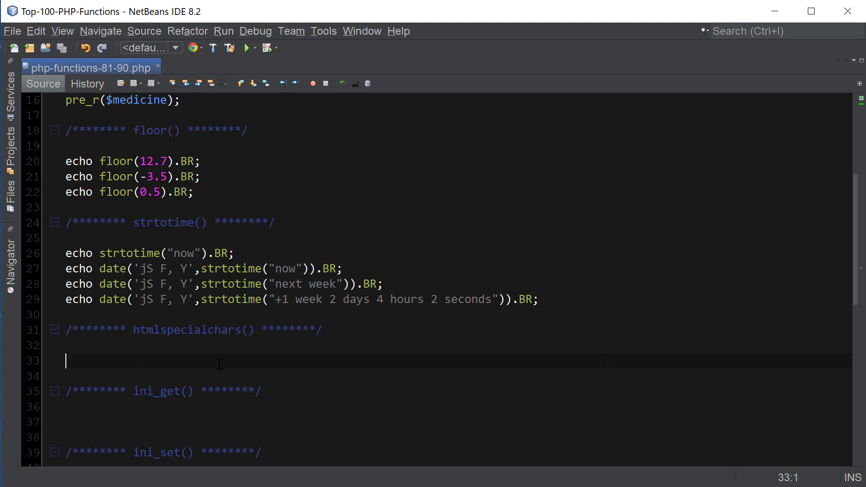
text($h)
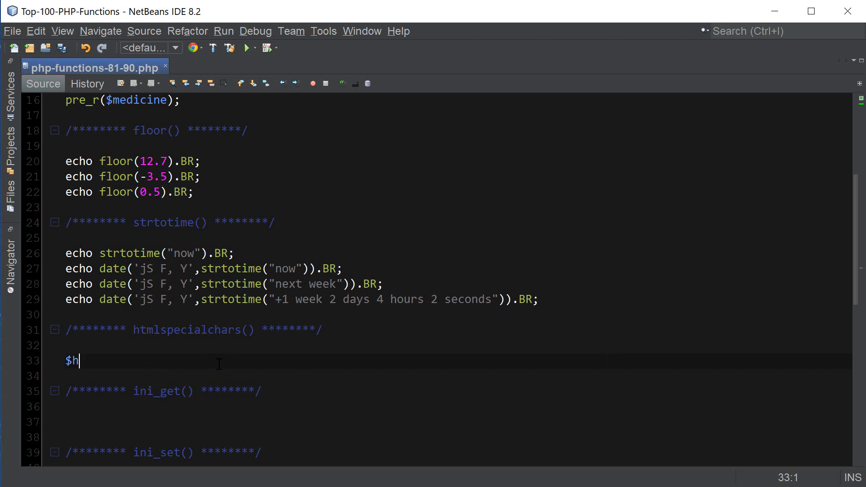
text(tml = "")
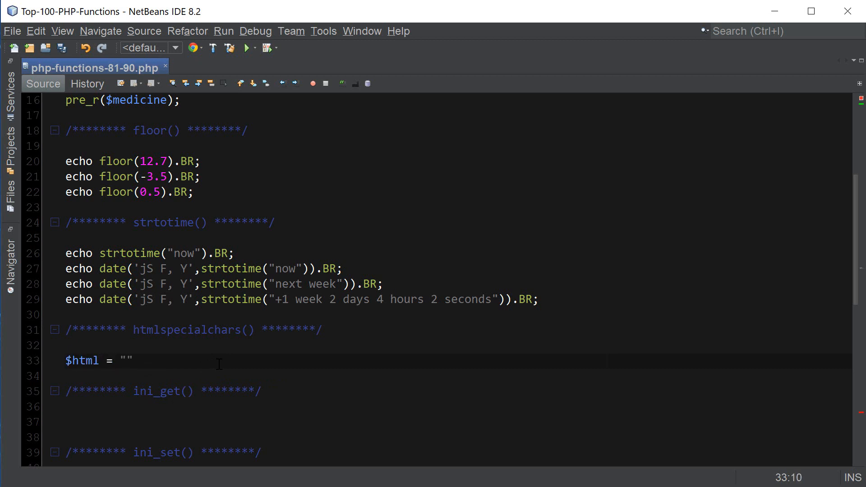
text(<)
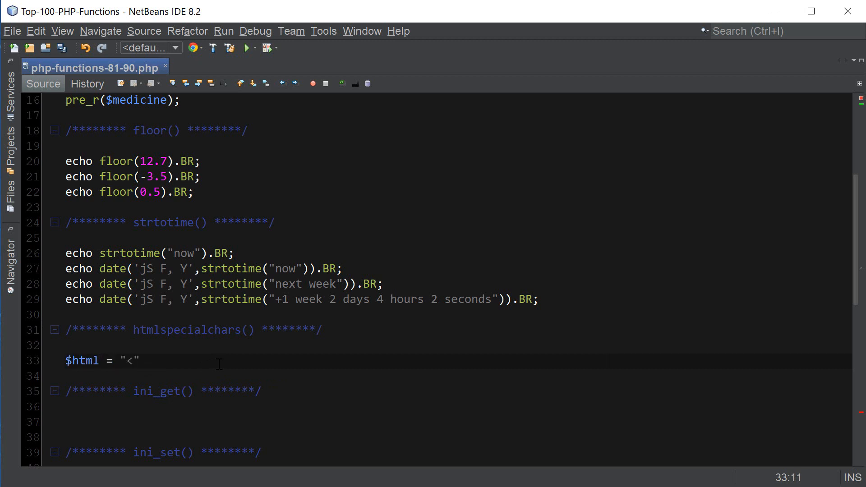
text(img src=")
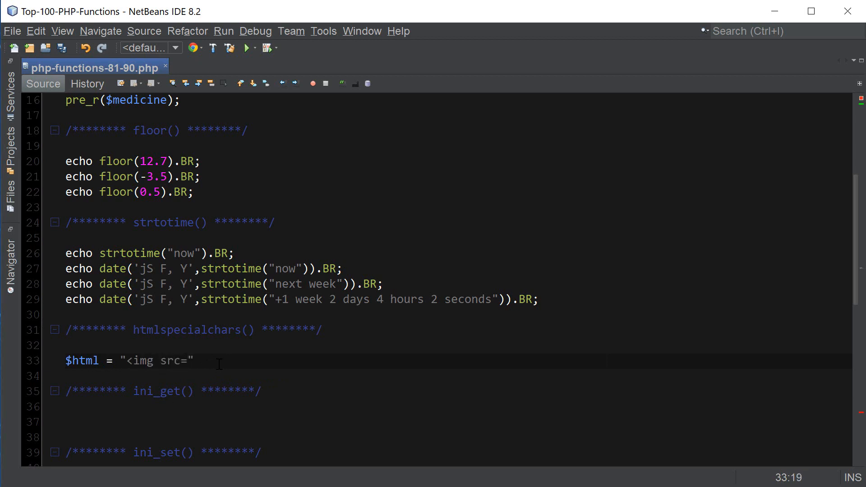
text(https://)
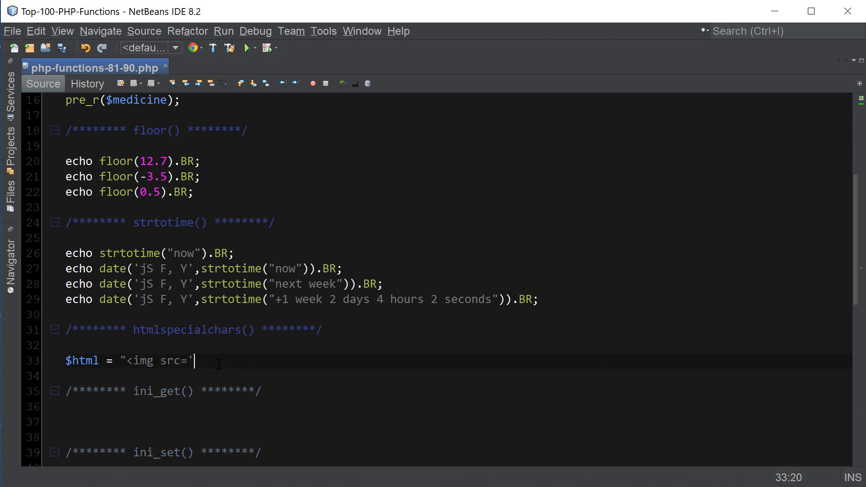
text(https://clever)
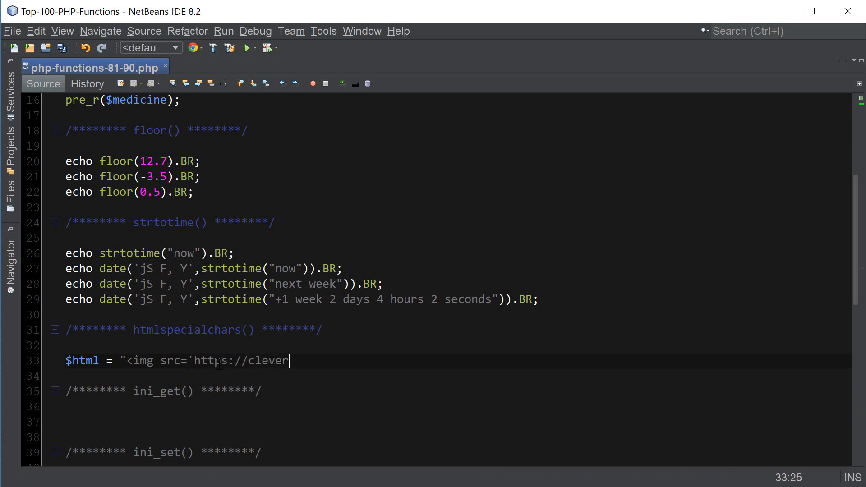
text(techie.com/w)
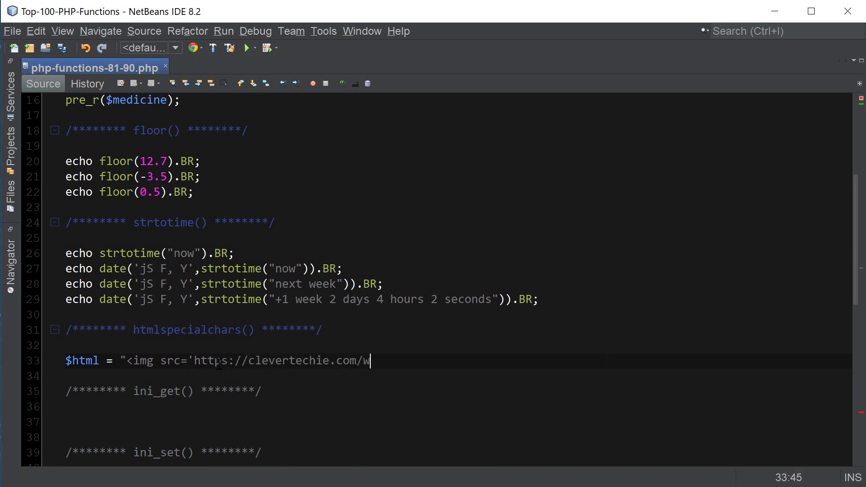
Step: Complete the womb-is-the-key.jpg image path, close the tag, and add echo $html;
text(omb-is-the-key)
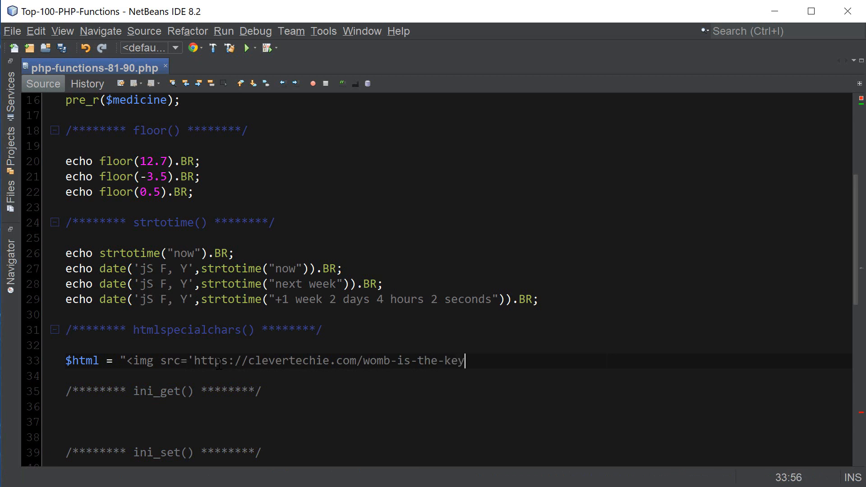
text(.j)
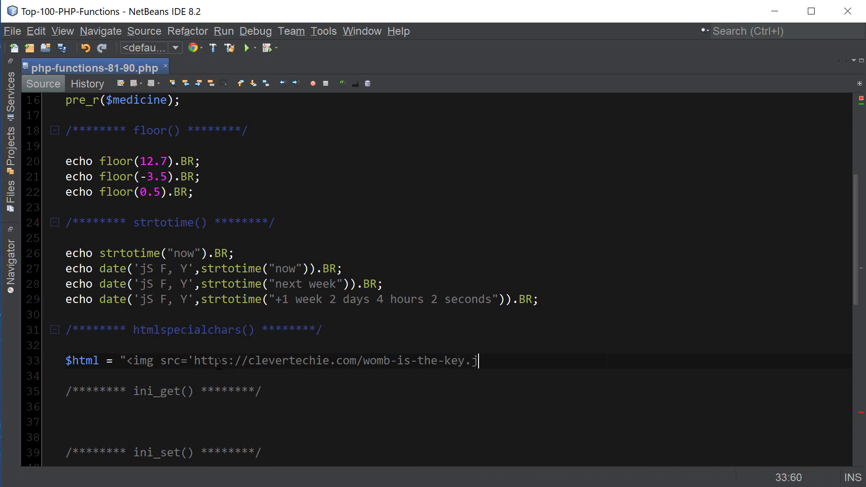
text(pg)
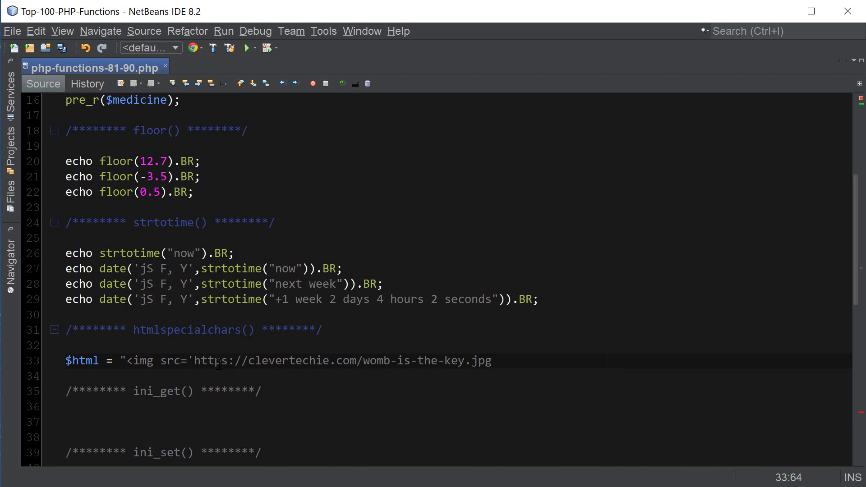
text(')
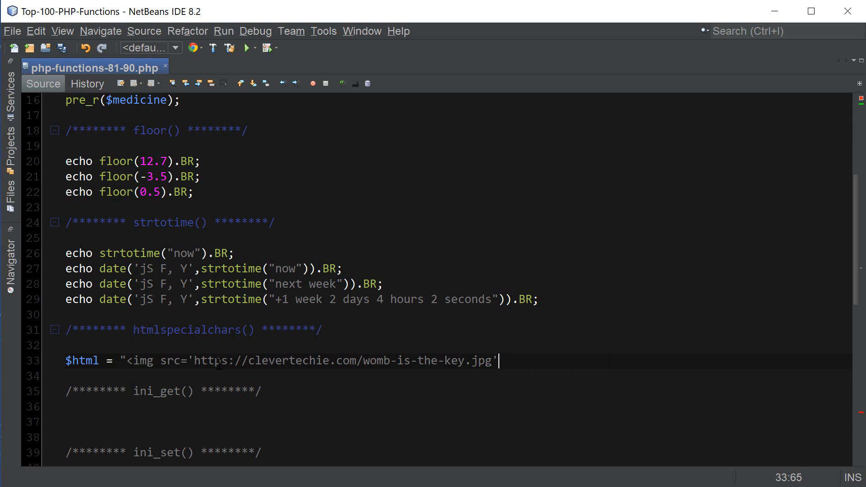
text(>")
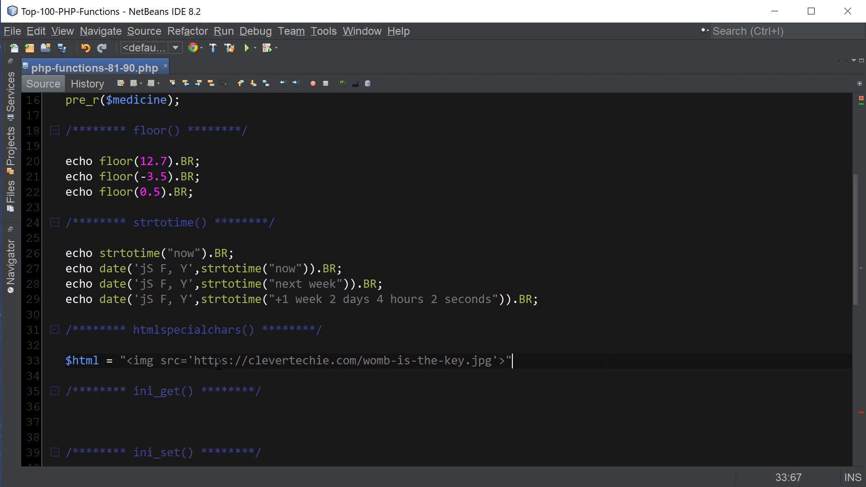
text(;)
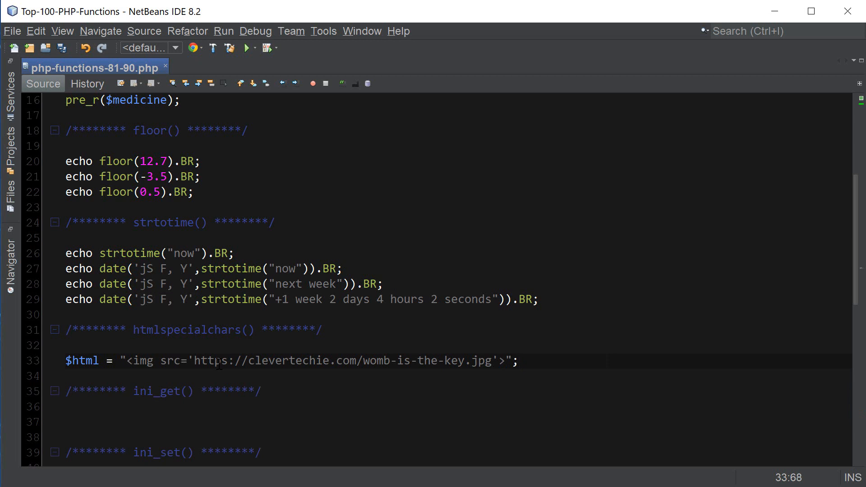
text(echo $html)
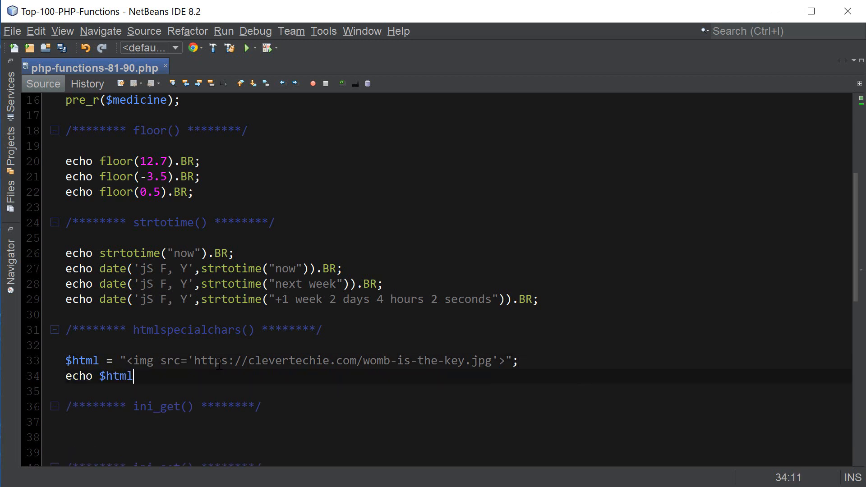
text(;)
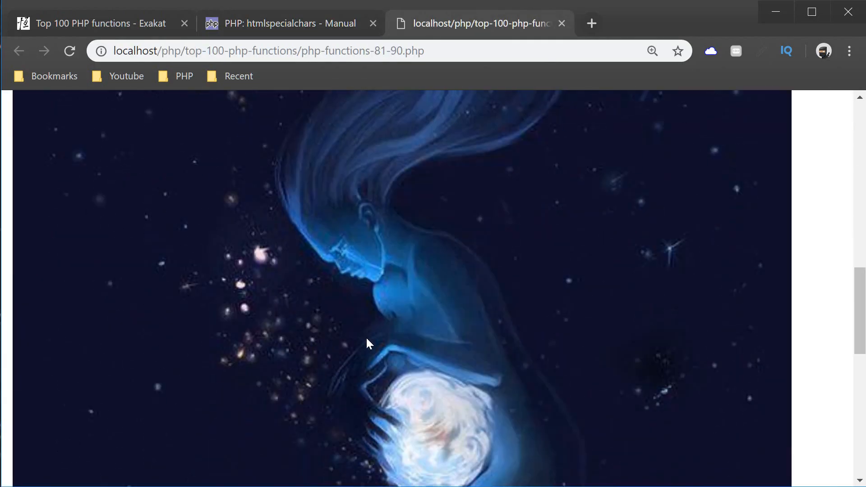
Step: Scroll through the rendered image beneath the December strtotime dates in Chrome
scroll(down, 3)
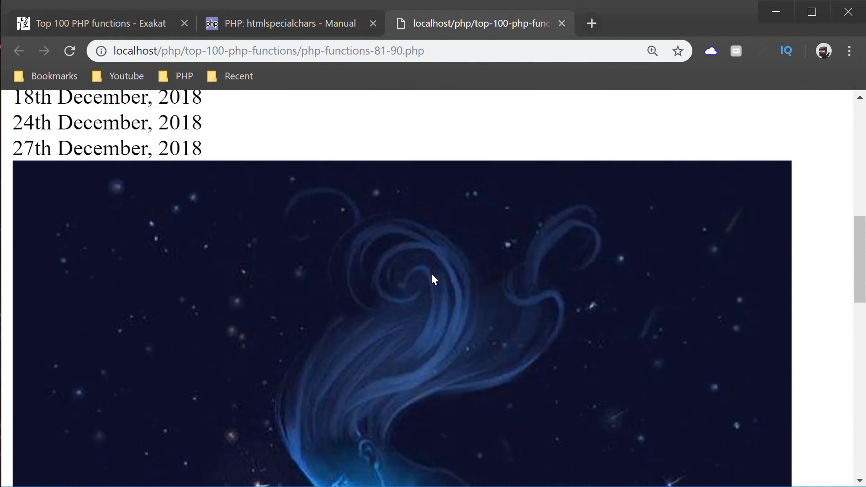
scroll(down, 3)
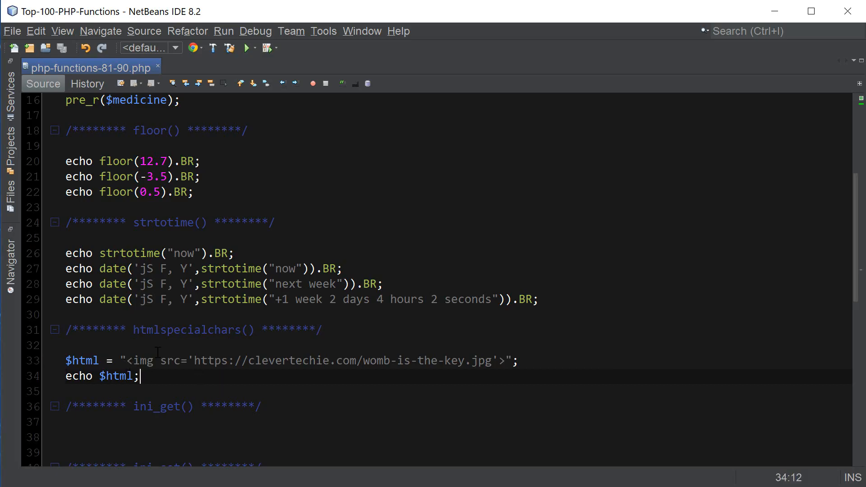
mouse_move(141, 360)
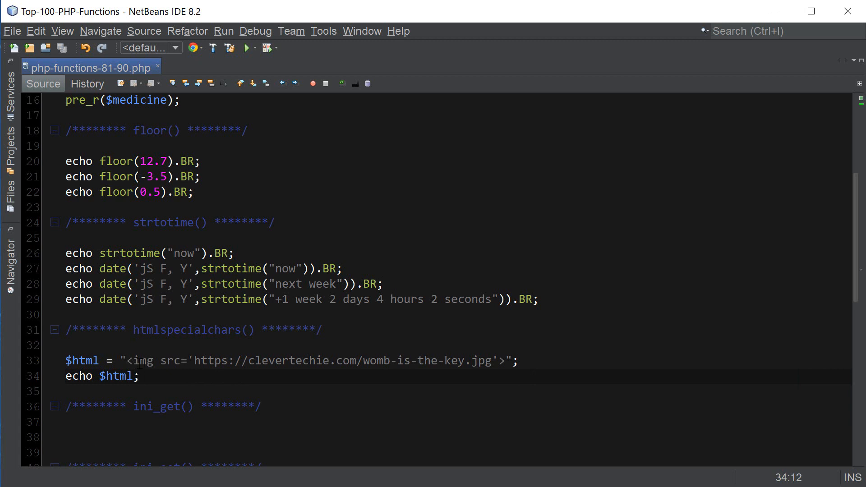
drag(127, 360, 508, 360)
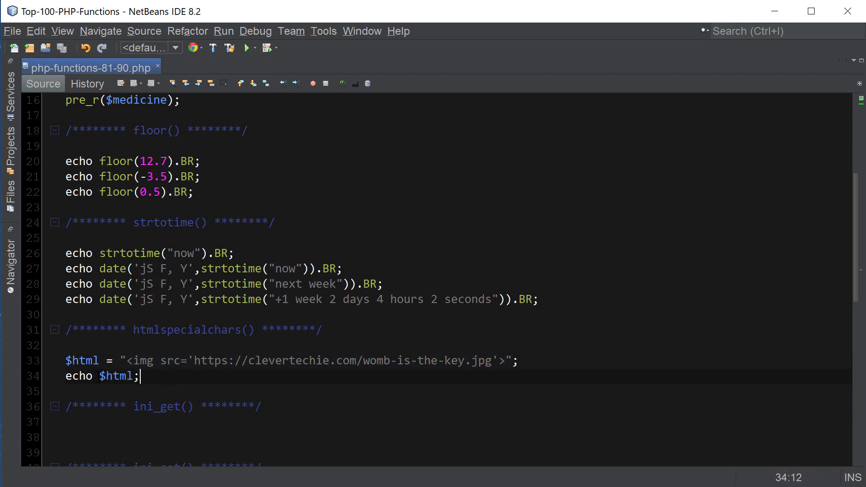
Step: Wrap the echo in htmlspecialchars($html) and select the printed img tag text in Chrome
text(htmlsp)
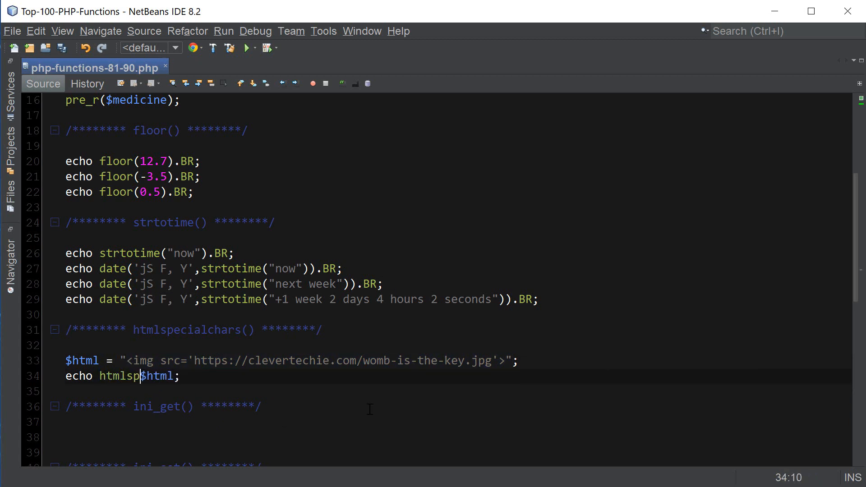
text(ecialchars()
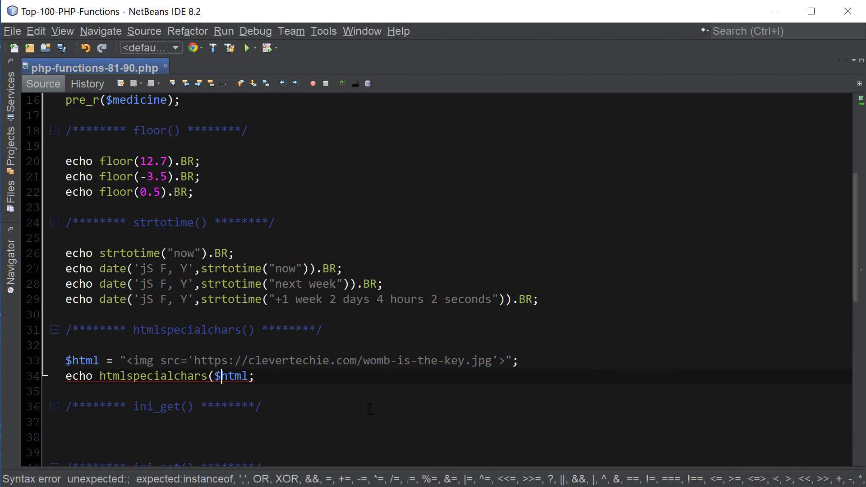
text())
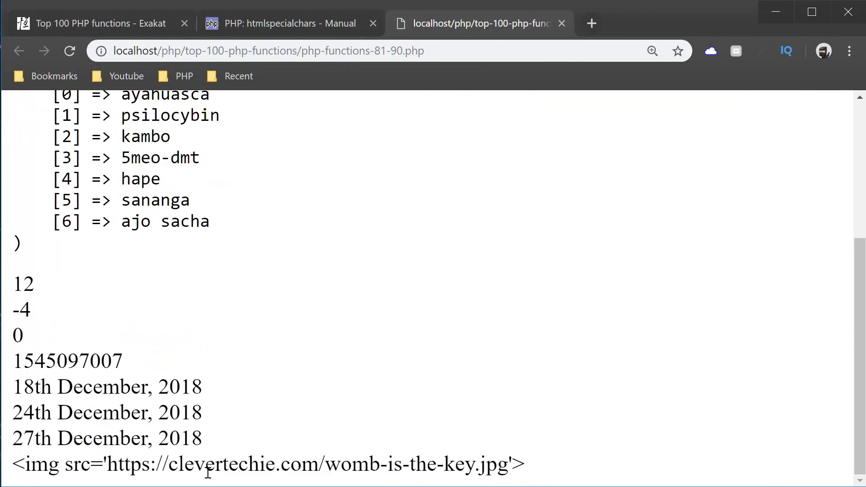
triple_click(206, 477)
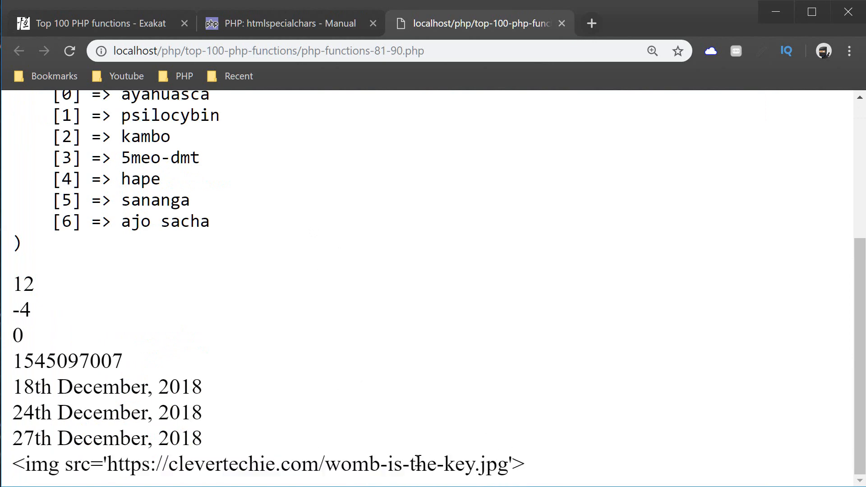
mouse_move(308, 414)
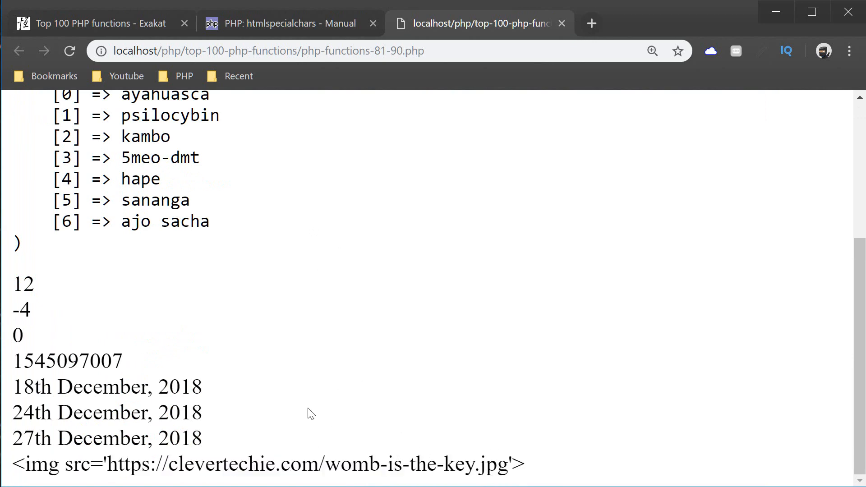
mouse_move(303, 434)
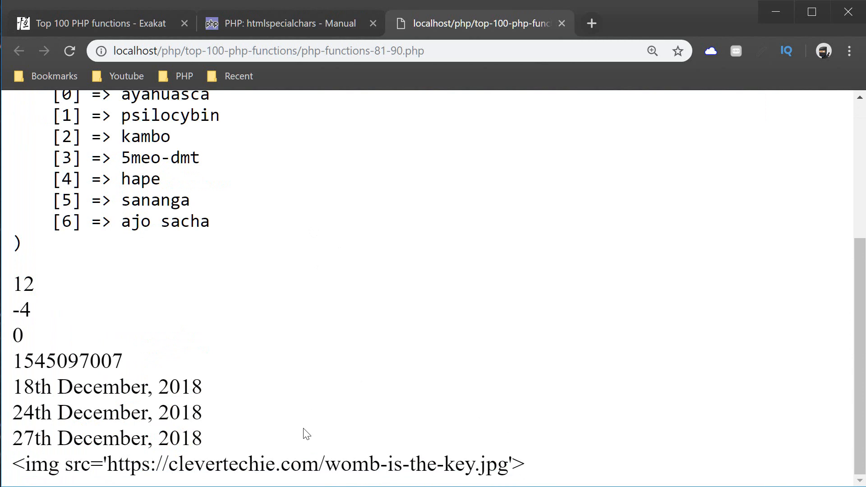
mouse_move(288, 424)
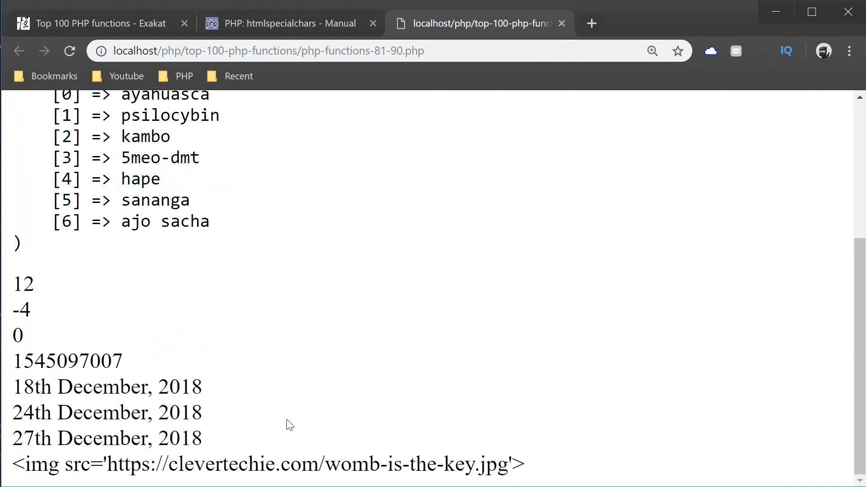
mouse_move(263, 397)
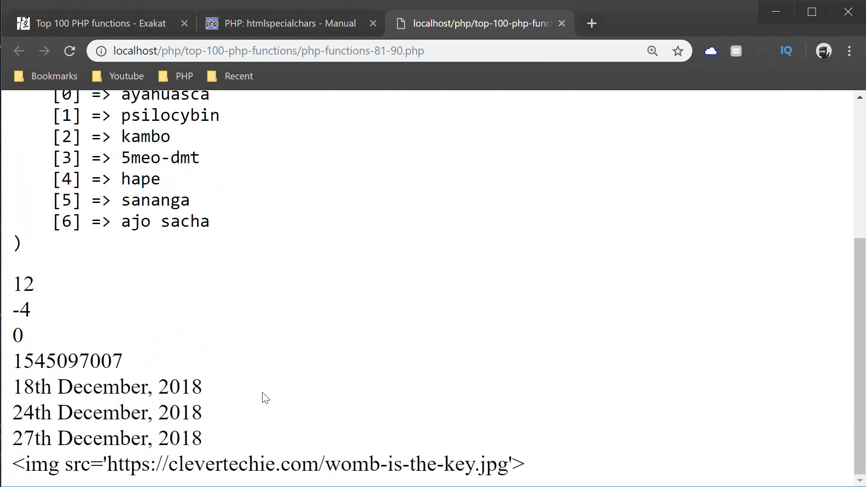
Step: Inspect the img tag encoded as &lt; and &gt; entities in Chrome's page source
drag(291, 464, 525, 464)
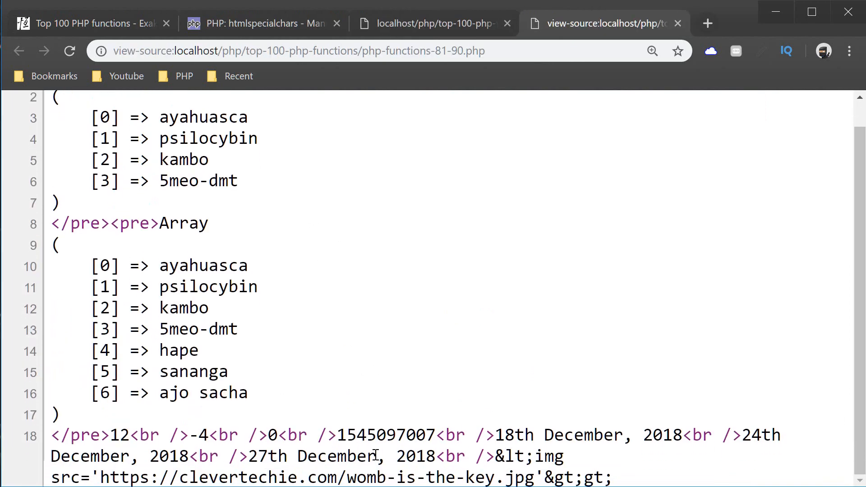
double_click(518, 456)
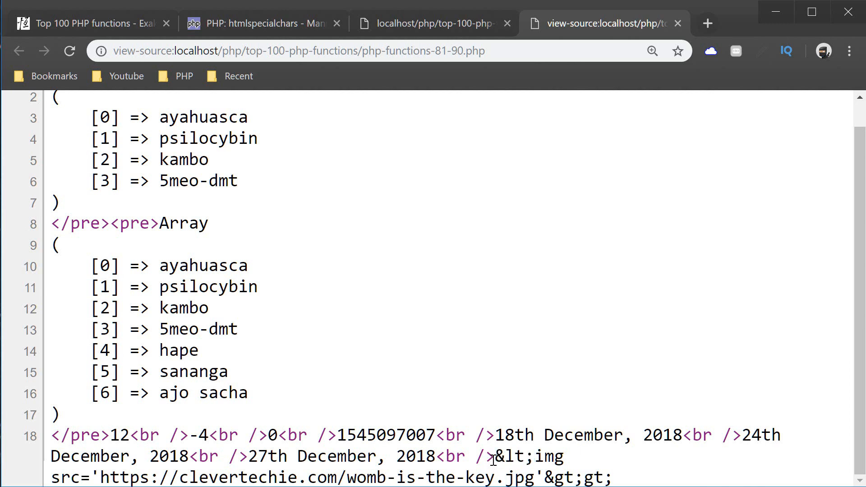
double_click(511, 455)
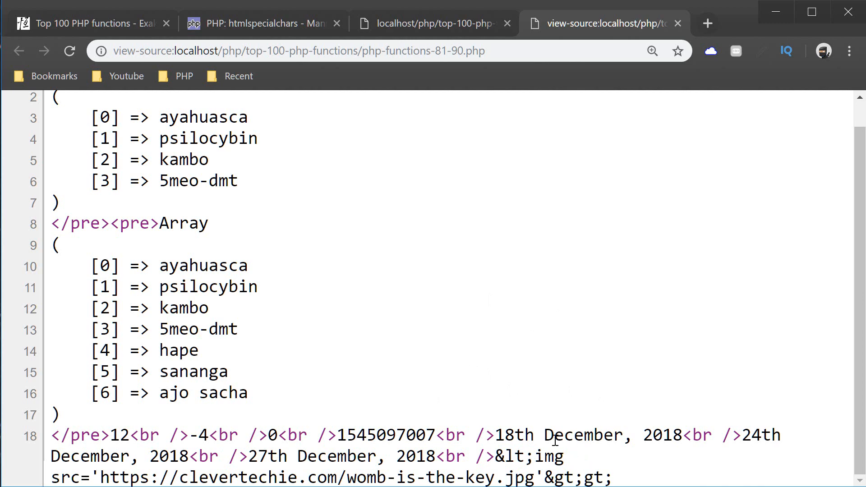
mouse_move(480, 323)
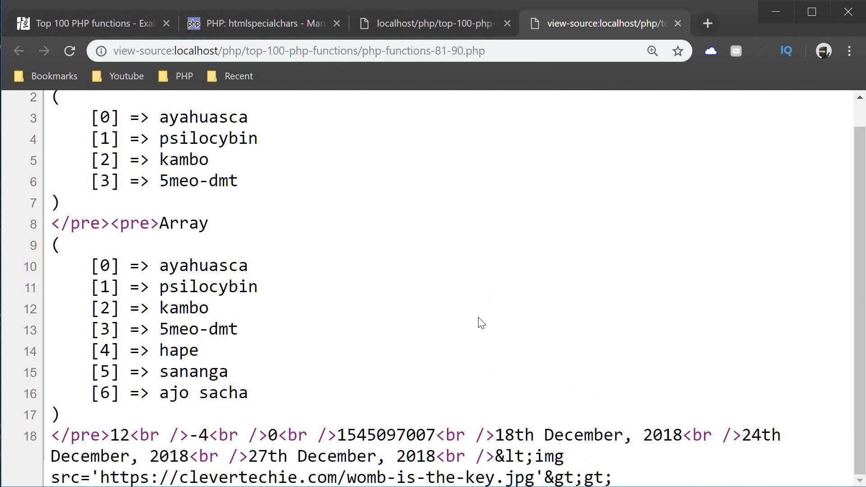
mouse_move(498, 340)
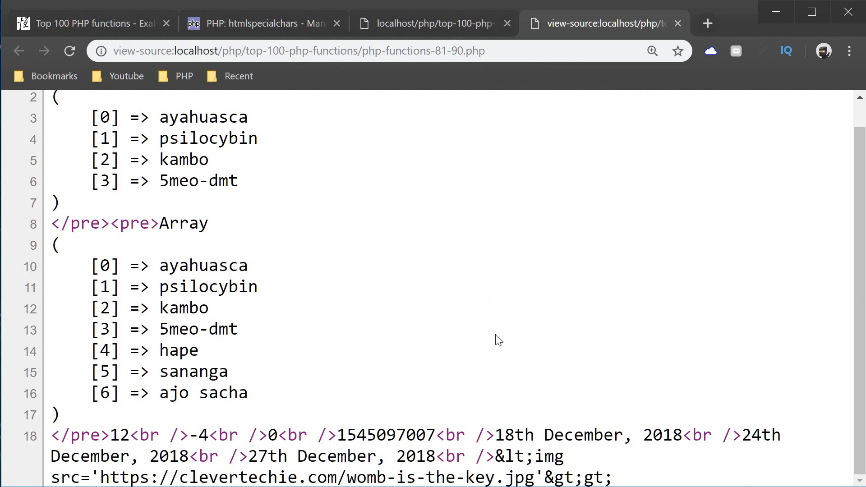
Step: Return to the blank line under the ini_get() comment and bring up the ini_get manual page
click(431, 22)
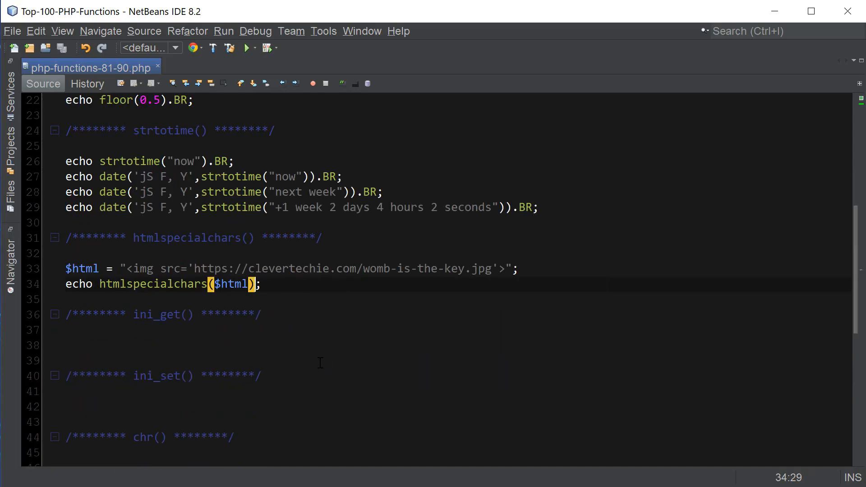
click(215, 342)
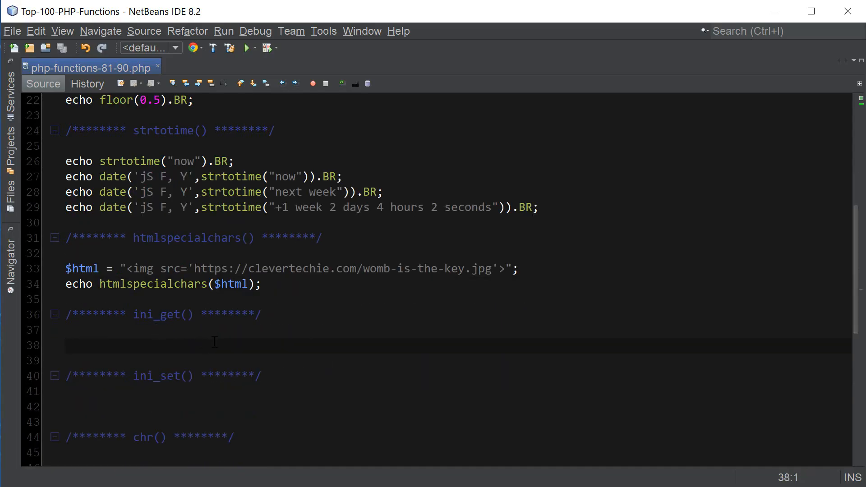
click(262, 284)
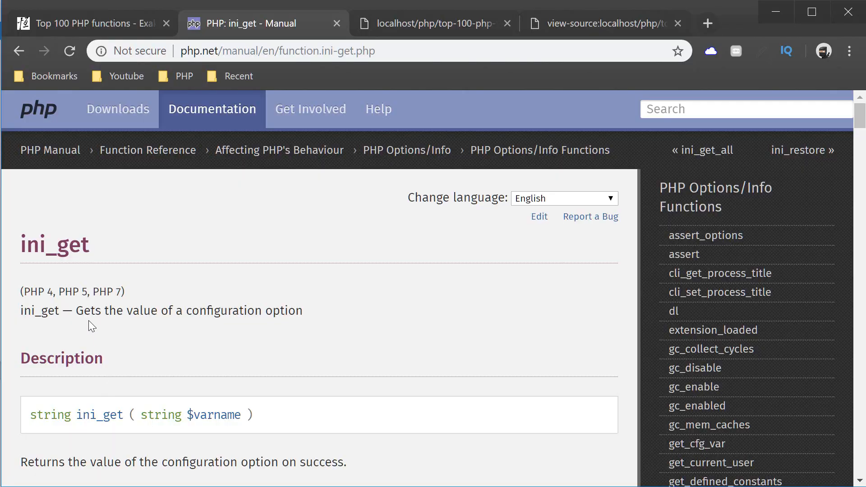
mouse_move(300, 324)
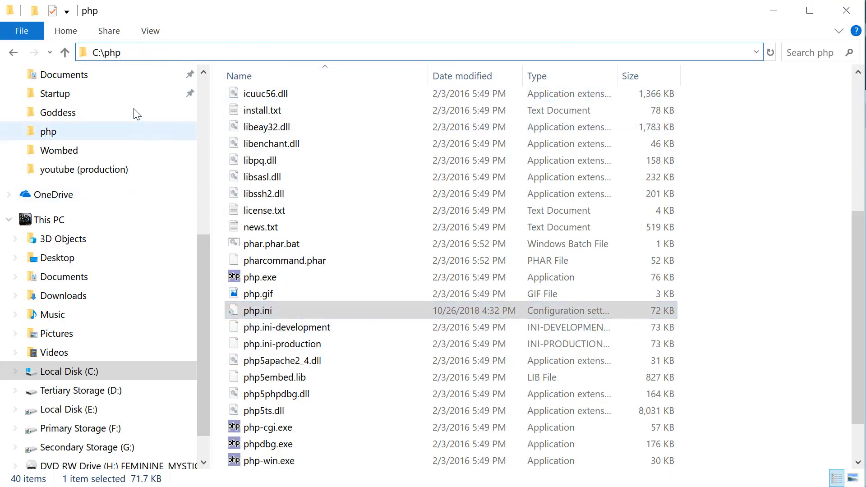
mouse_move(257, 311)
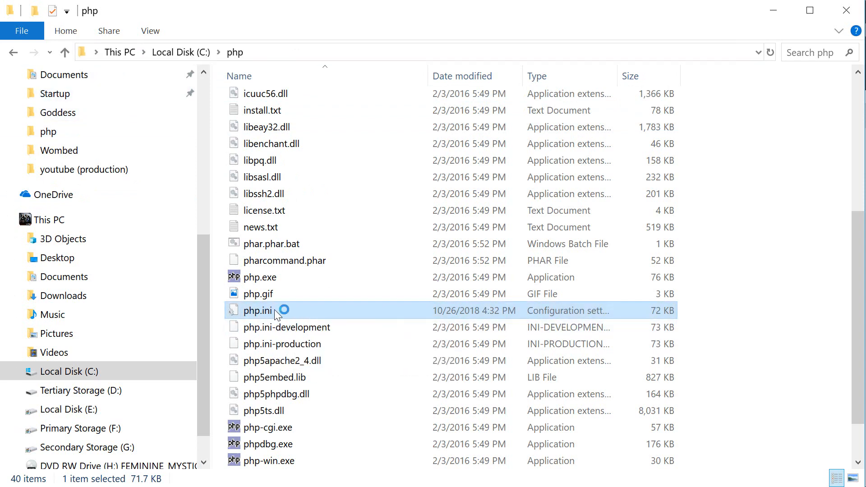
Step: Open php.ini in Notepad, search for display_errors, and select its value On
double_click(257, 310)
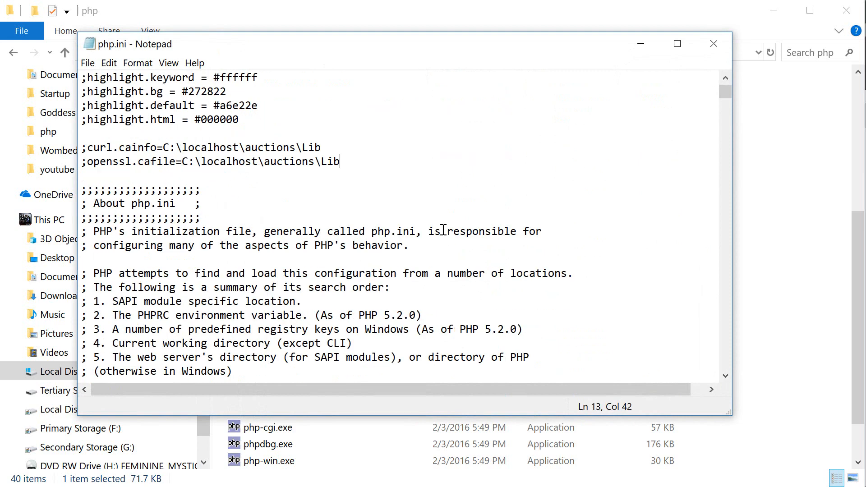
text(displa)
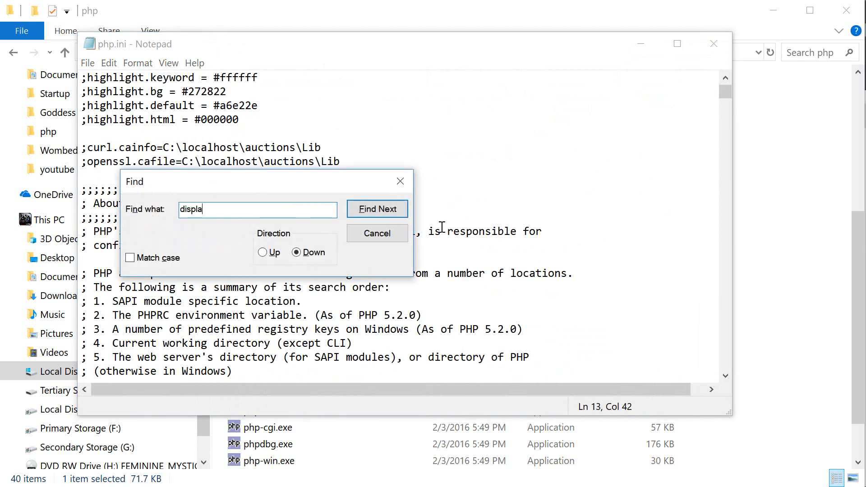
click(377, 209)
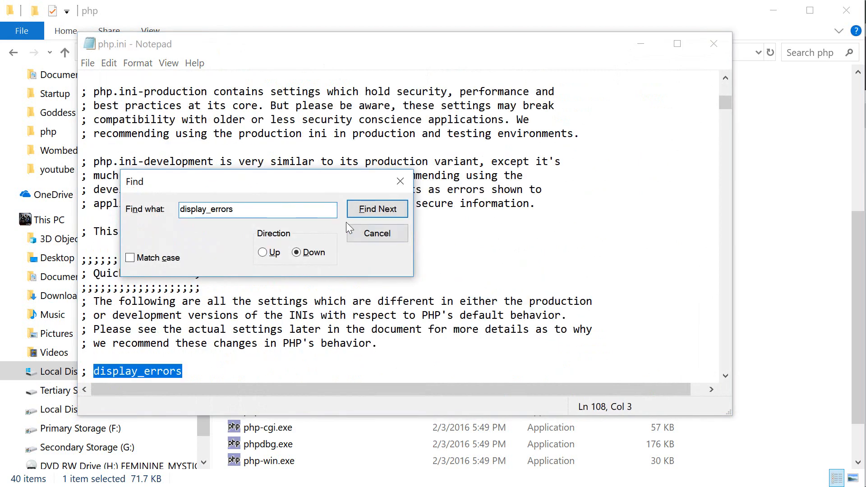
click(377, 209)
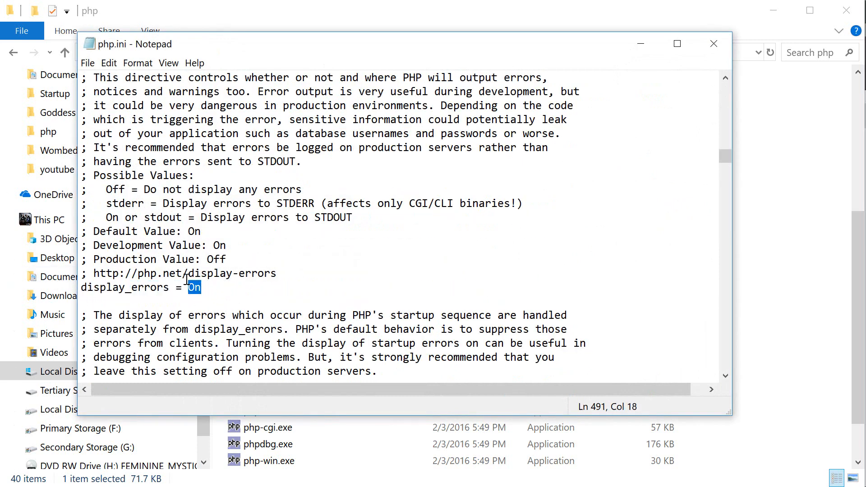
double_click(125, 287)
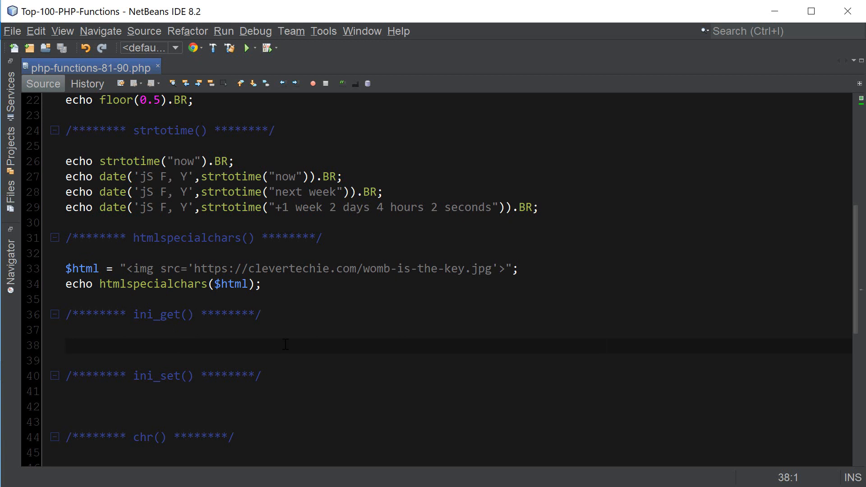
Step: Type echo 'display_errors = ' .ini_get('display_errors') under the ini_get heading
text(echo 'di')
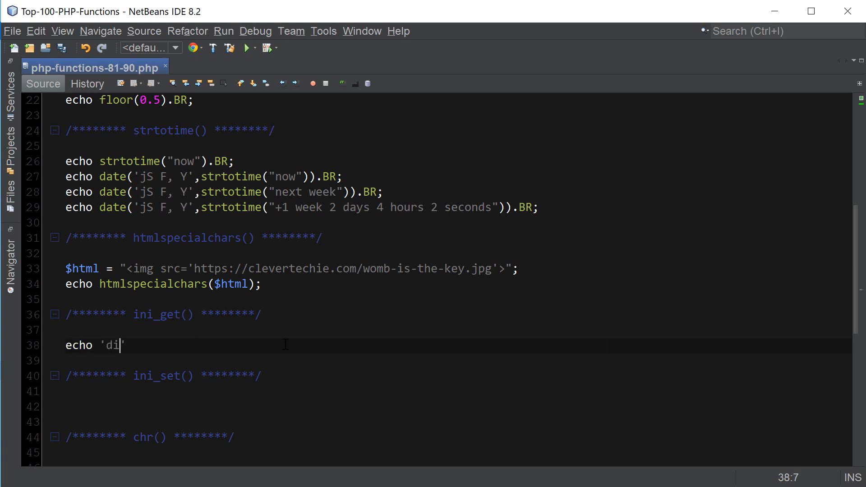
text(splay_errors)
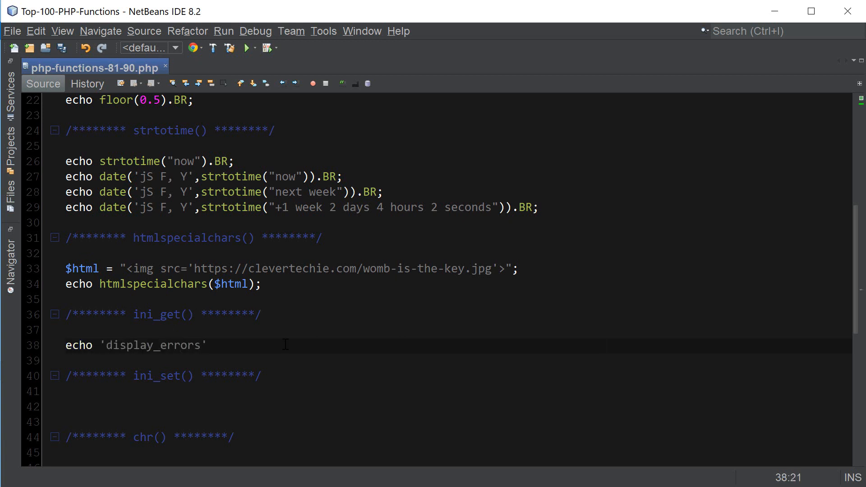
text(= .ini_)
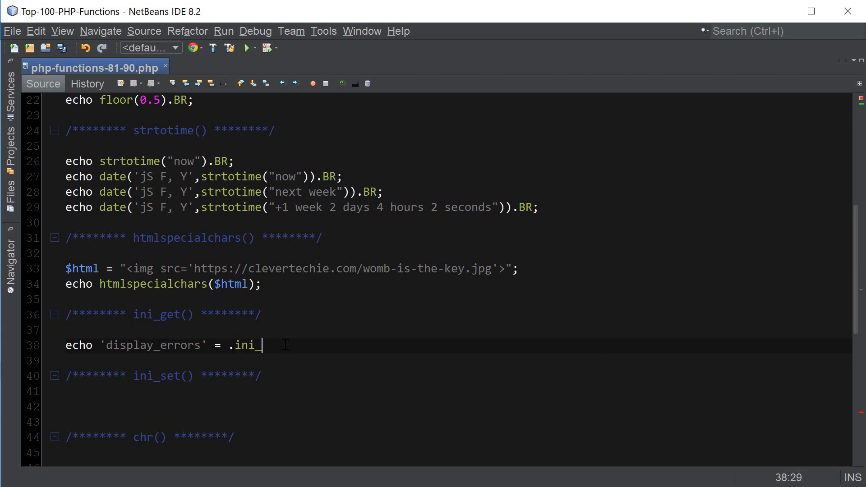
text(_get('display_errors'))
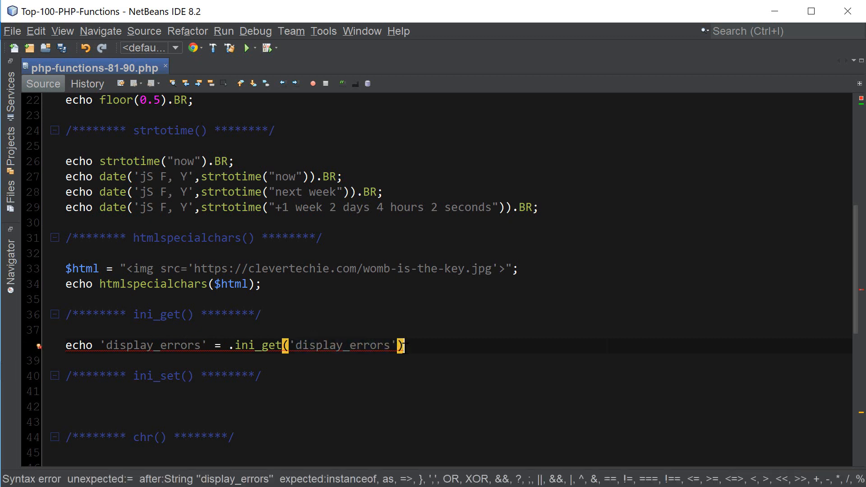
mouse_move(487, 366)
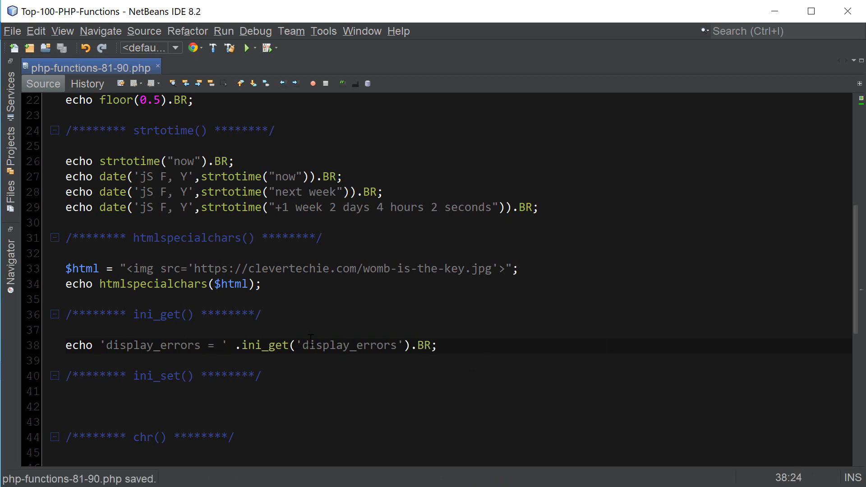
mouse_move(380, 359)
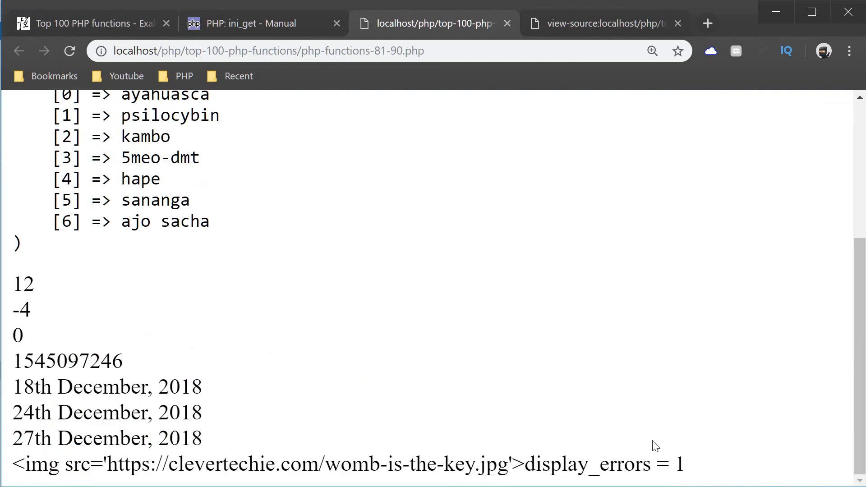
Step: Refresh the localhost output so display_errors = 1 appears
double_click(584, 463)
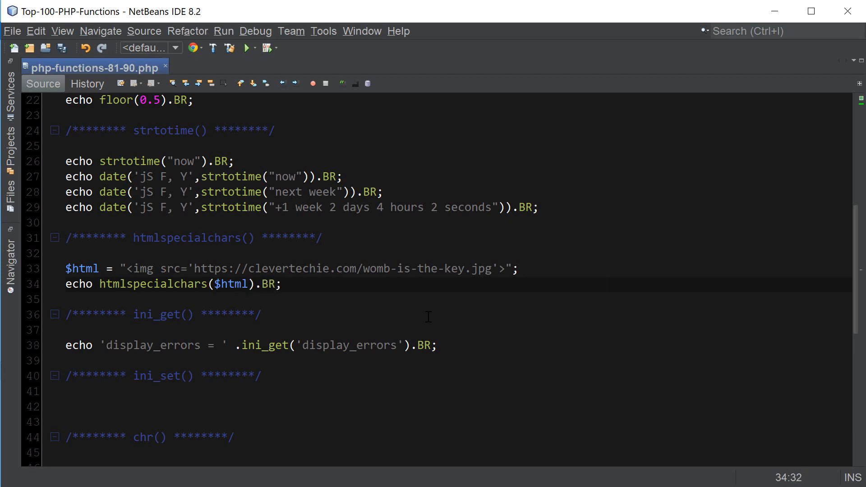
Step: Save, then add ini_set('display_errors','0'); under the ini_set heading
key(ctrl+s)
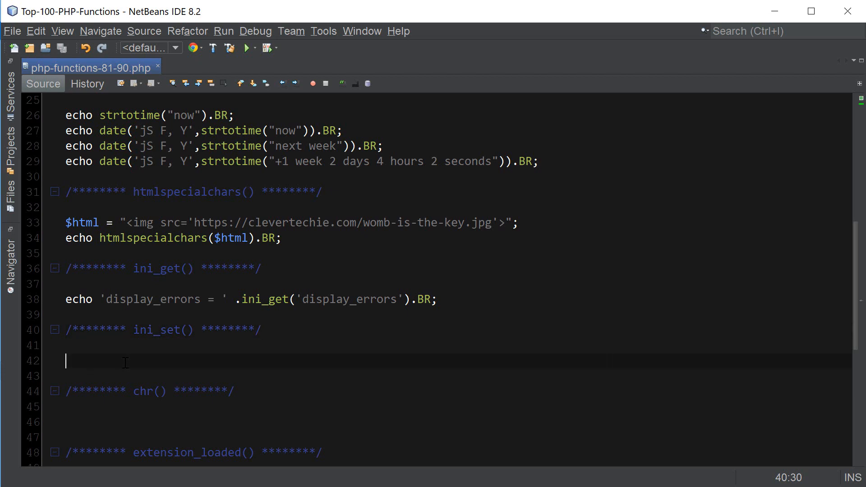
text(ini_)
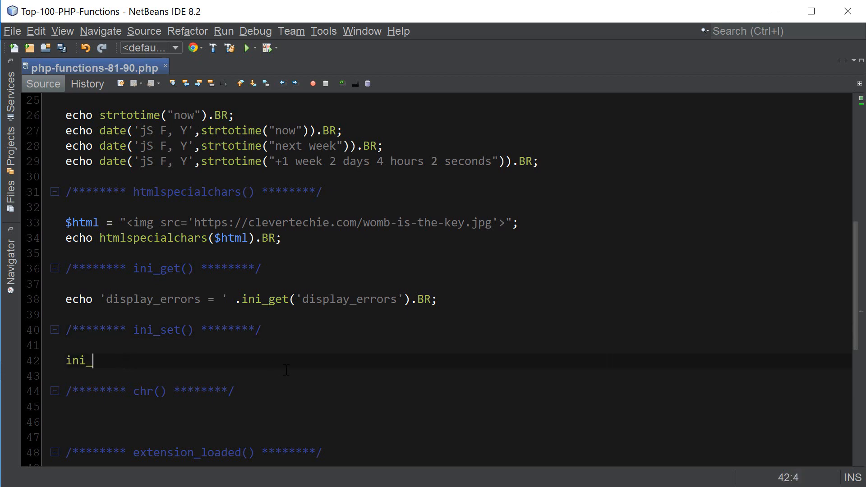
text(set('displ'))
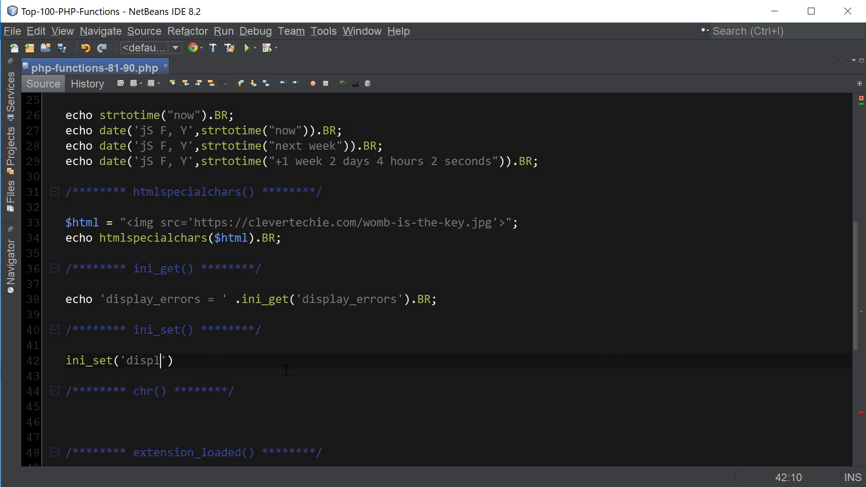
text(ay_errors','0)
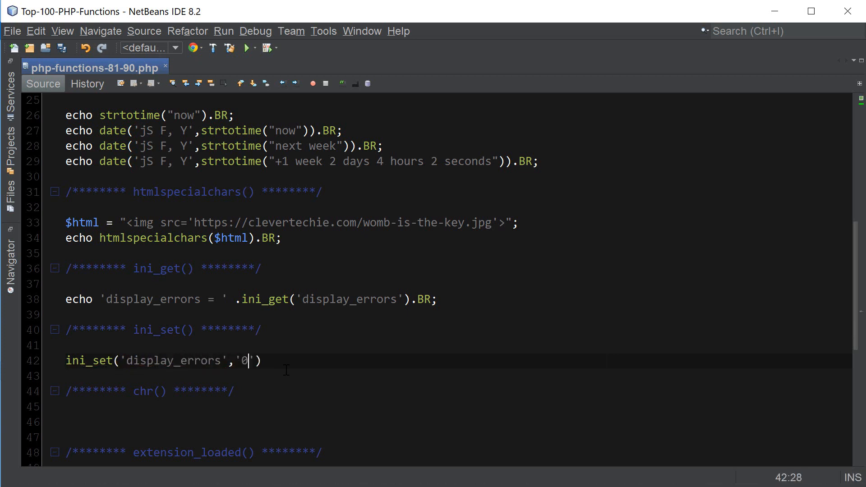
text(;)
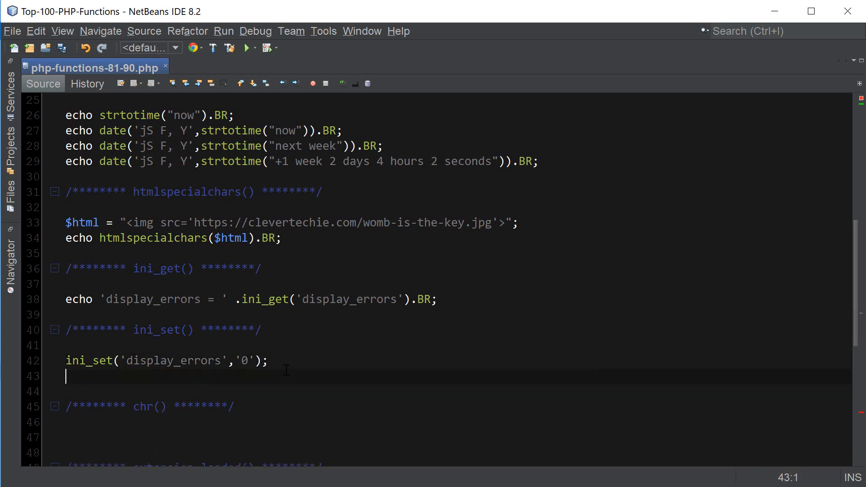
Step: Start echoing ini_get('display_errors') on the following line
text(echo ini_)
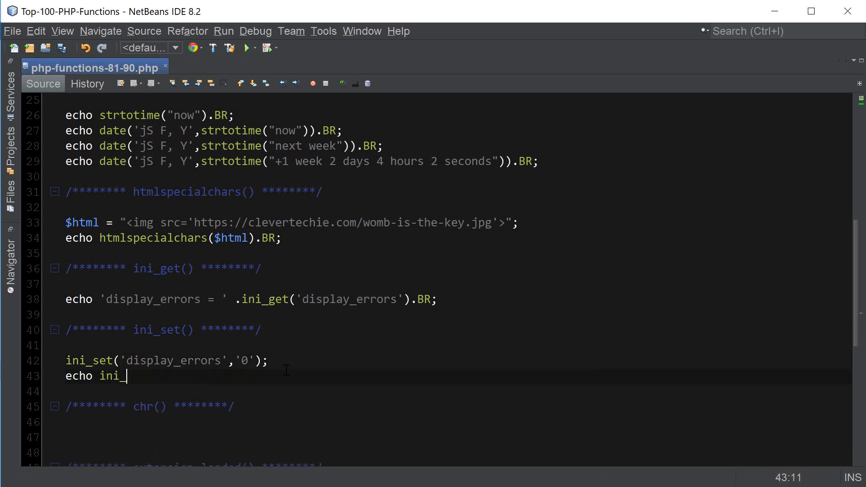
text(get())
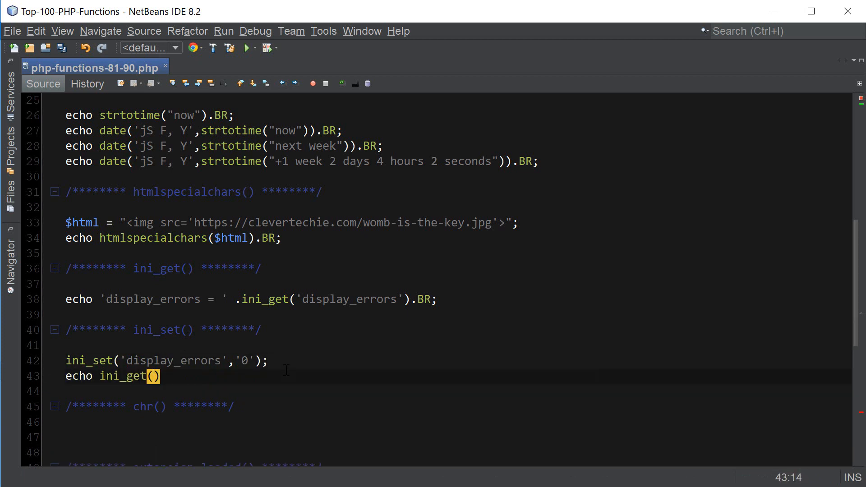
text('display_')
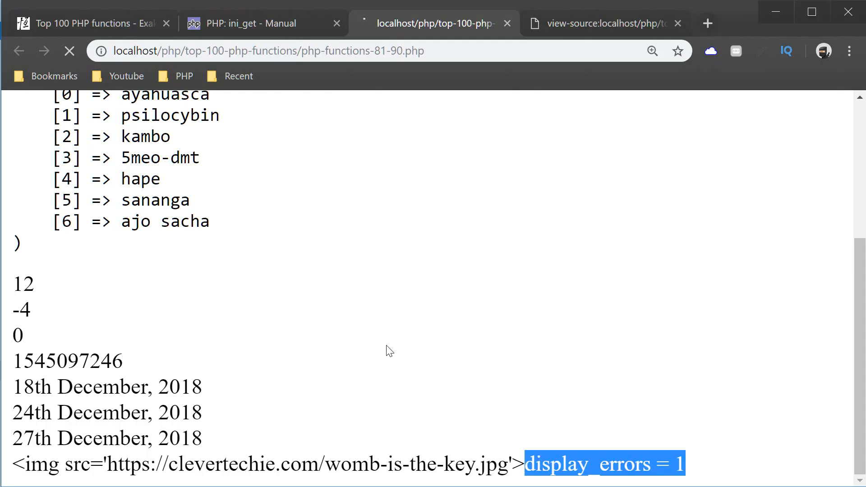
Step: Reload the output to see 0 under display_errors = 1, then revisit the ini_set manual page
click(69, 51)
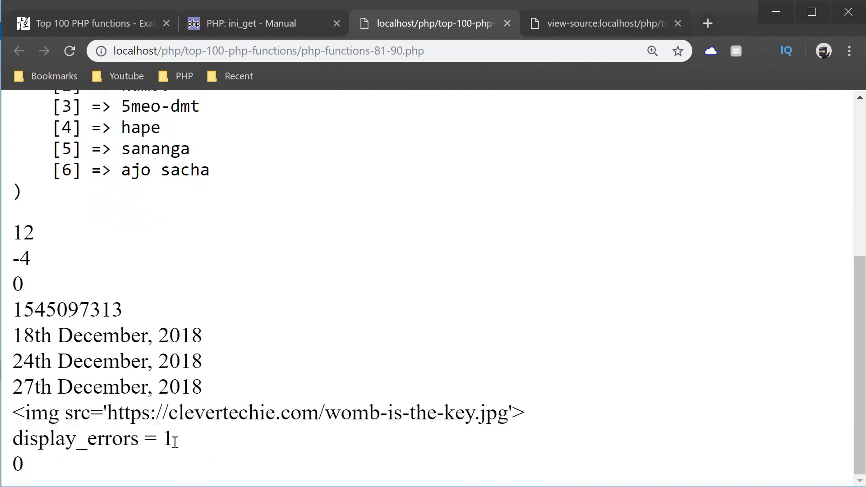
double_click(17, 465)
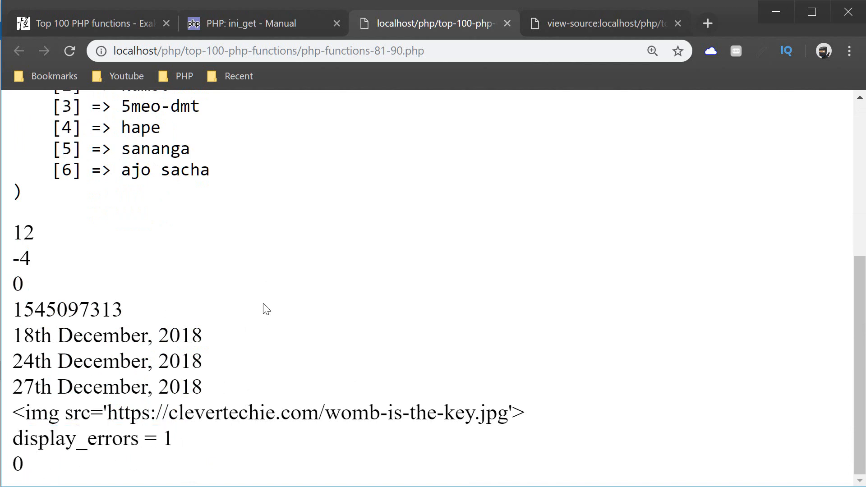
click(249, 24)
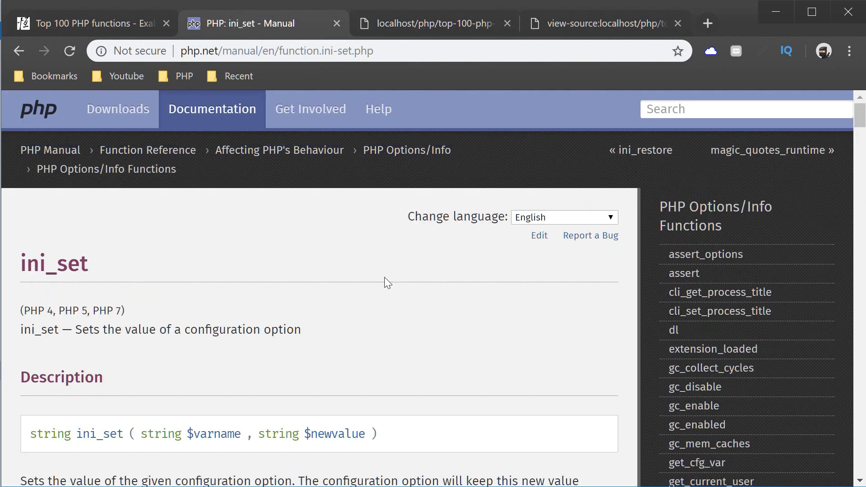
Step: Scroll the ini_set page past Description to the varname and newvalue parameters
scroll(down, 3)
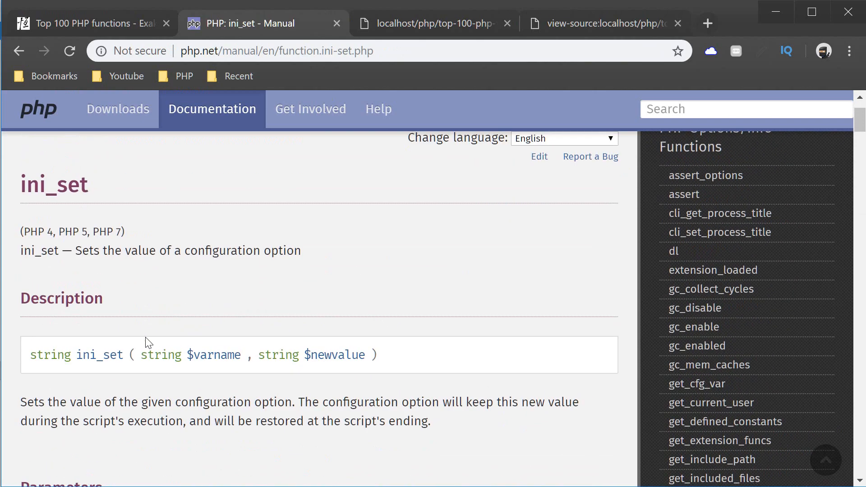
scroll(down, 3)
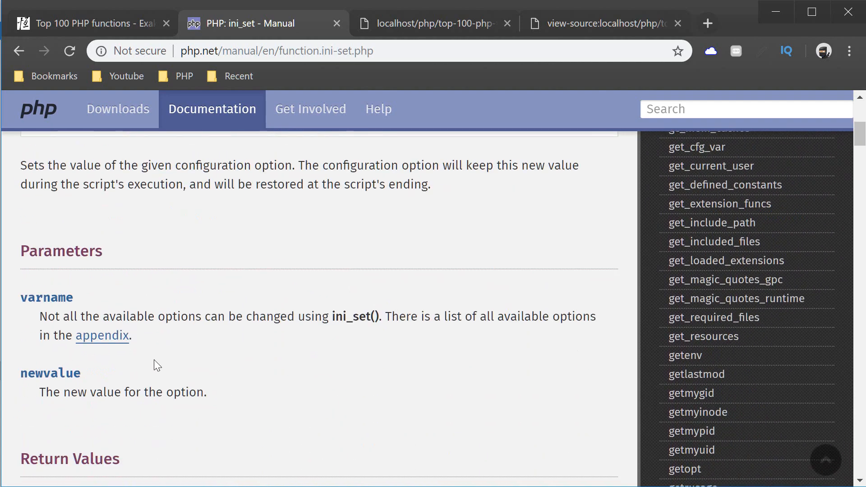
Step: Open the php.ini directives appendix and mark display_errors' PHP_INI_ALL changeable mode
click(102, 336)
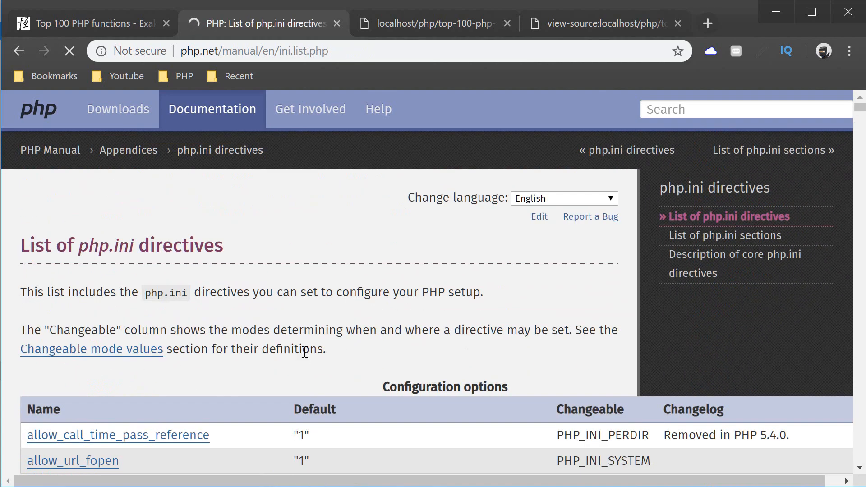
scroll(down, 3)
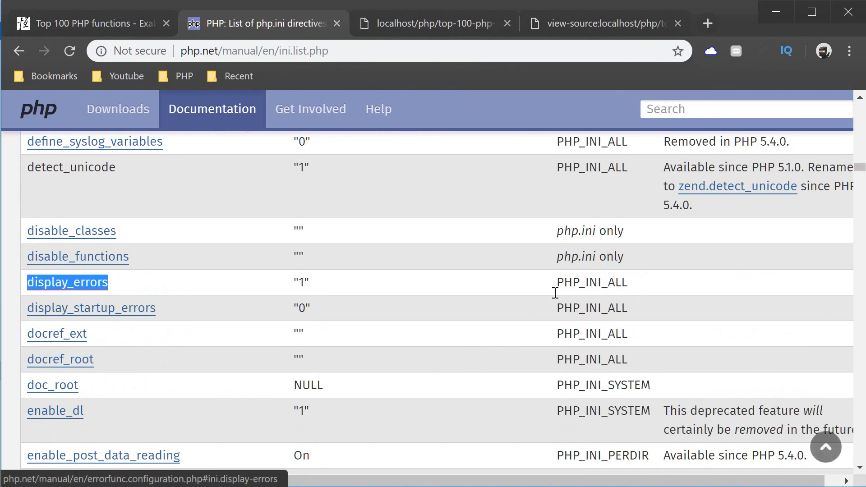
double_click(591, 282)
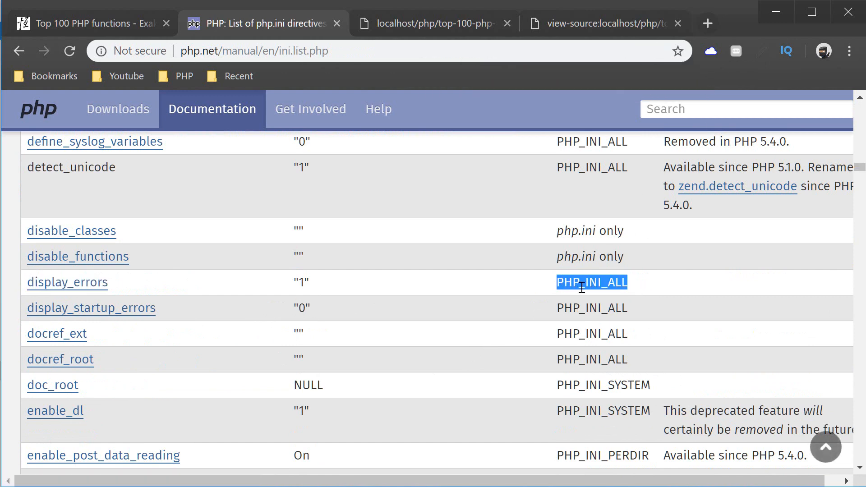
Step: Leave the directives list and move on to the chr() function reference page
scroll(up, 3)
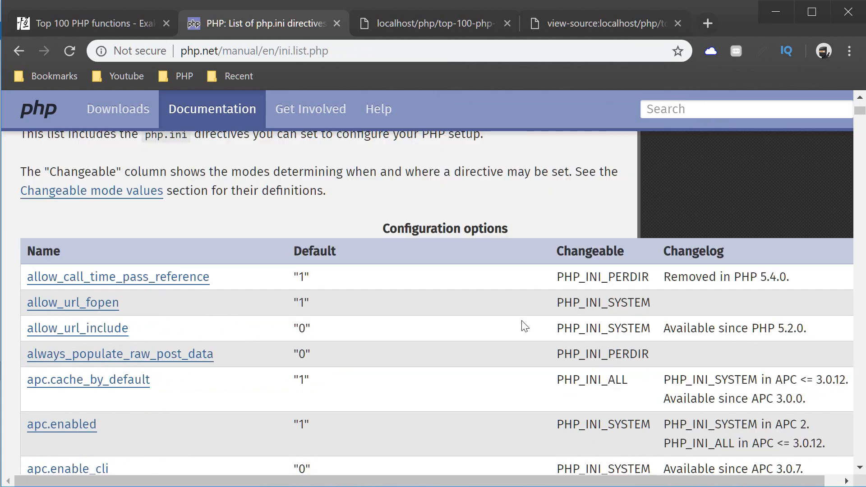
mouse_move(574, 273)
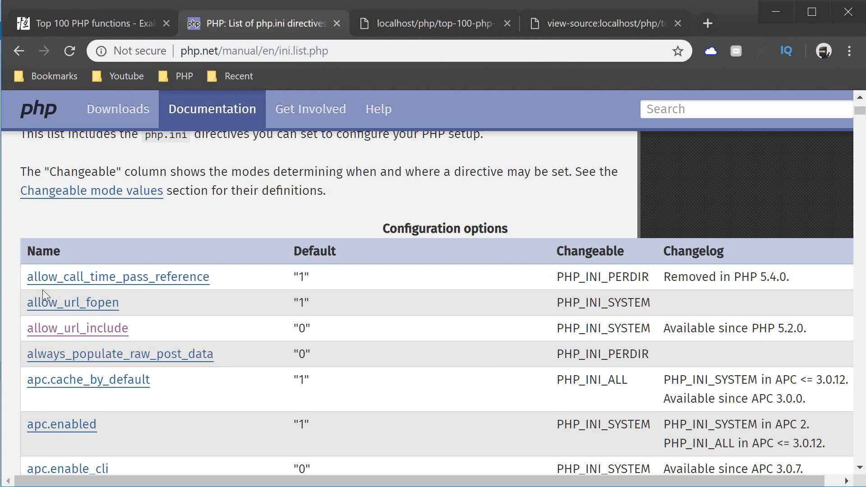
mouse_move(555, 384)
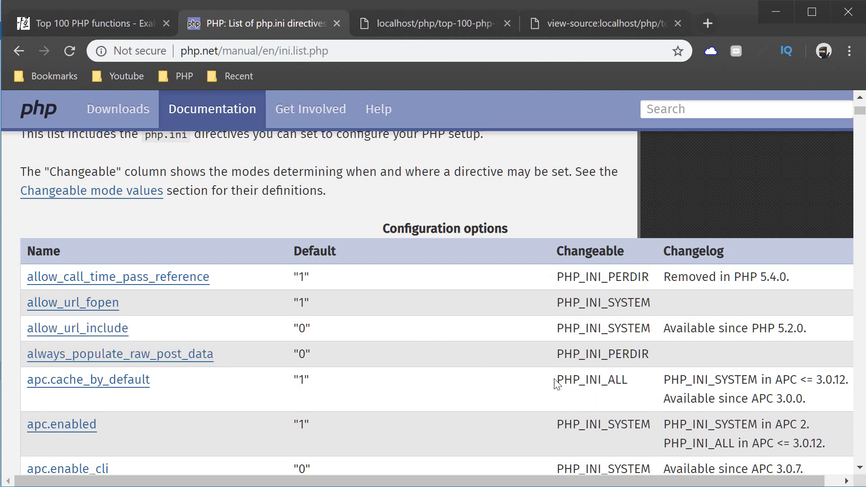
mouse_move(561, 400)
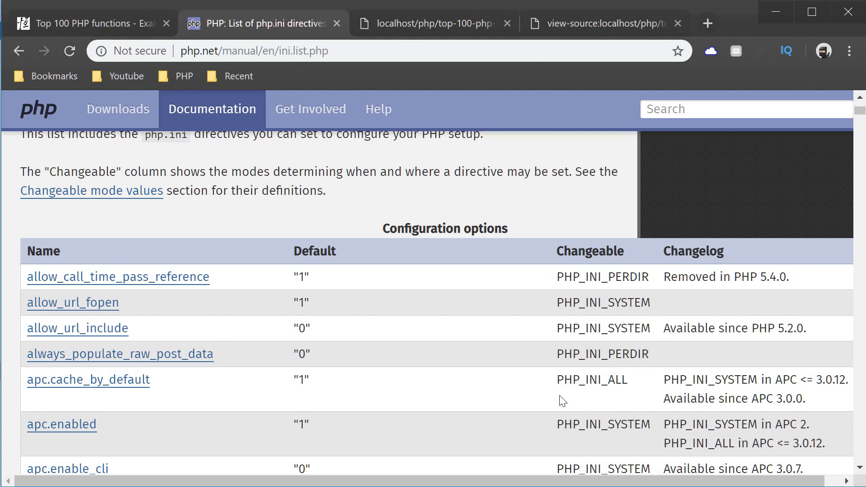
mouse_move(553, 373)
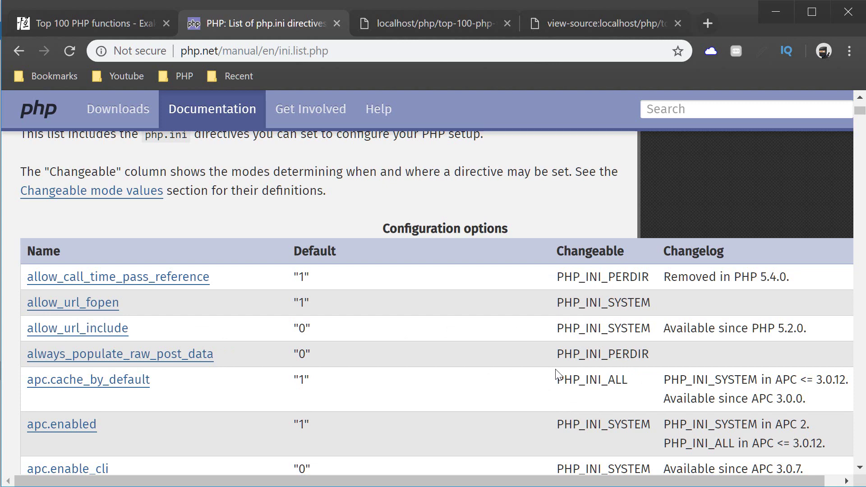
mouse_move(464, 388)
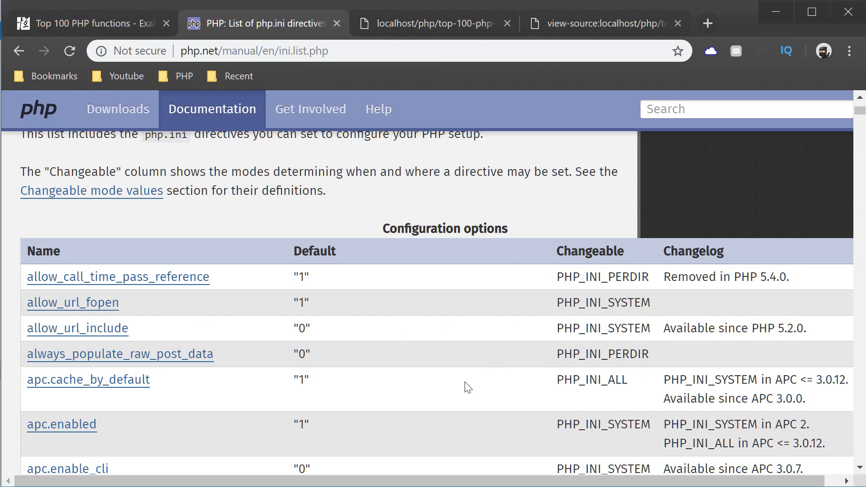
scroll(down, 3)
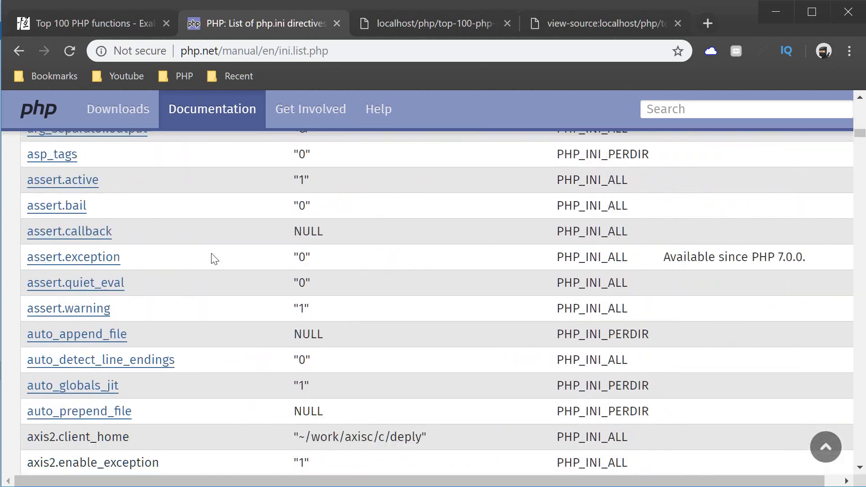
scroll(down, 3)
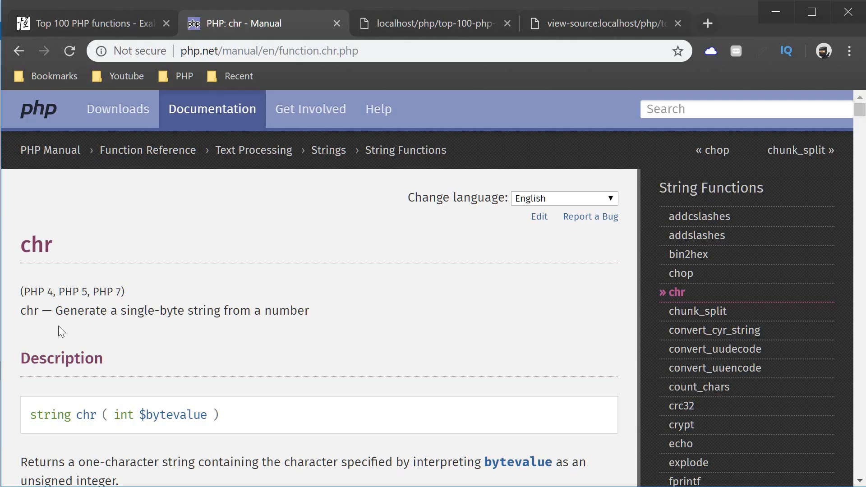
mouse_move(283, 326)
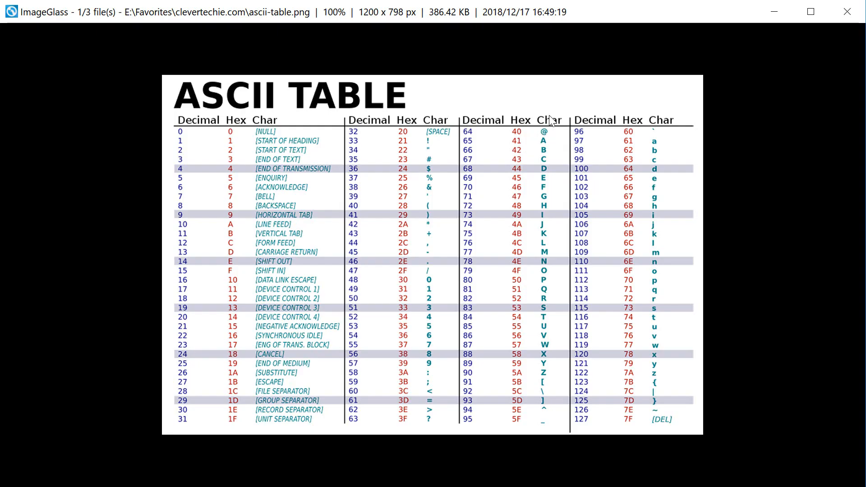
mouse_move(551, 129)
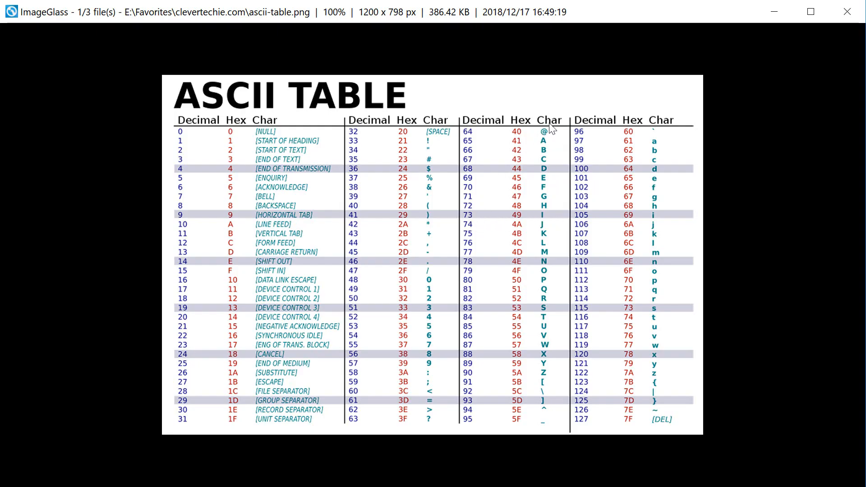
mouse_move(472, 194)
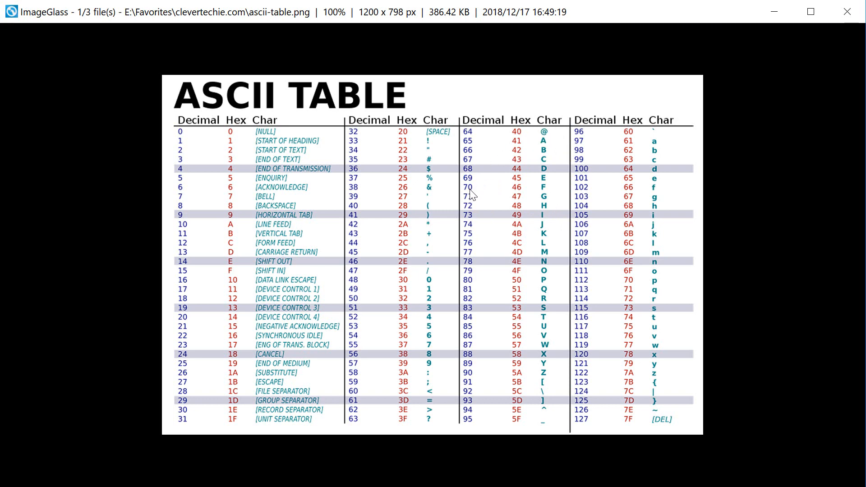
mouse_move(471, 247)
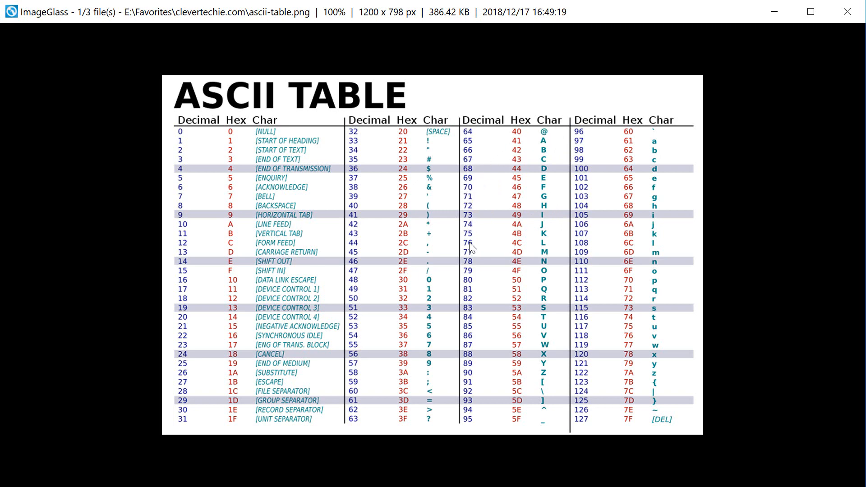
mouse_move(543, 127)
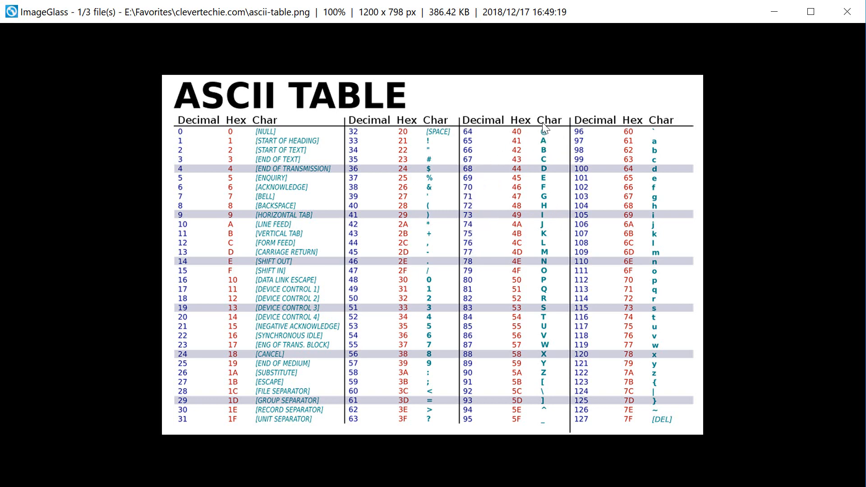
mouse_move(476, 149)
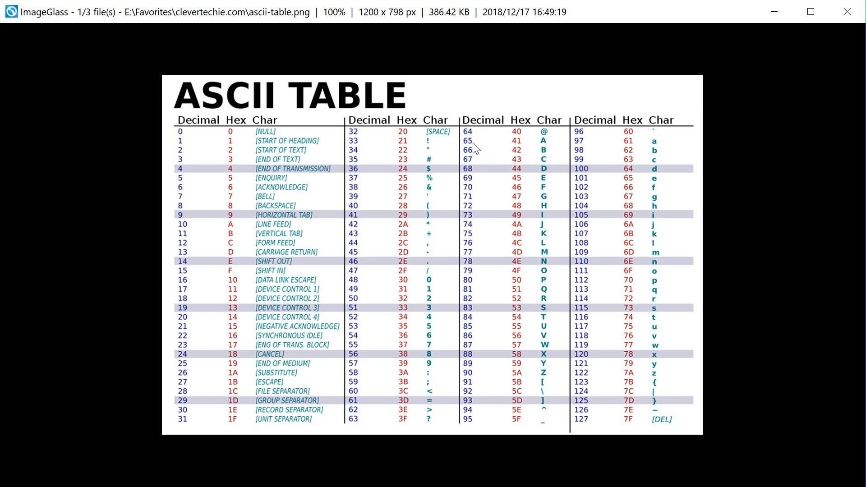
mouse_move(553, 141)
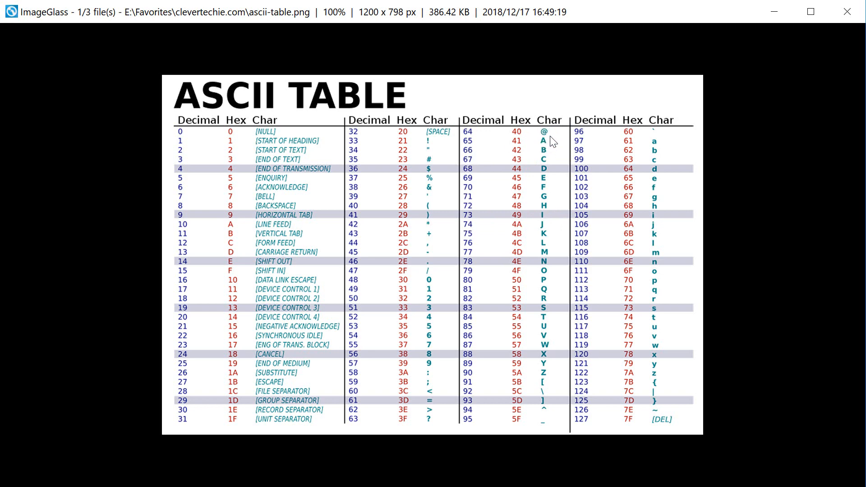
mouse_move(659, 141)
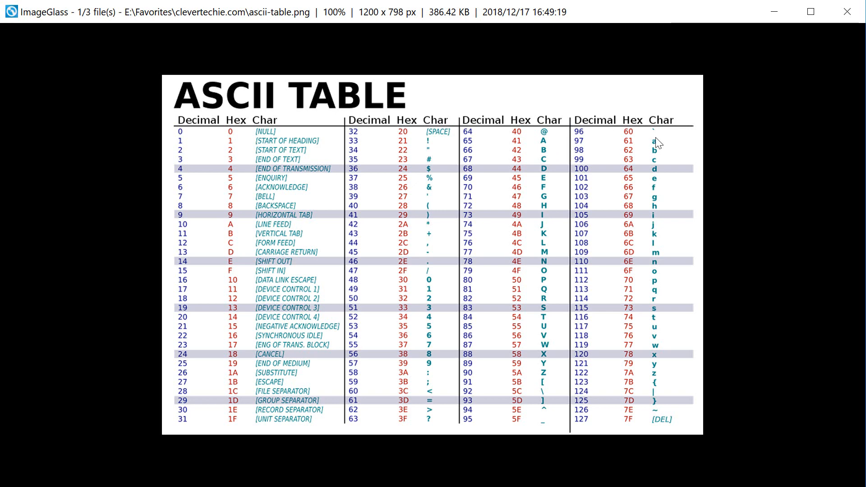
mouse_move(657, 173)
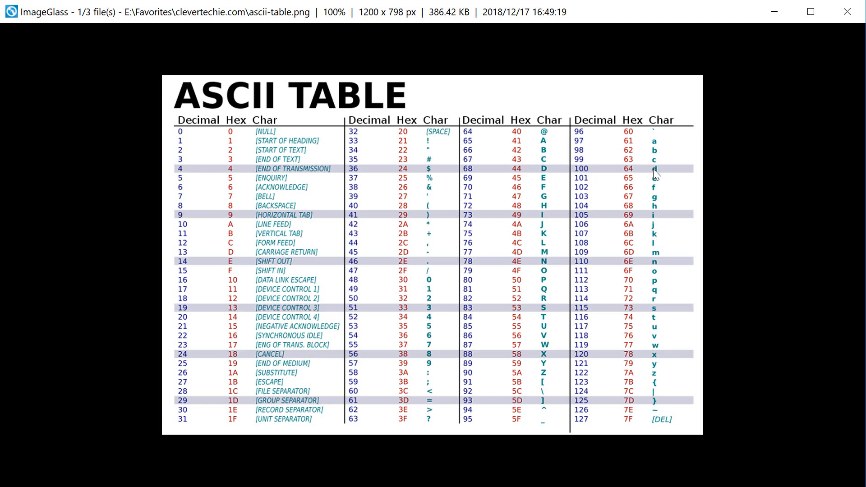
mouse_move(554, 246)
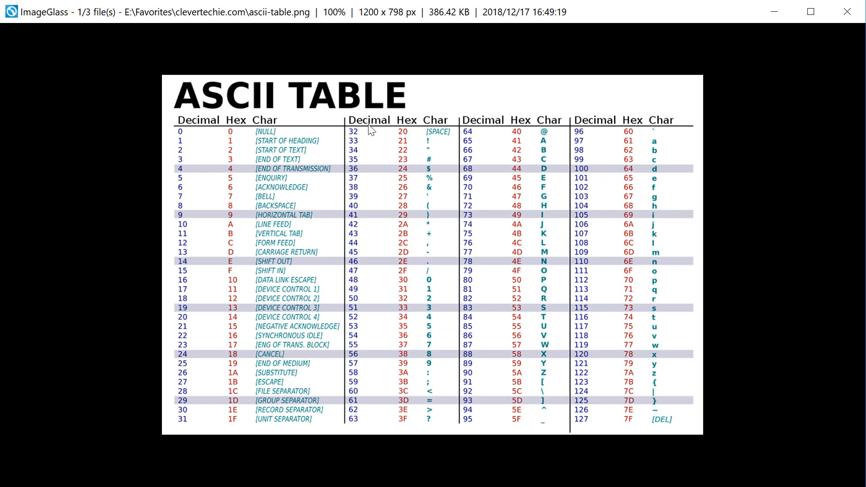
mouse_move(378, 318)
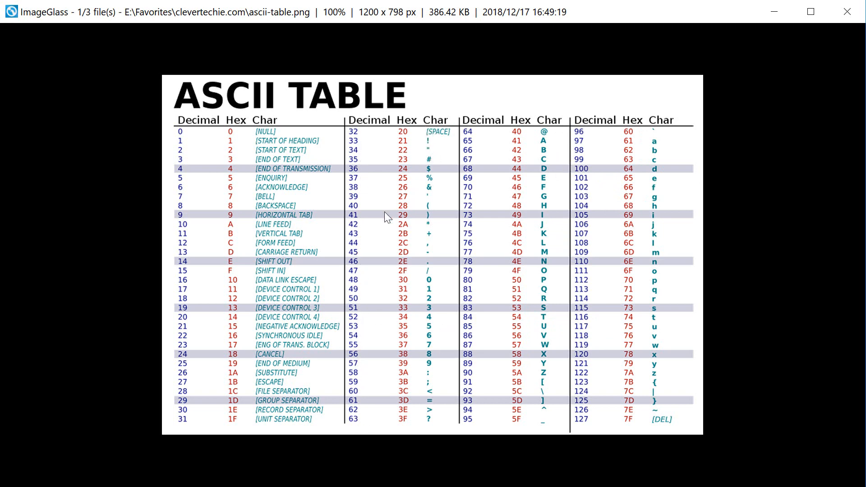
mouse_move(403, 274)
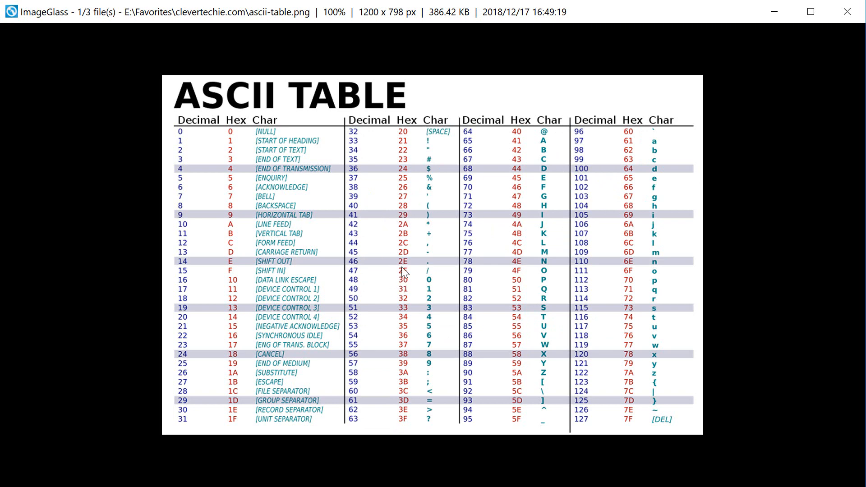
mouse_move(543, 135)
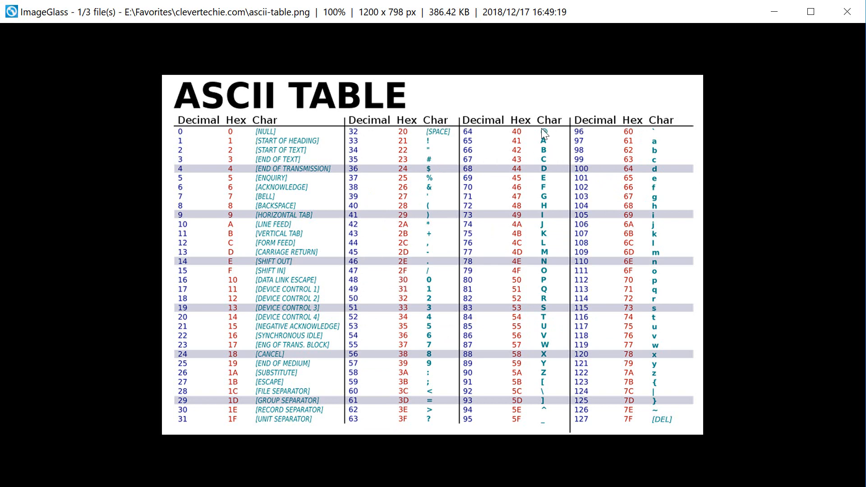
mouse_move(334, 311)
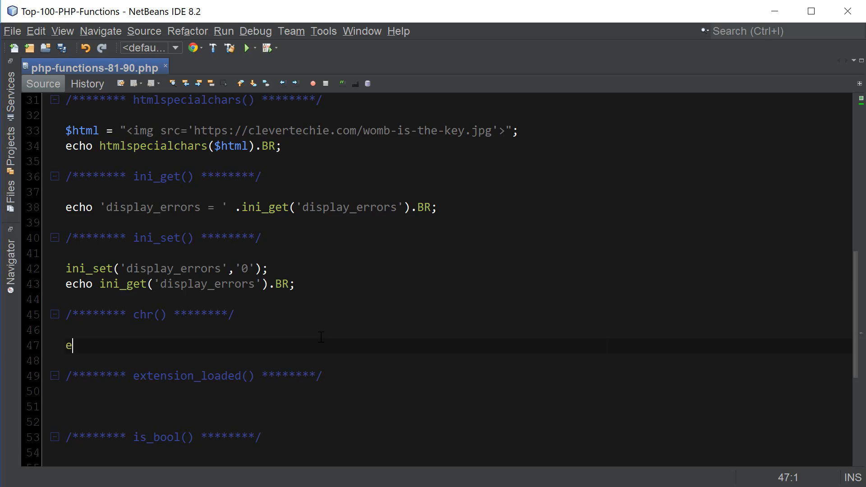
Step: Add echo chr(85).BR; and echo chr(65).BR; under the chr() comment
text(cho chr()
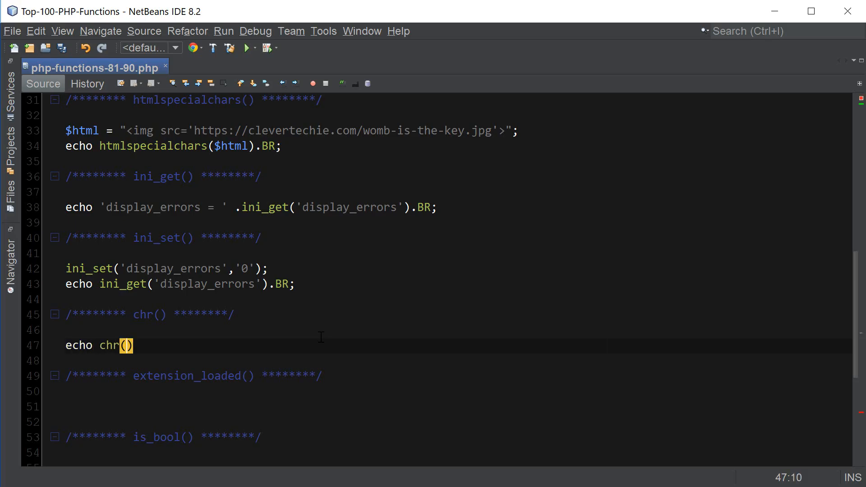
text(85)
click(457, 361)
text(ech)
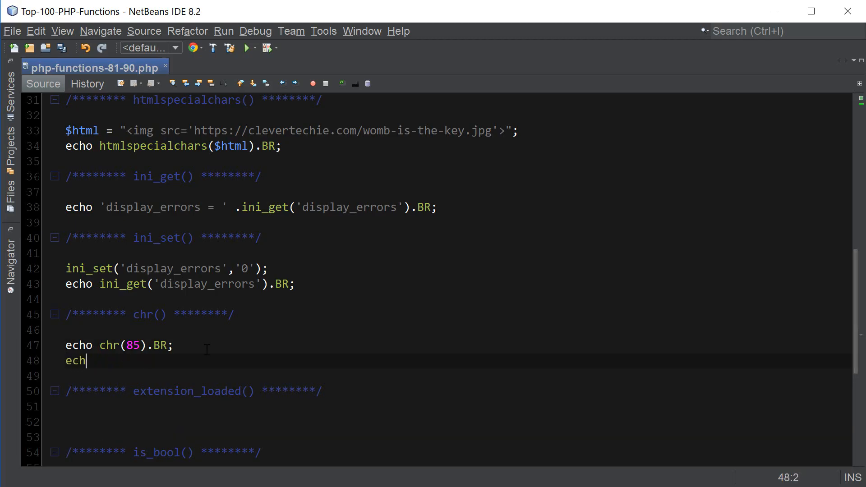
text(o chr()
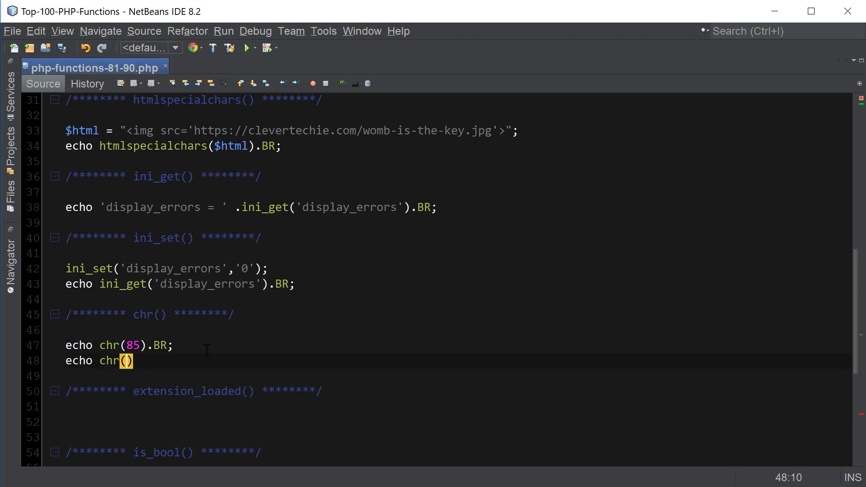
text(65).BR)
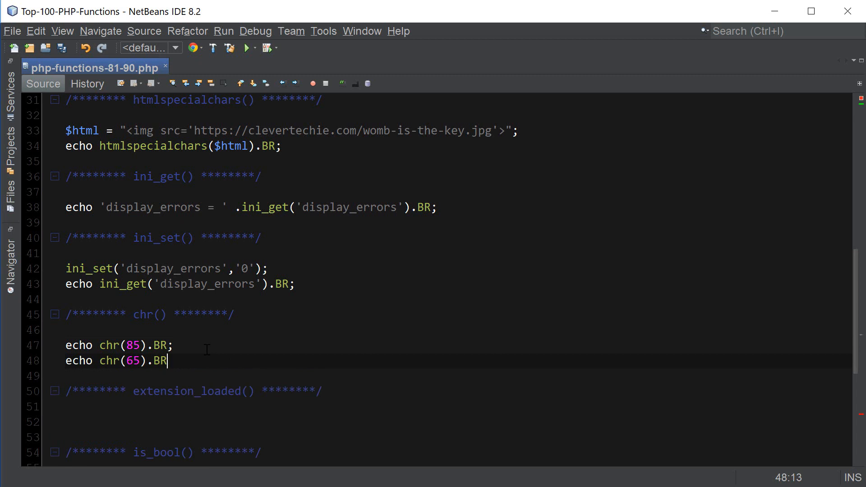
text(;)
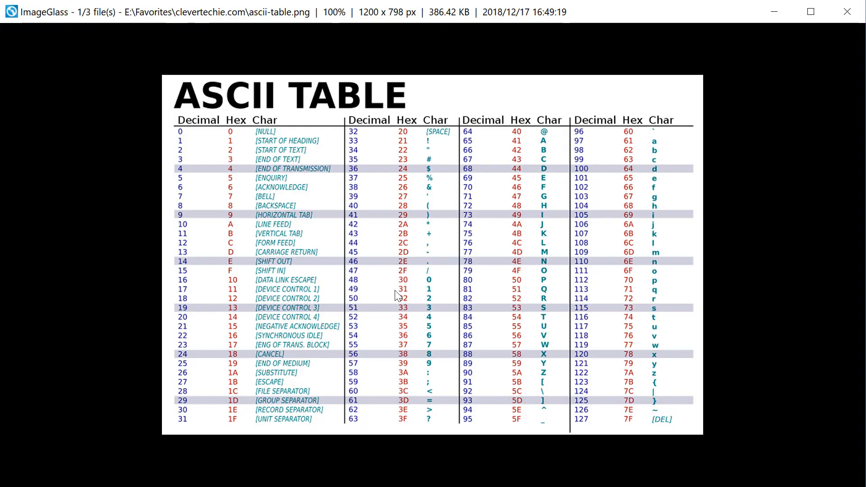
mouse_move(479, 152)
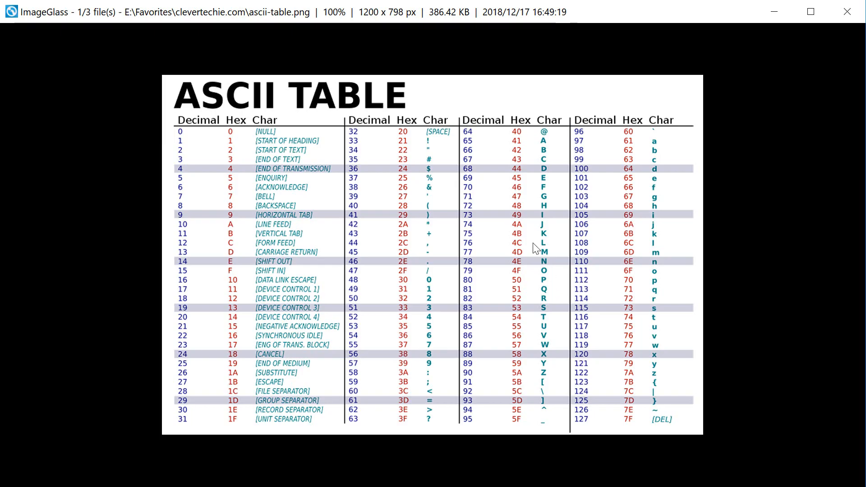
mouse_move(415, 189)
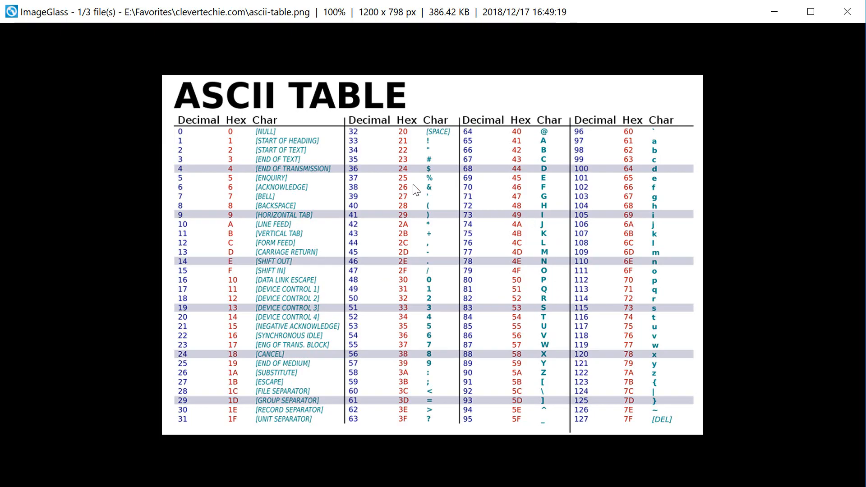
mouse_move(556, 231)
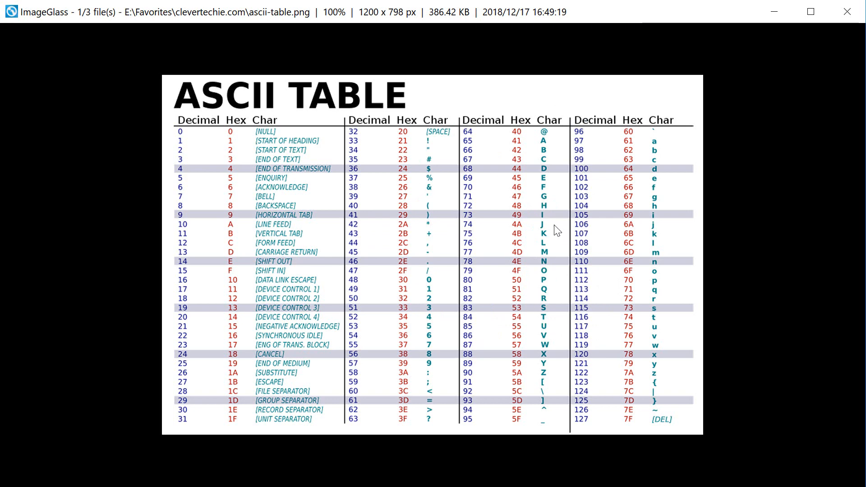
mouse_move(694, 145)
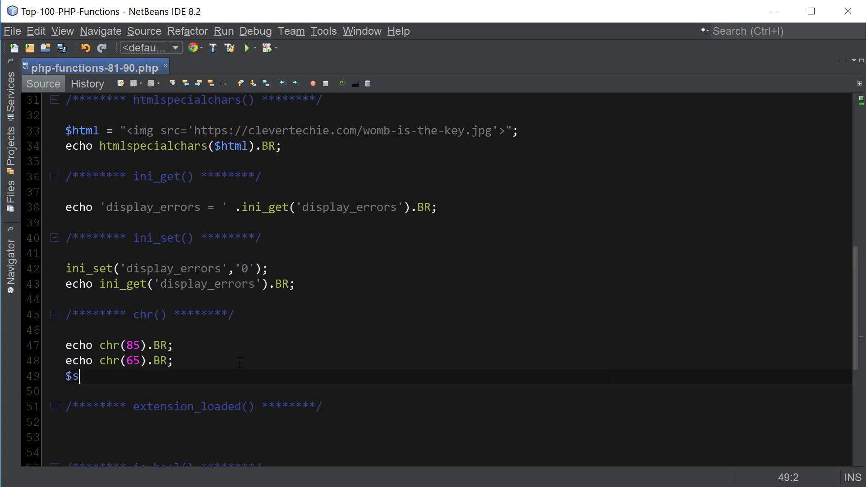
Step: Assign chr(046) to $str, then echo "You $str I forever!".BR;
text(tr = c)
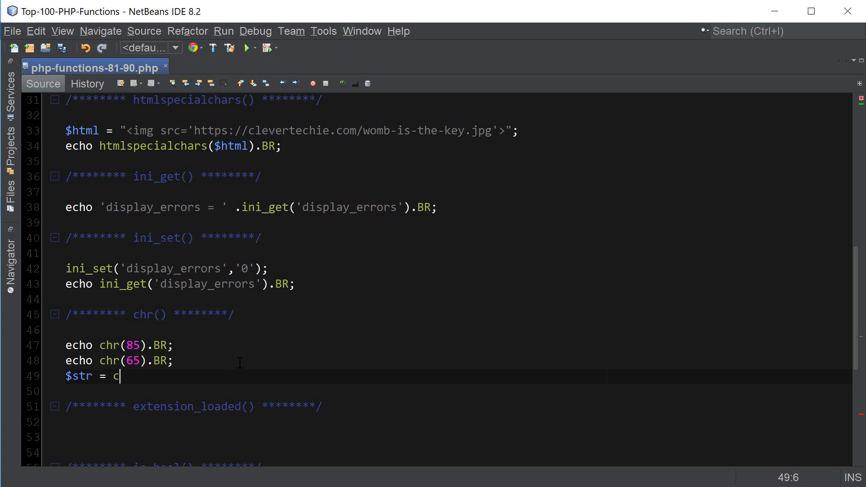
text(hr())
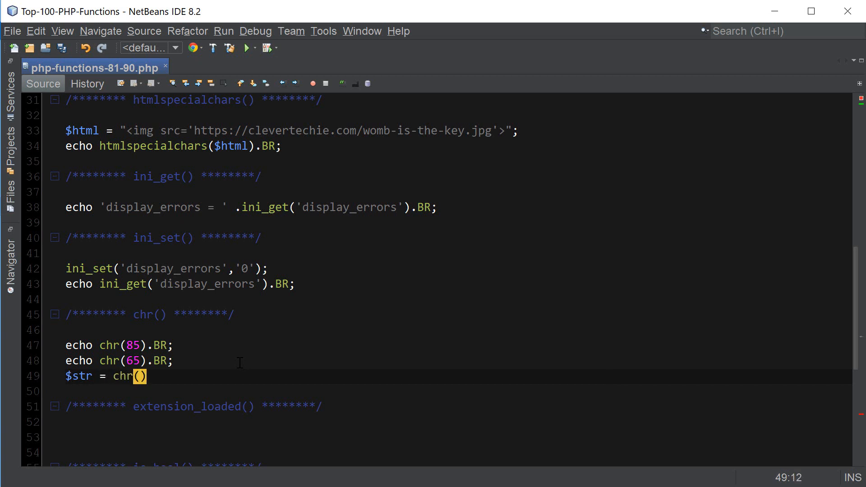
text(046)
text(echo ")
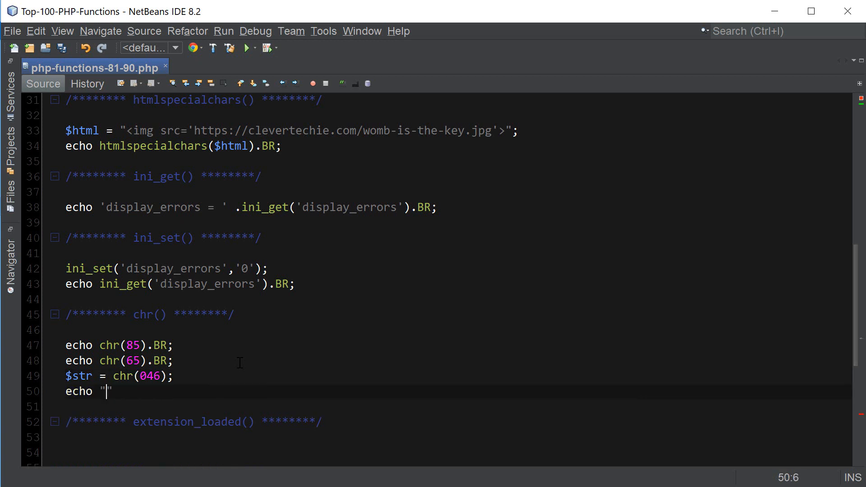
text(You $str I)
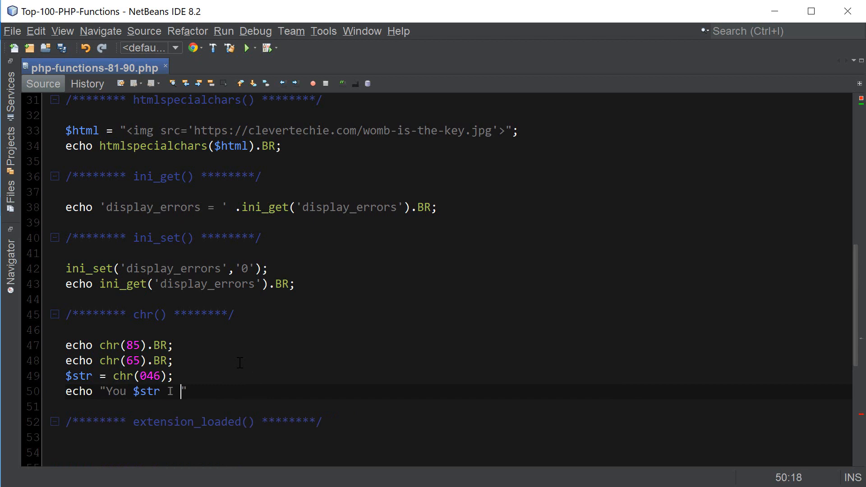
text(forever!)
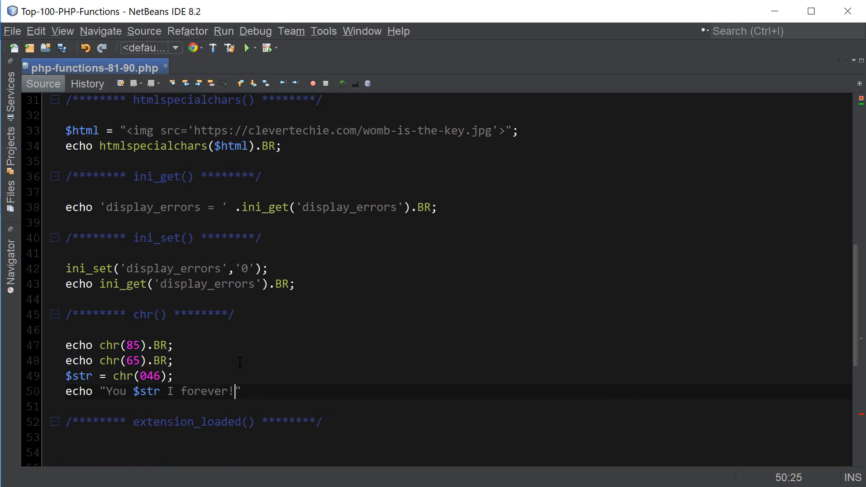
text(.BR;)
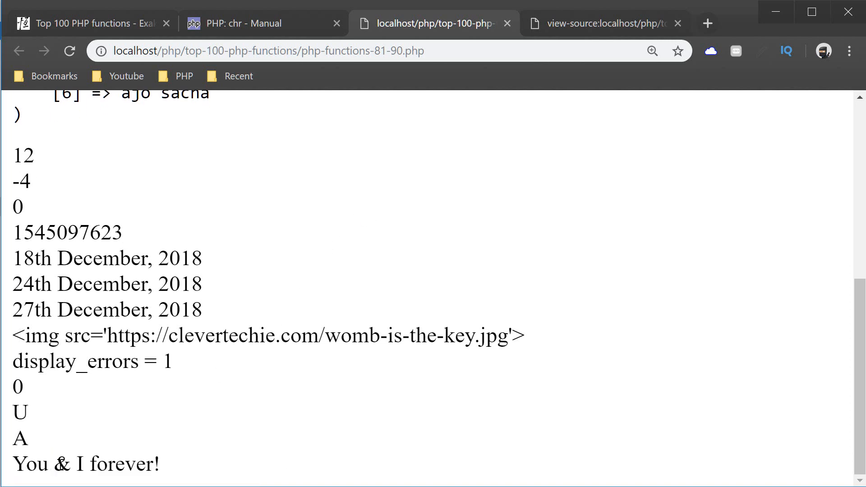
Step: View the browser output lines U, A and "You & I forever!"
double_click(62, 464)
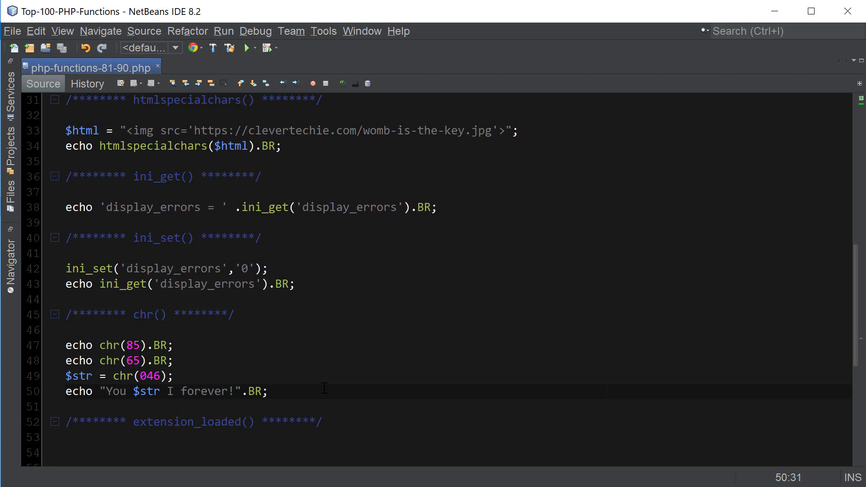
Step: Concatenate chr(240), chr(159), chr(144), chr(152) into $str and echo $str.BR;
text($)
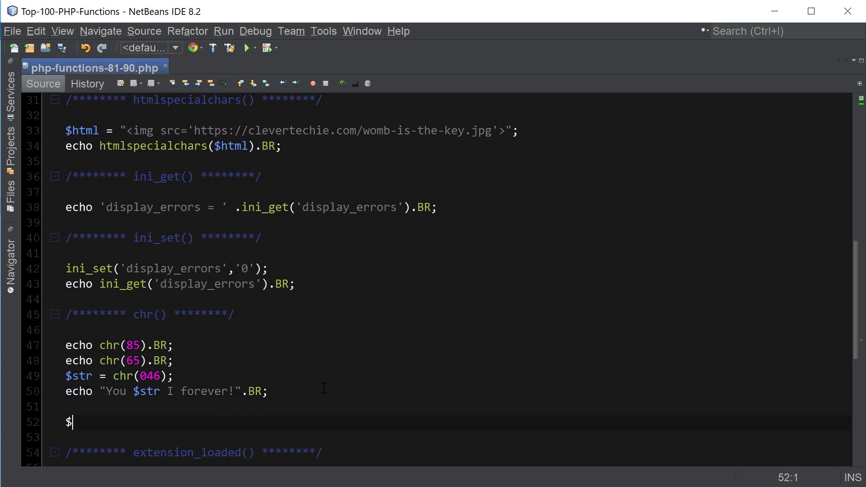
text(str = chr()
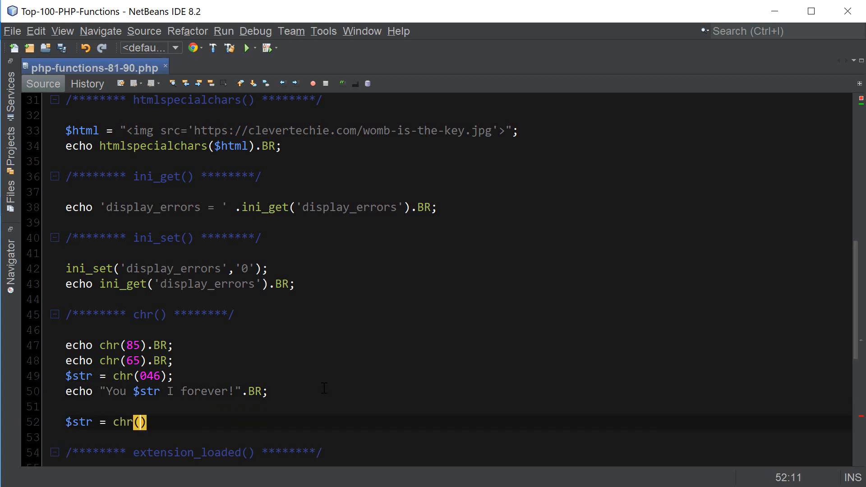
text(240) .)
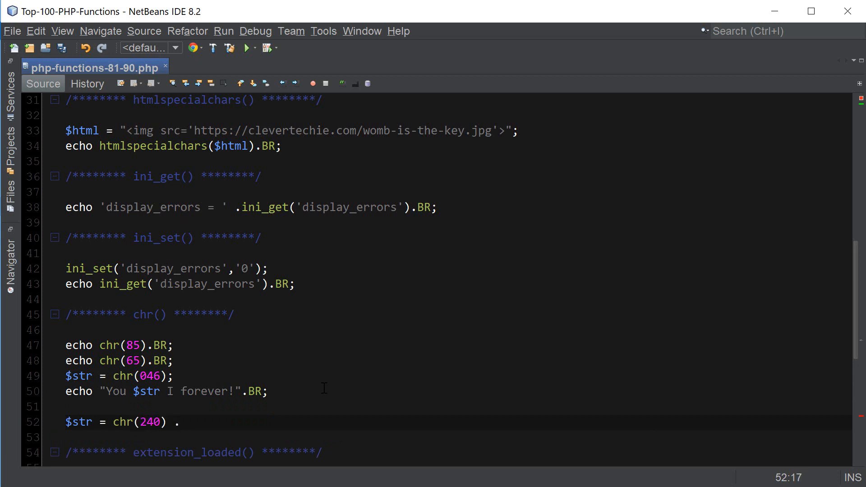
text(chr(1))
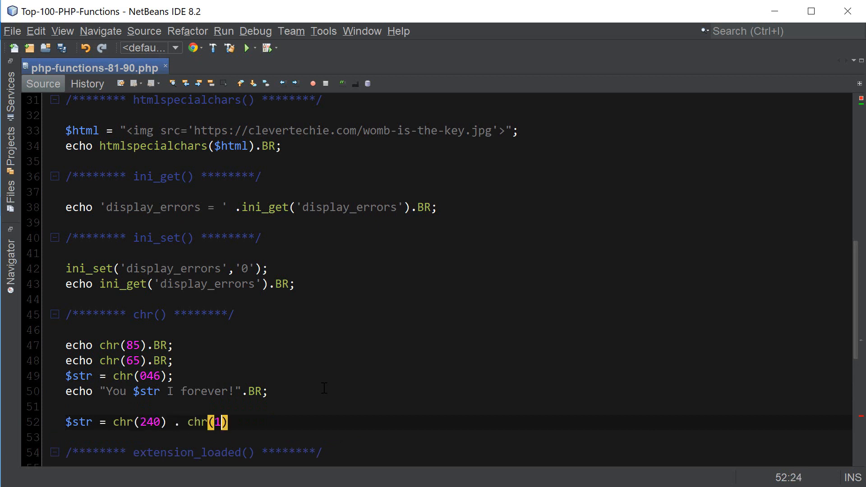
text(59)
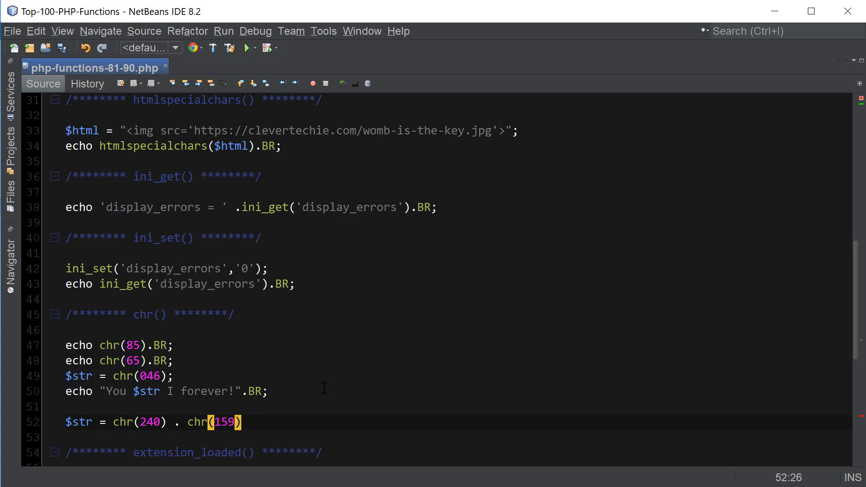
text(. chr)
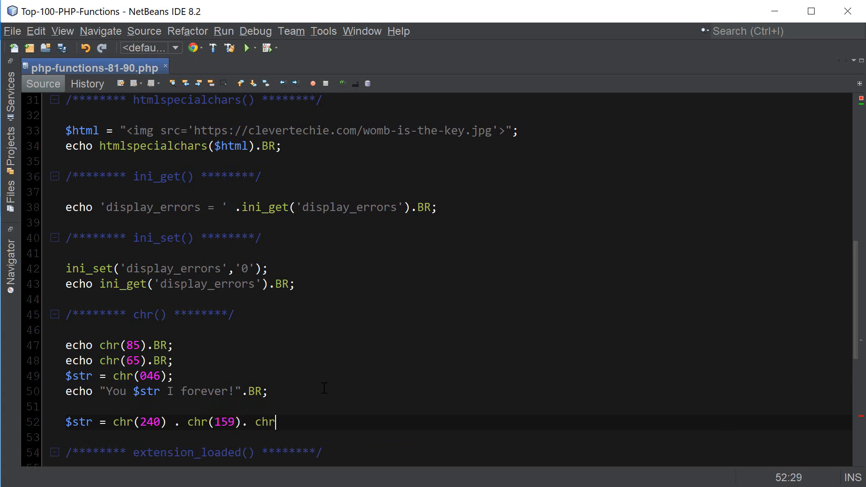
text((144).)
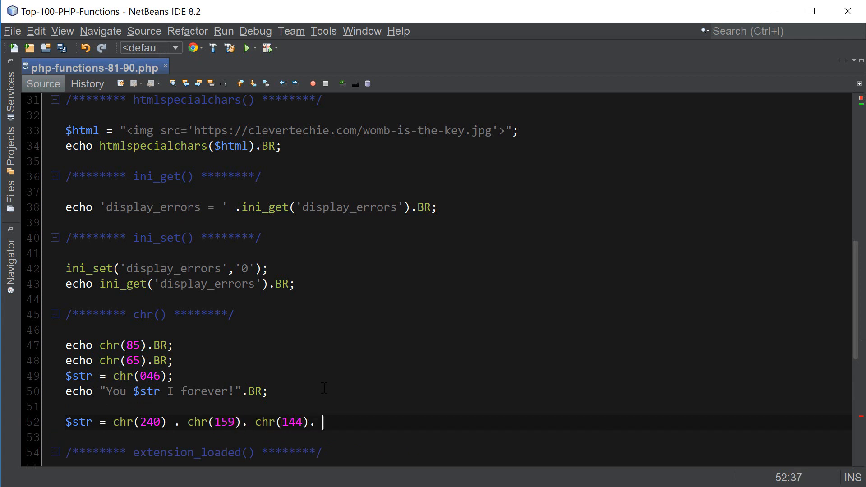
text(chr(1))
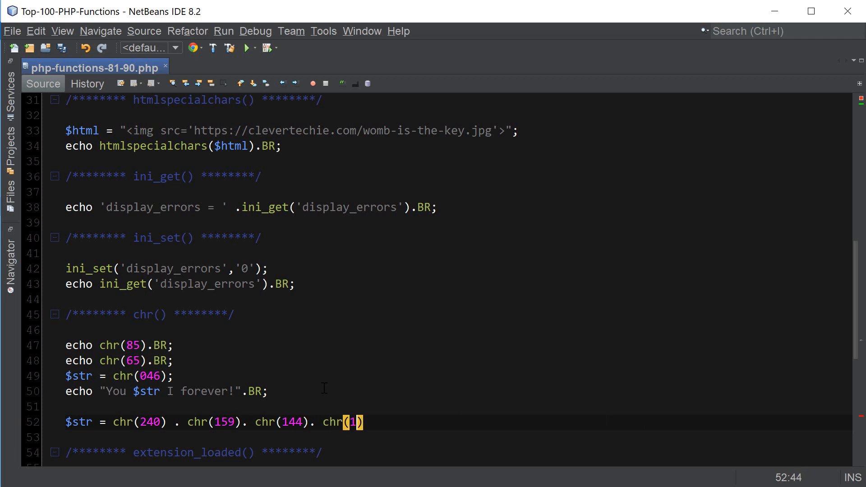
text(52).B)
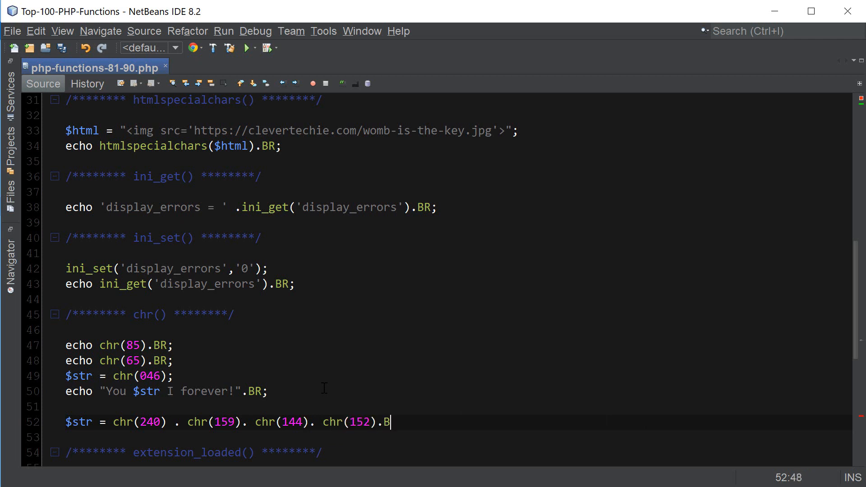
text(R;)
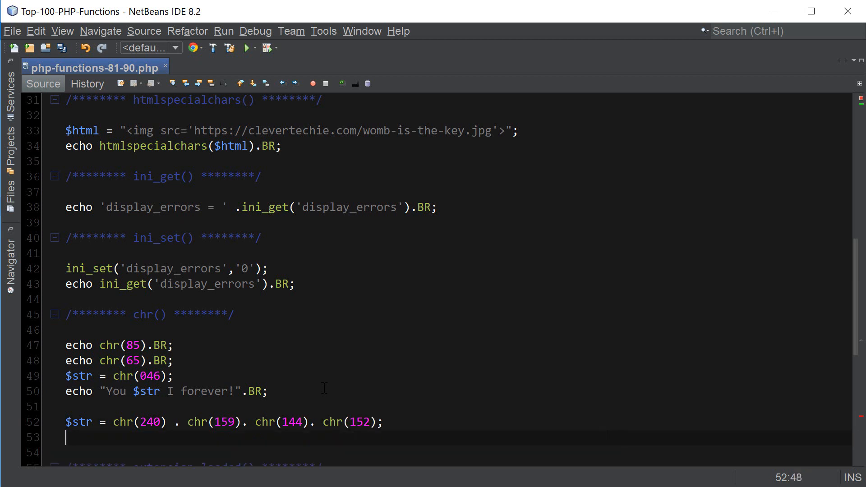
text(echo $str)
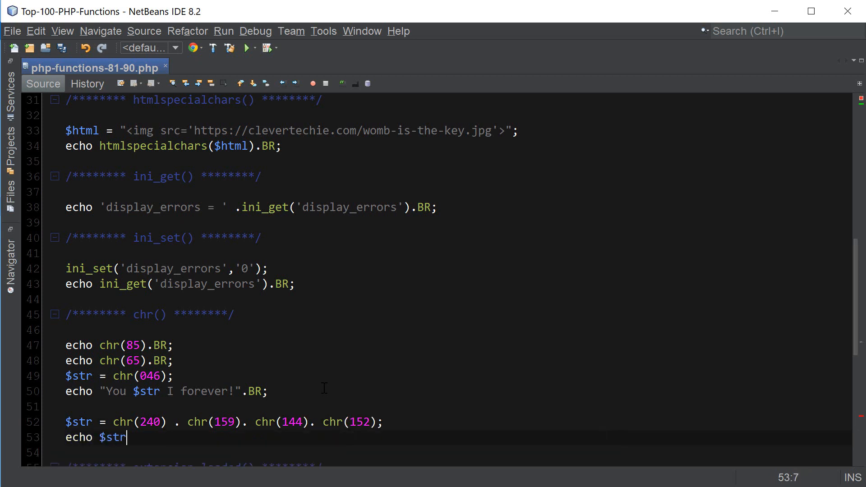
text(.BR;)
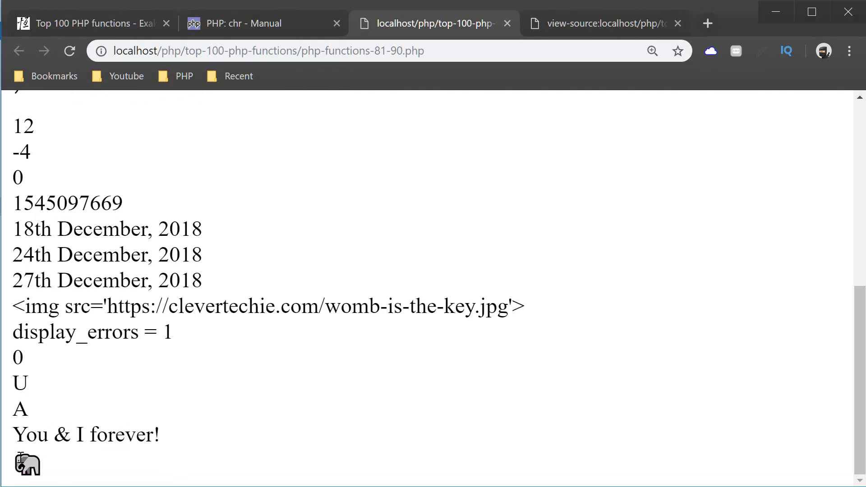
mouse_move(58, 469)
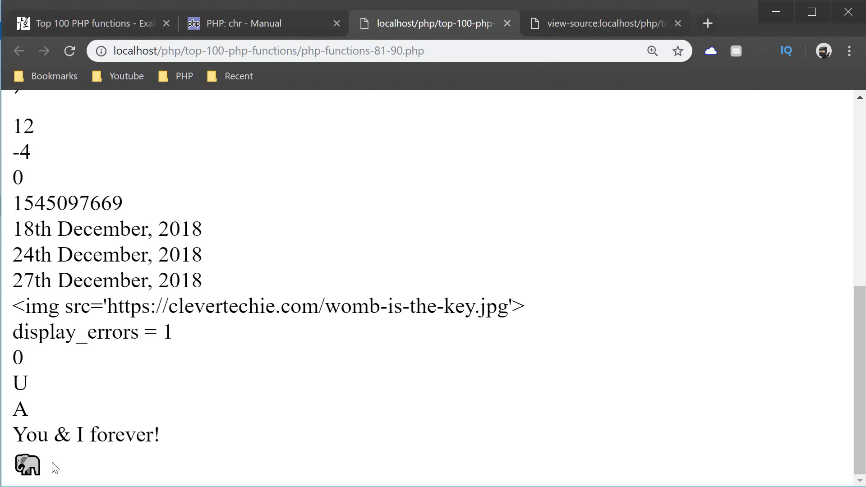
mouse_move(107, 463)
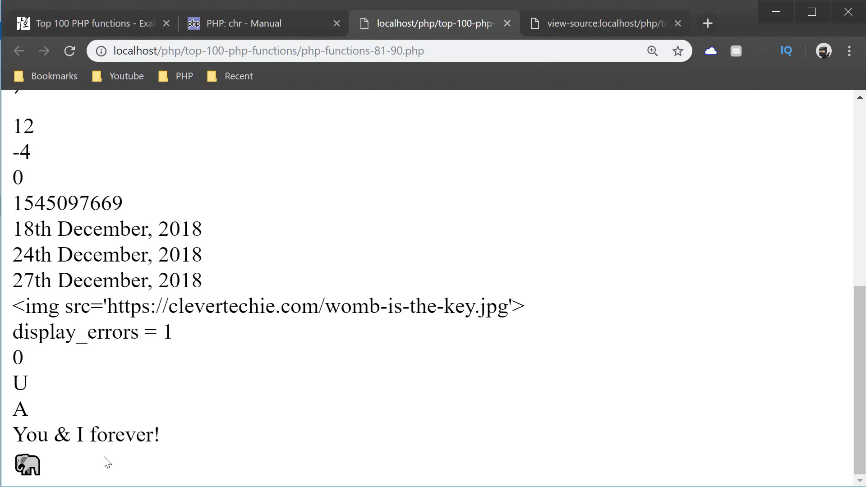
mouse_move(87, 465)
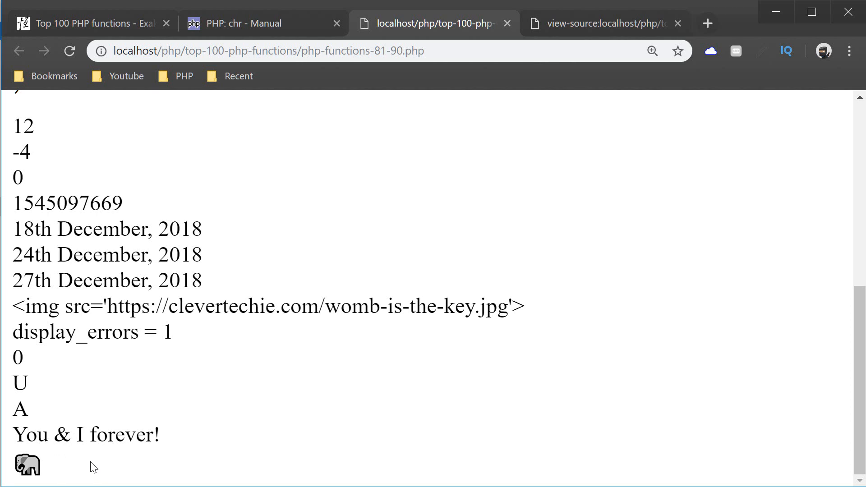
mouse_move(104, 470)
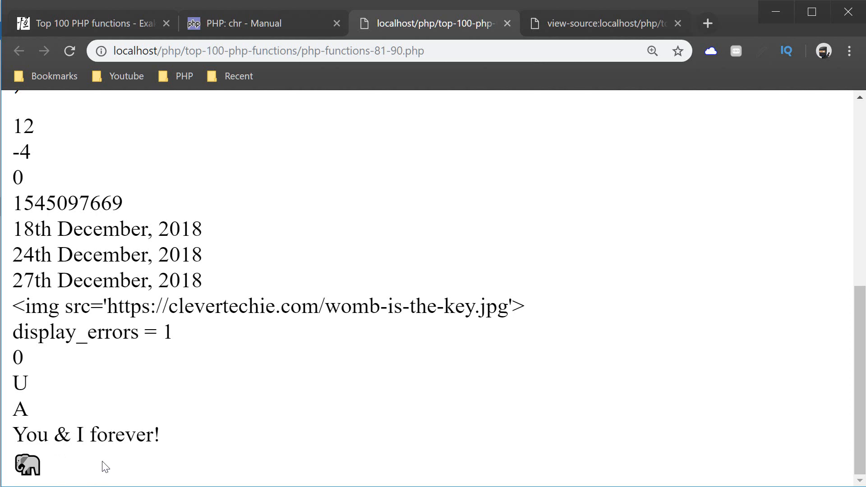
key(alt+tab)
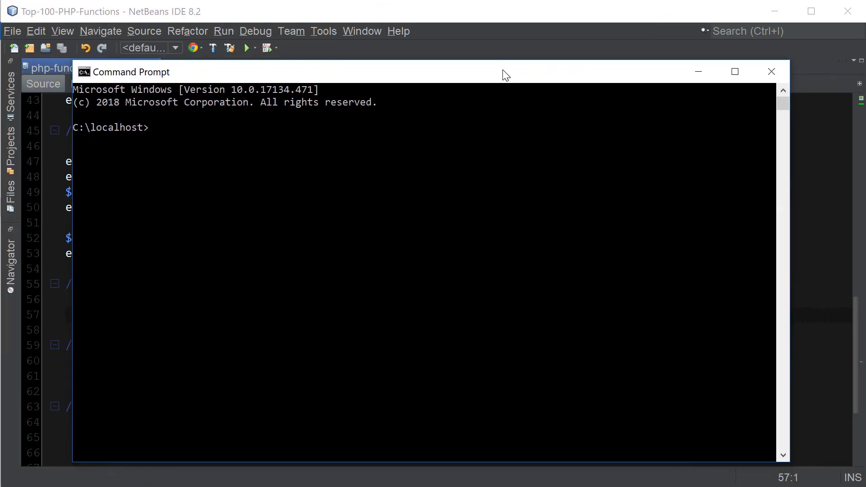
mouse_move(532, 201)
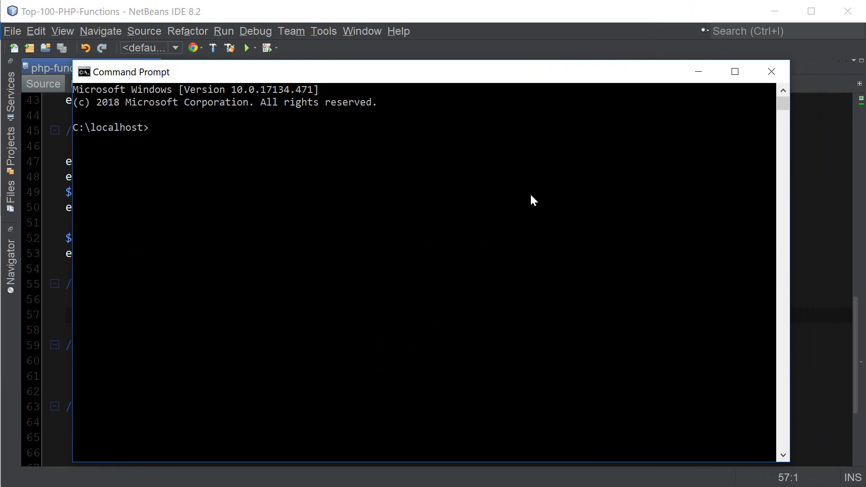
Step: Enter a php - command in the console at C:\localhost
text(php -)
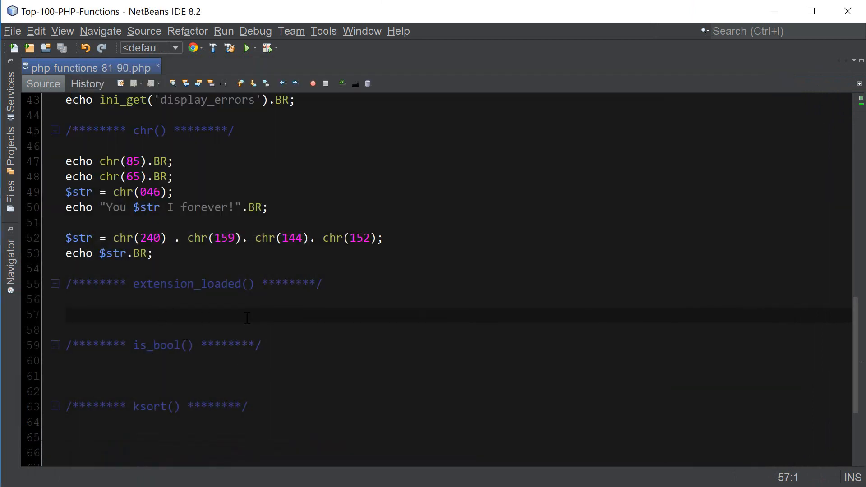
Step: Declare $extensions = array('curl','mbstring','html','mysql','xml','json'); on line 57
text($exten)
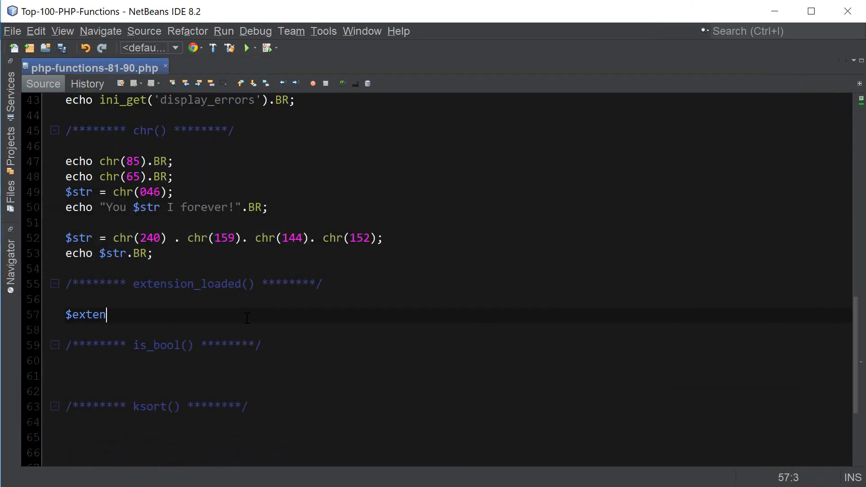
text(sions = array)
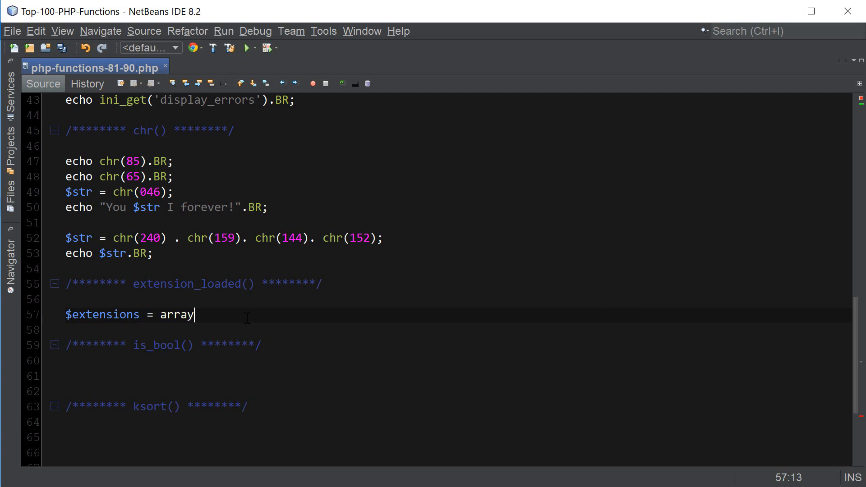
text(('curl'))
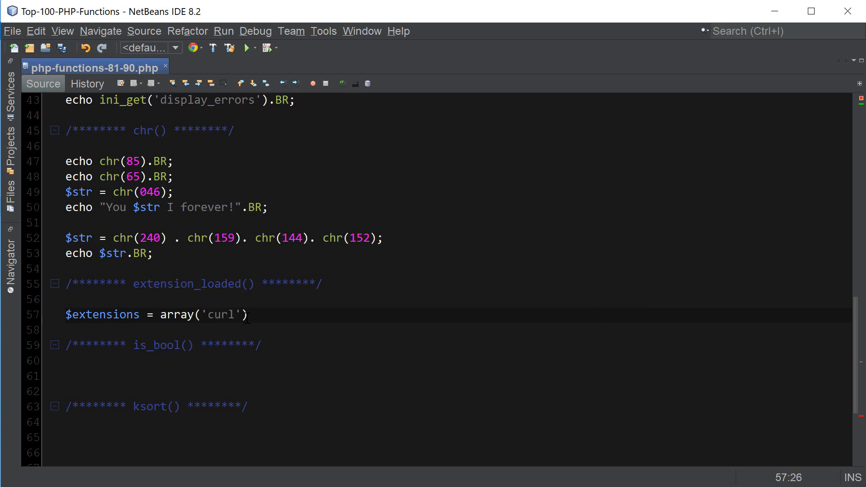
text(, ')
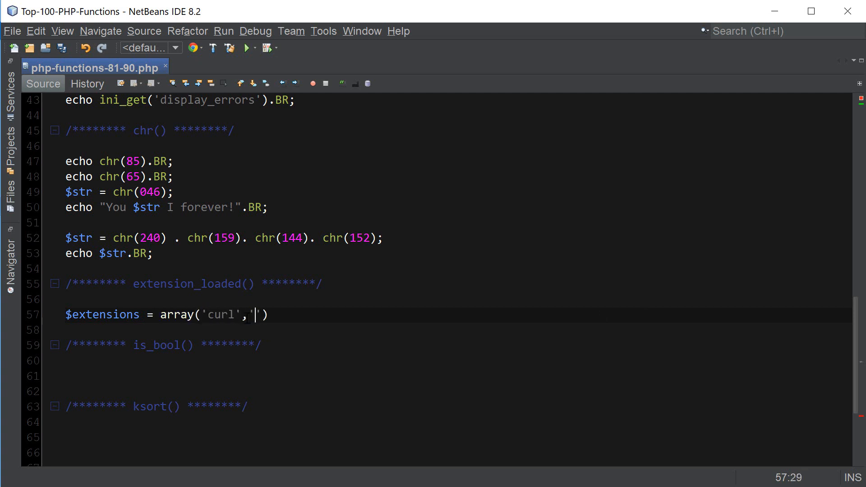
text(mbstring','html','mys)
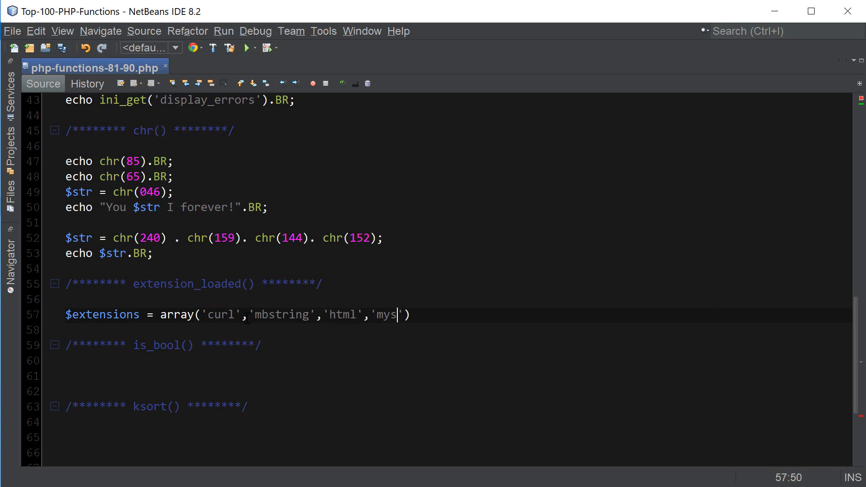
text(ql)
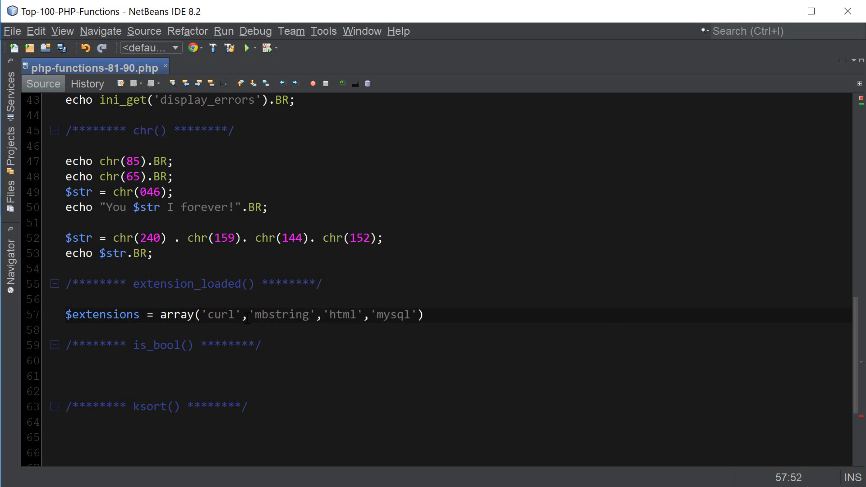
text(,'xml')
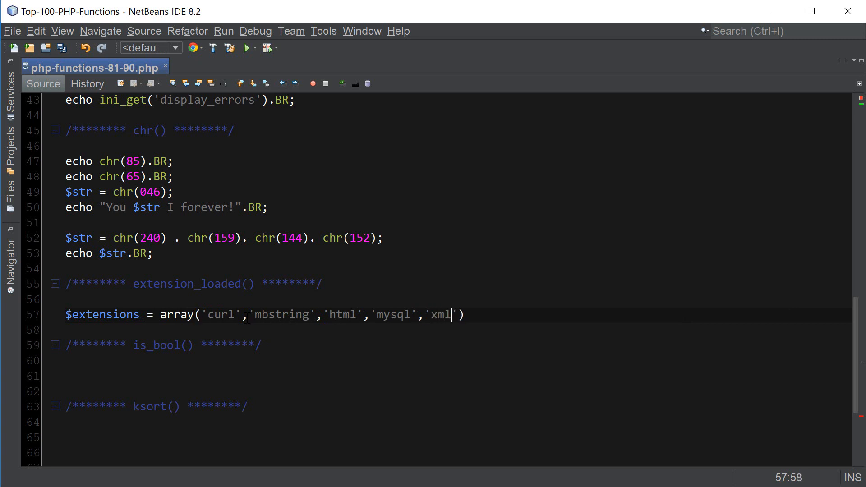
text(,'')
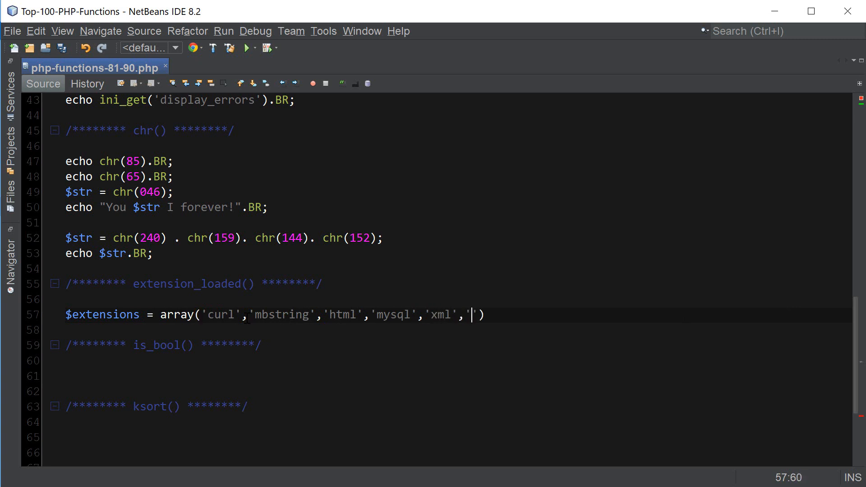
text(json')
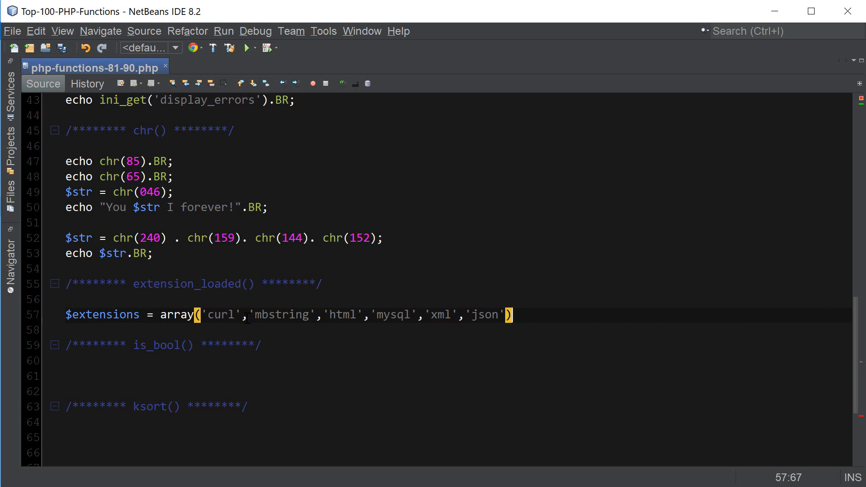
text(;)
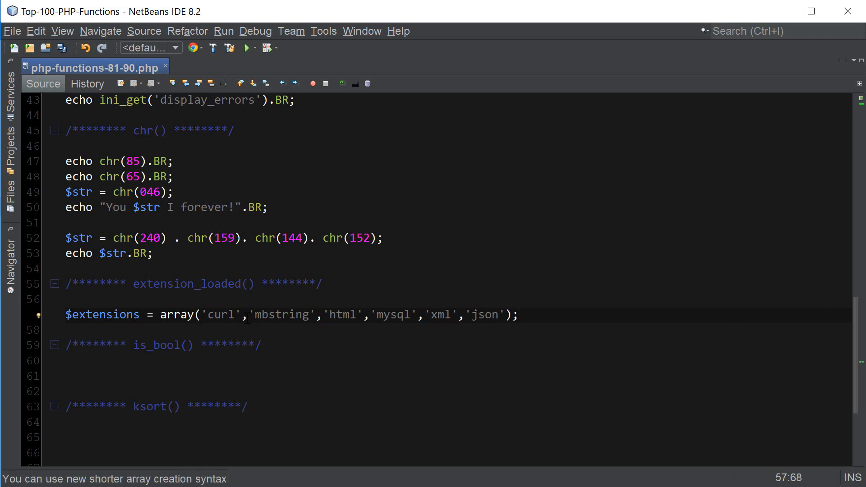
text(for)
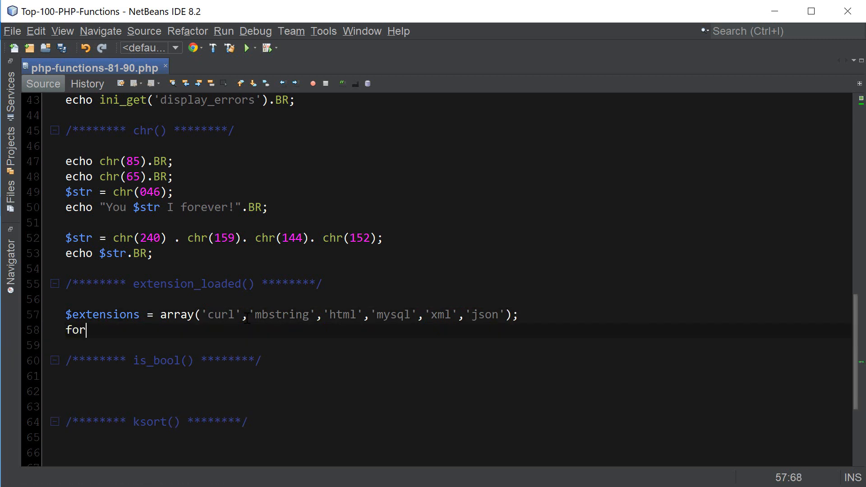
Step: Write the foreach ($extensions as $extension) loop header with its opening brace
text(each($e)
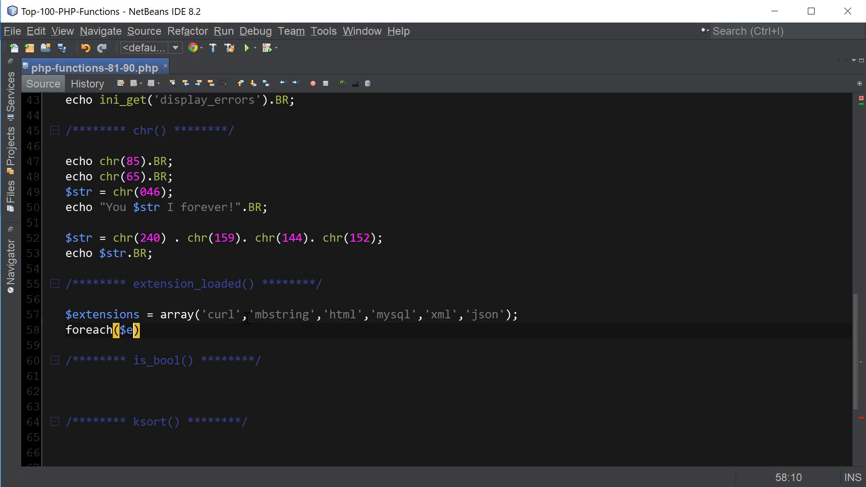
text(xtensions)
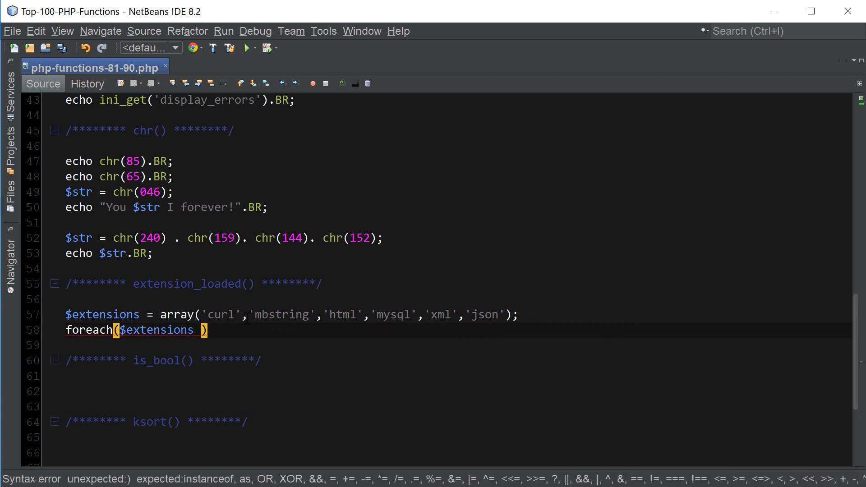
text(as $extension)
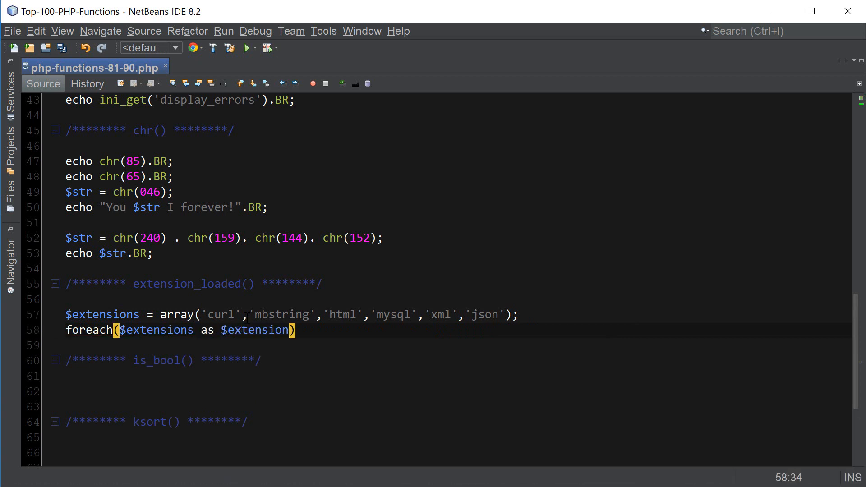
text({)
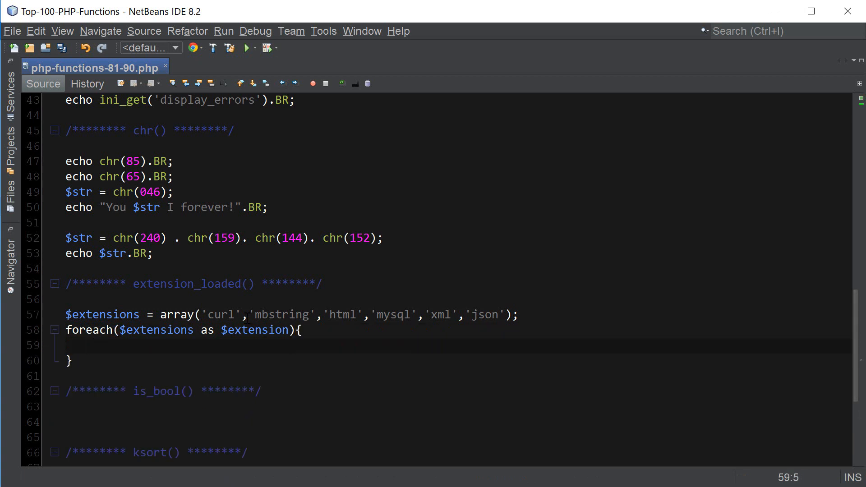
Step: Echo extension_loaded($extension) ? "$extension is loaded!" : "$extension is not loaded!", with BR
text(echo)
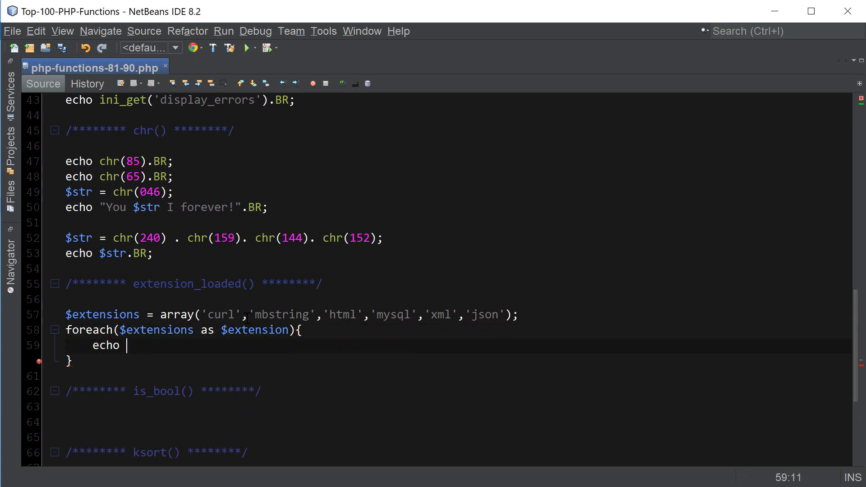
text(extension)
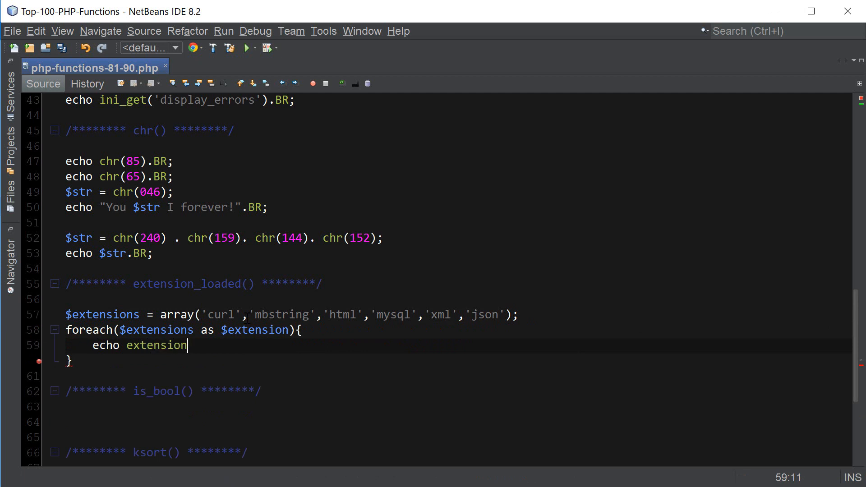
text(_loaded())
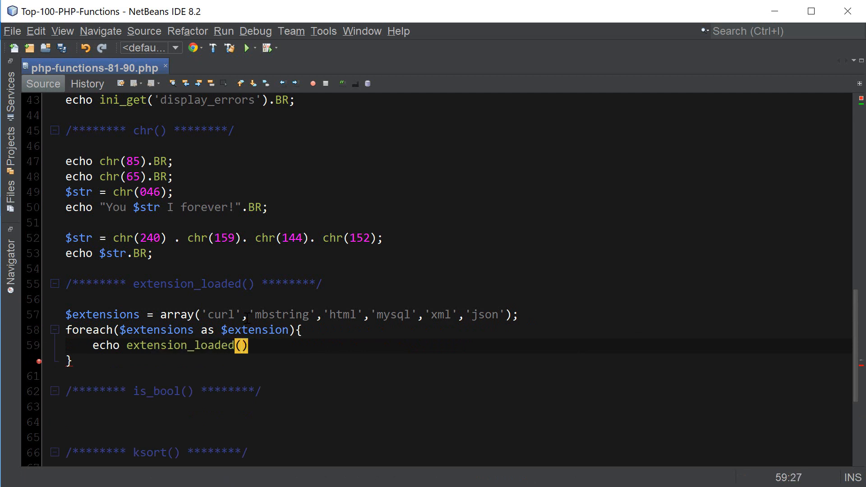
text($e)
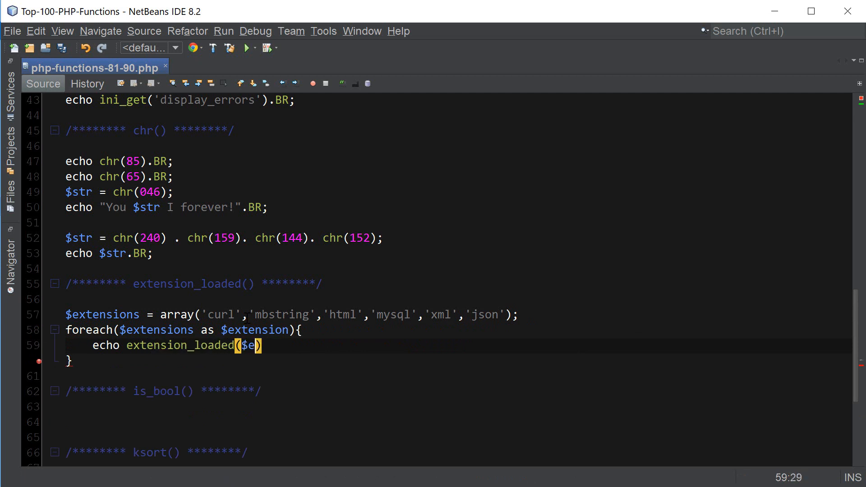
text(xtension)
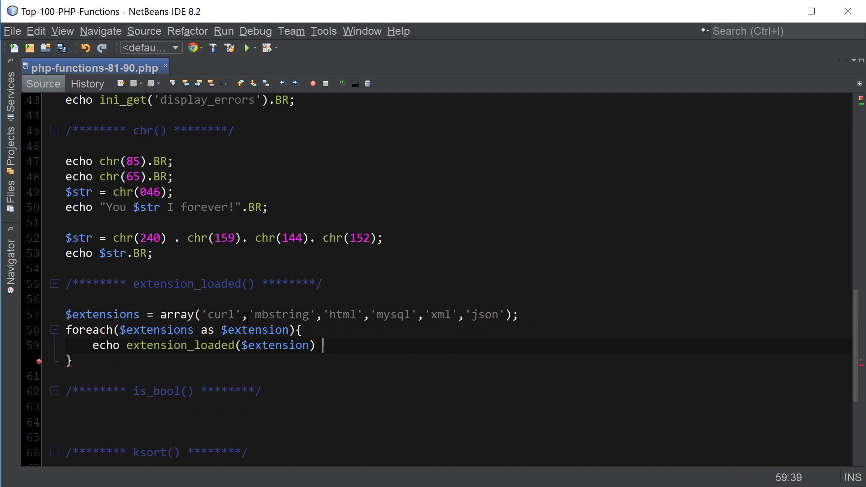
text(? "")
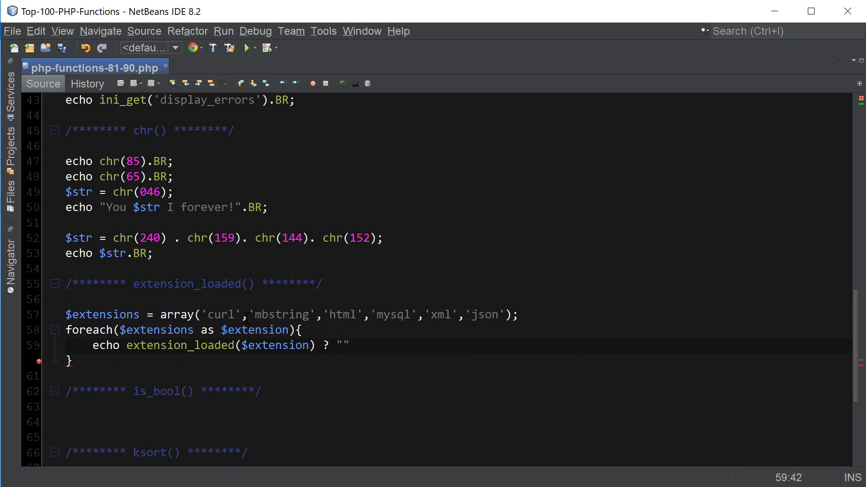
text($ex)
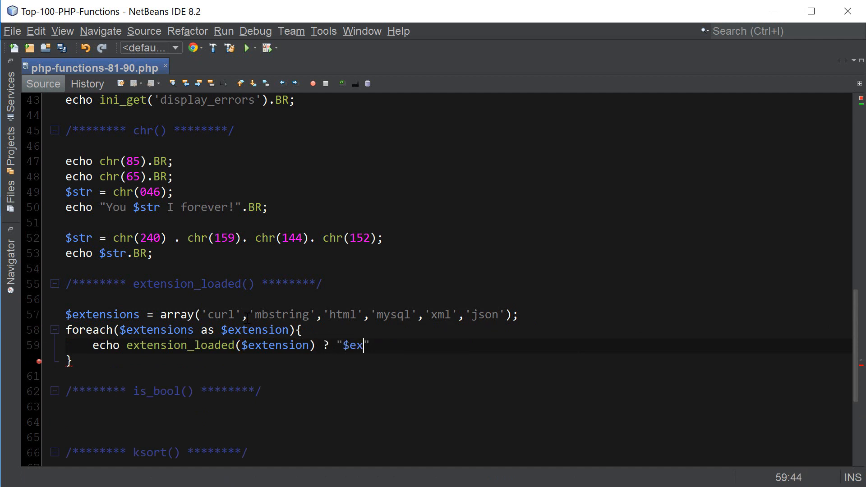
text(tension is l)
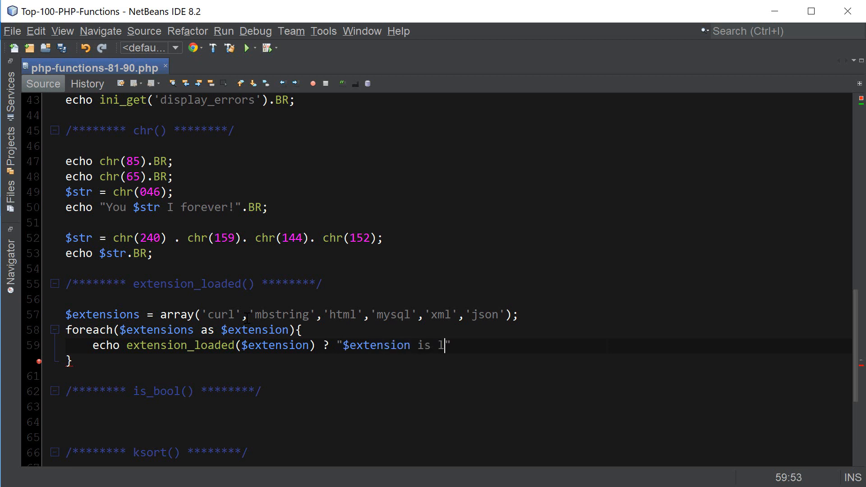
text(oaded!".BR : "$extension is ")
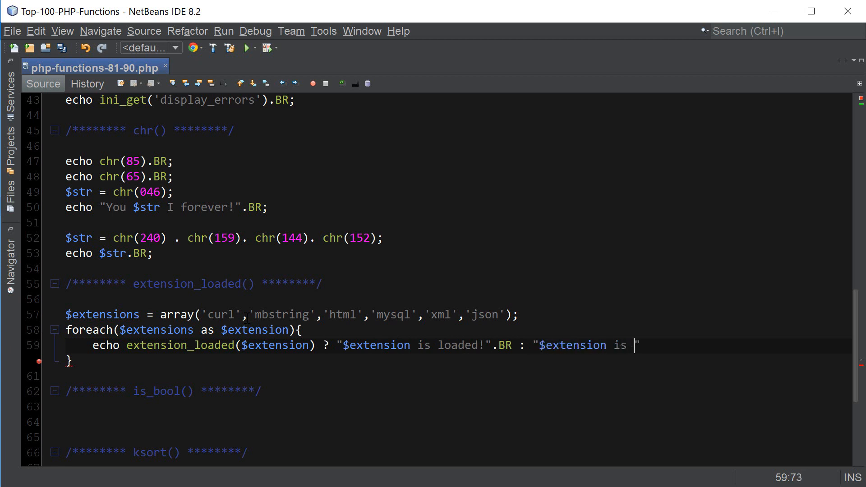
text(not loade)
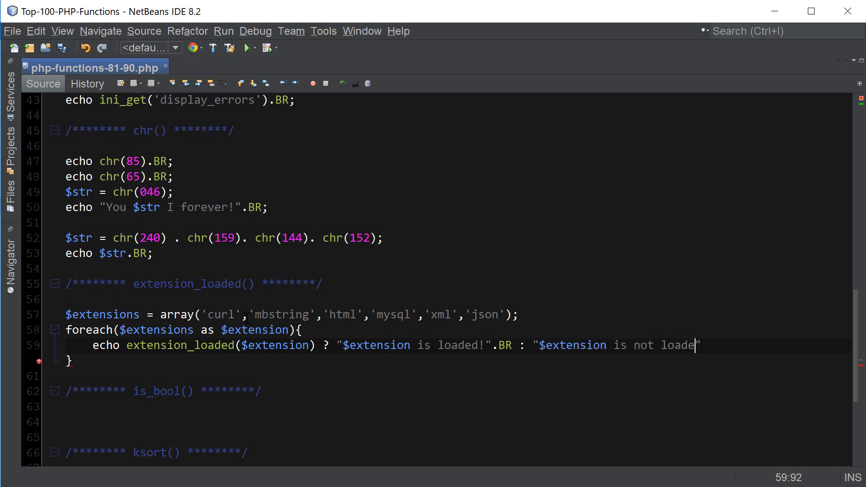
text(d!)
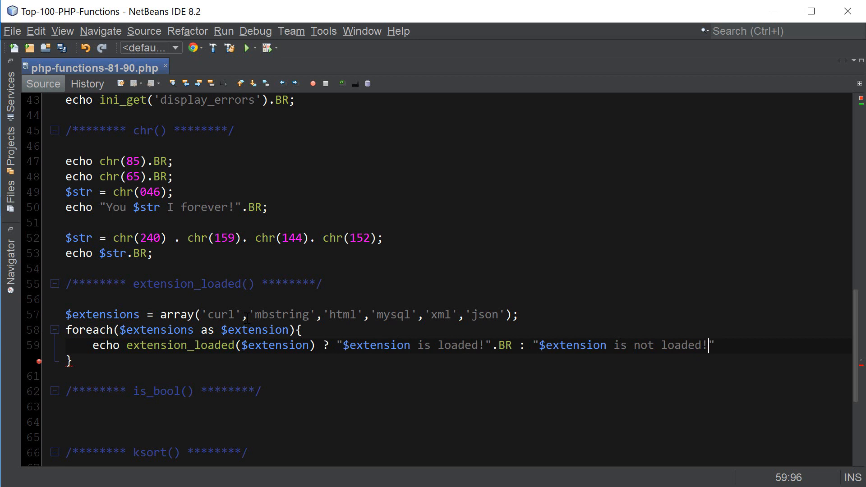
text(.BR;)
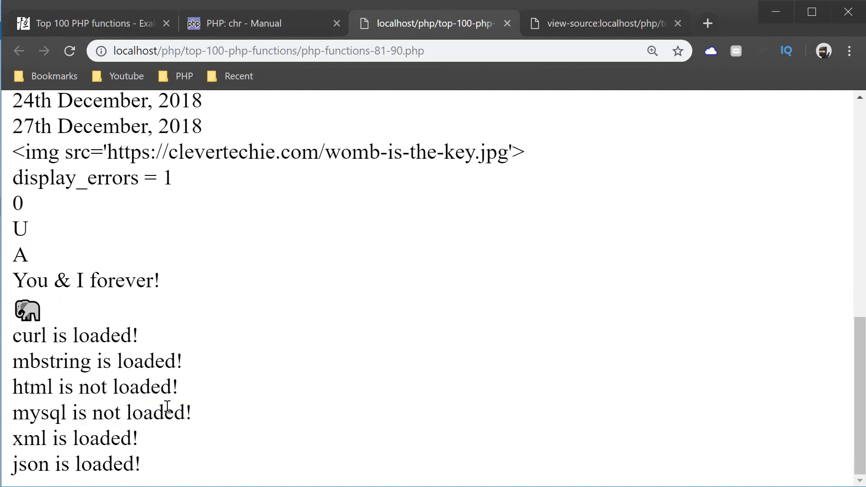
Step: Refresh the localhost page to see html and mysql reported as not loaded
double_click(22, 446)
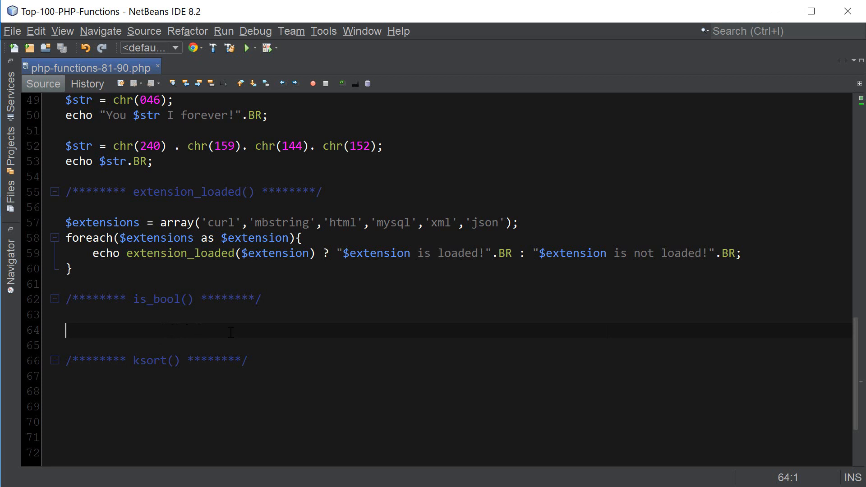
mouse_move(271, 330)
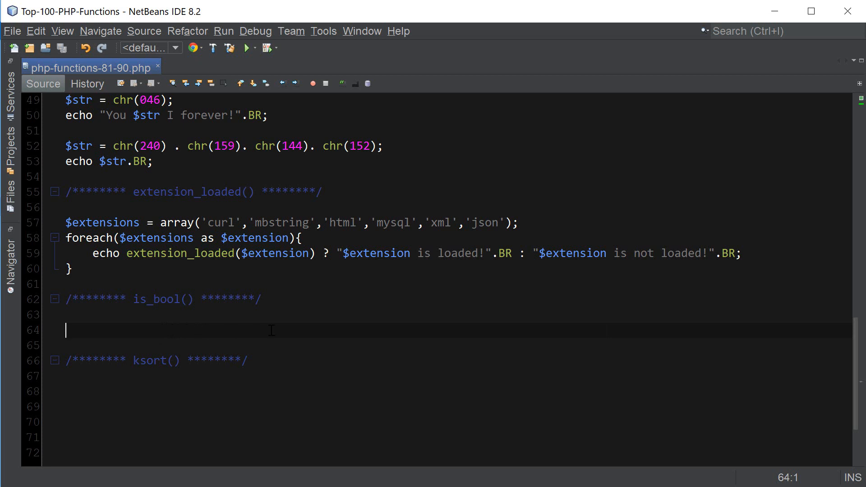
Step: Under the is_bool() comment, assign $a = false and $b = 0
scroll(down, 3)
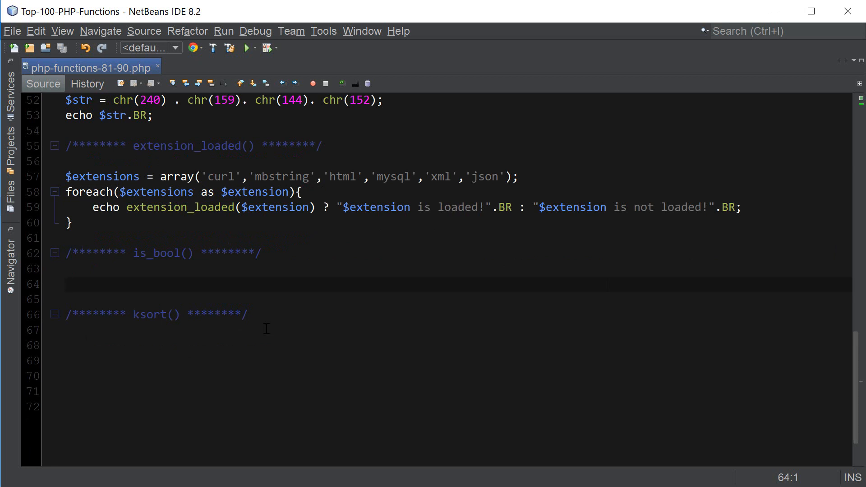
text($a = false)
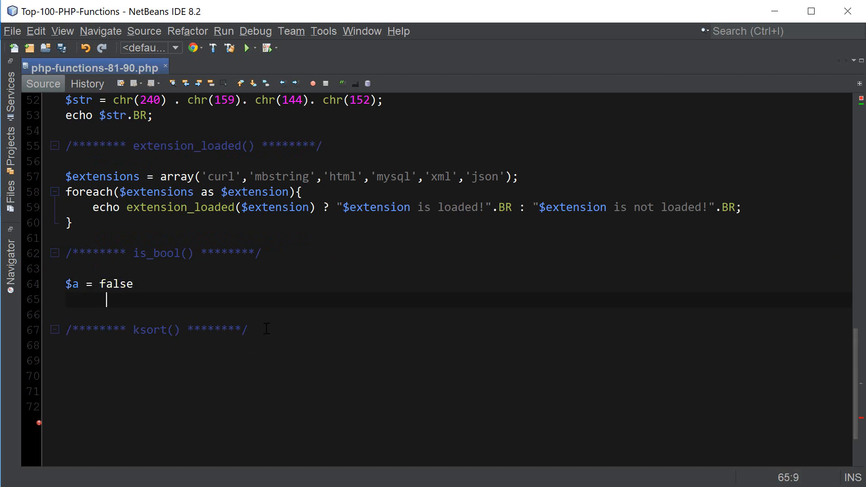
text(b)
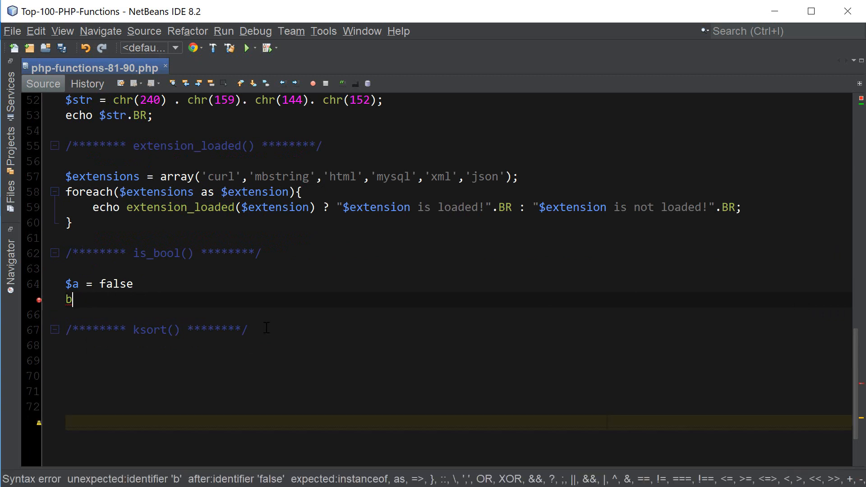
text($b = 9)
click(457, 284)
text(;)
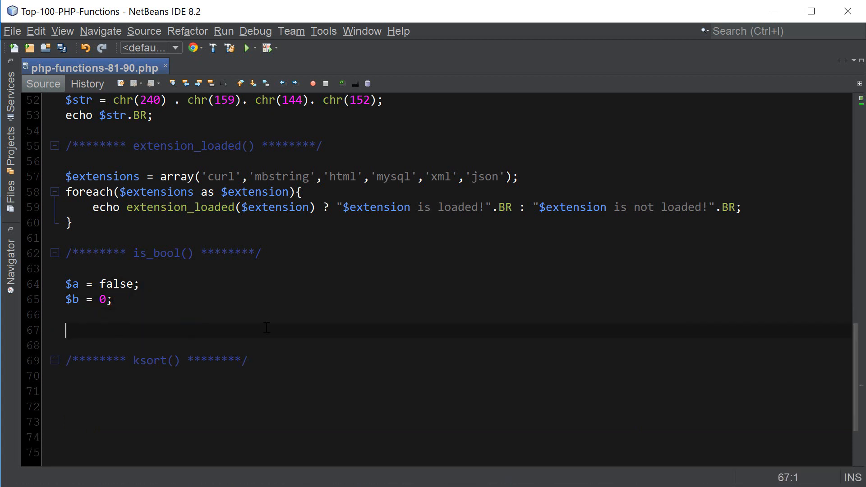
Step: Add an if (is_bool($a) === true) block echoing var_export($a) . " is a boolean"
text(if (is_bool)
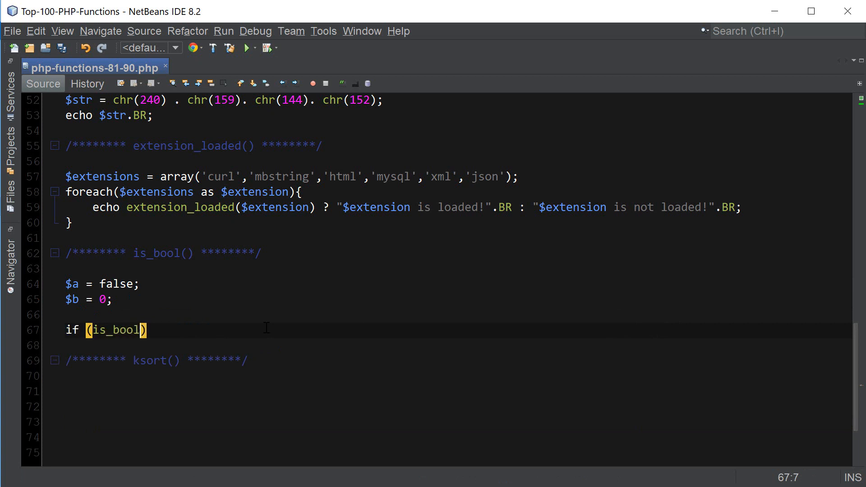
text(($a) =)
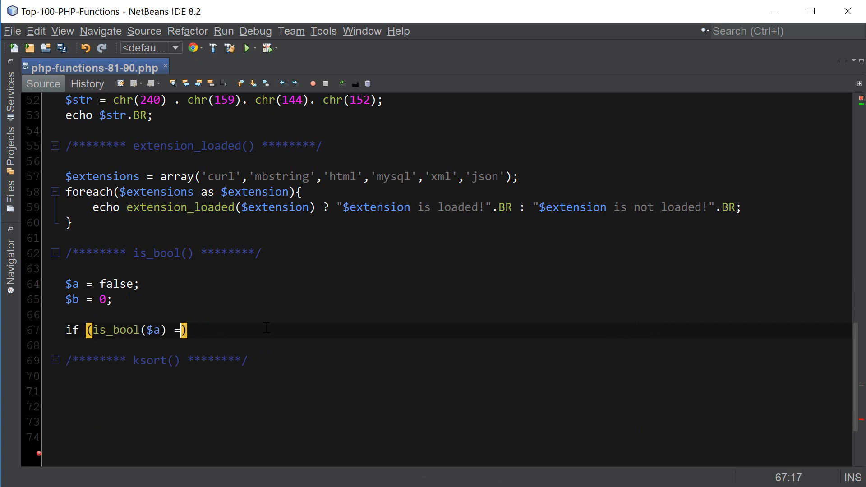
text(== true)
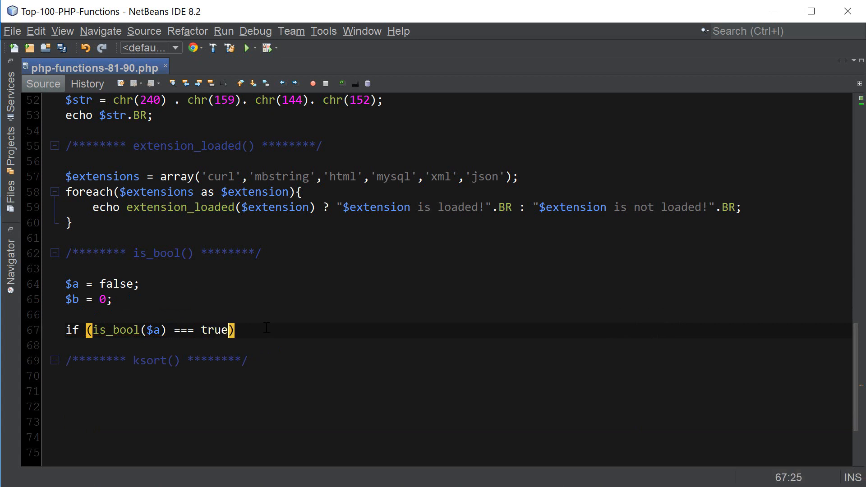
text({)
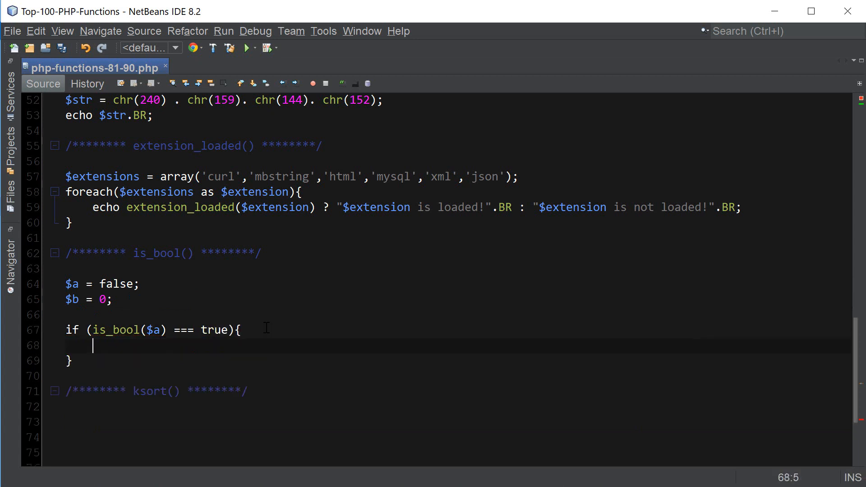
text(echo var)
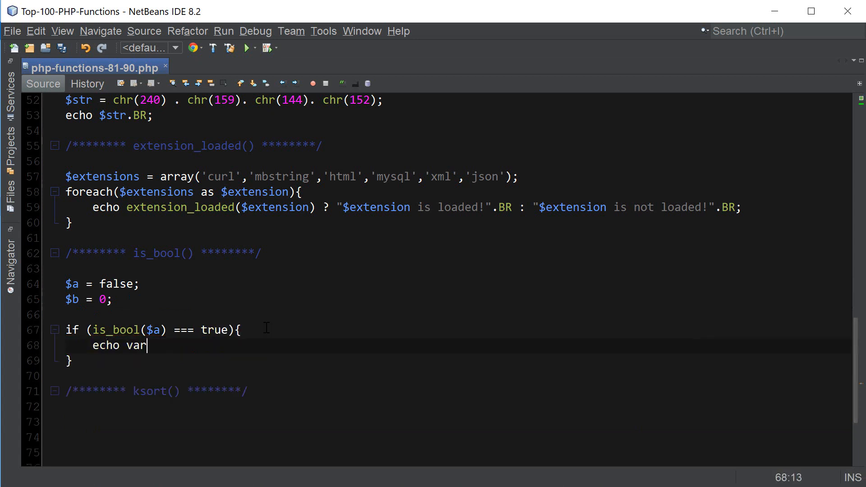
text(_export($a))
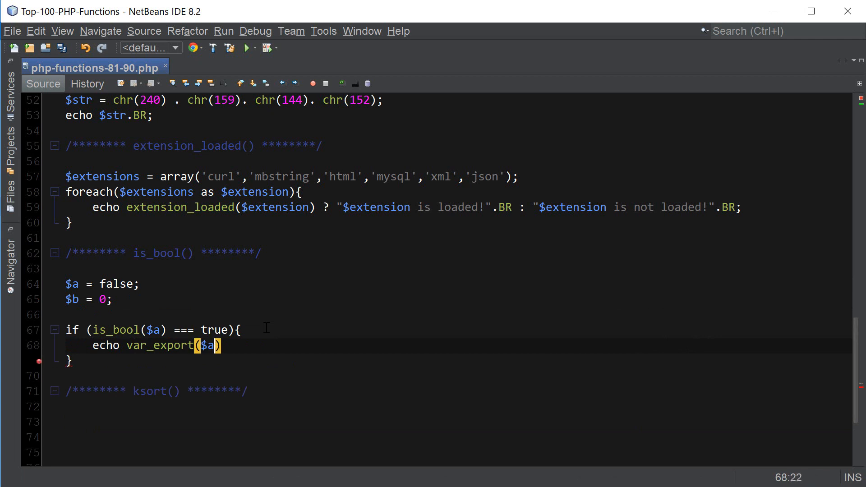
text(.)
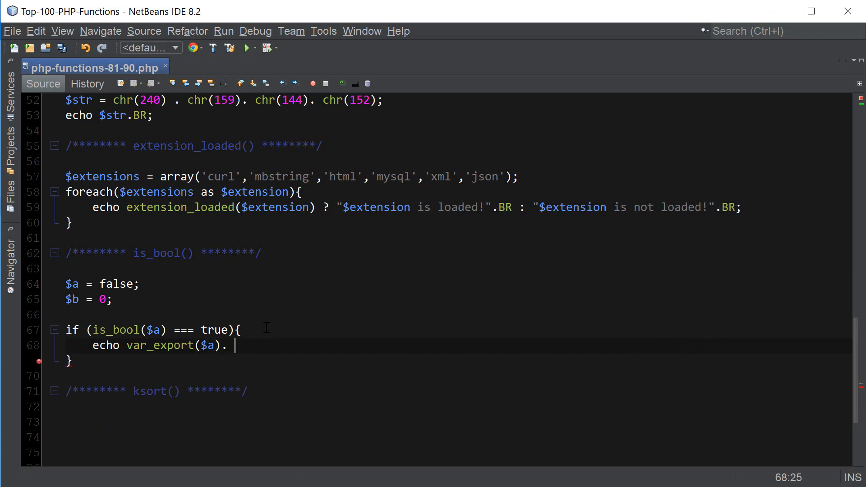
text(" is a")
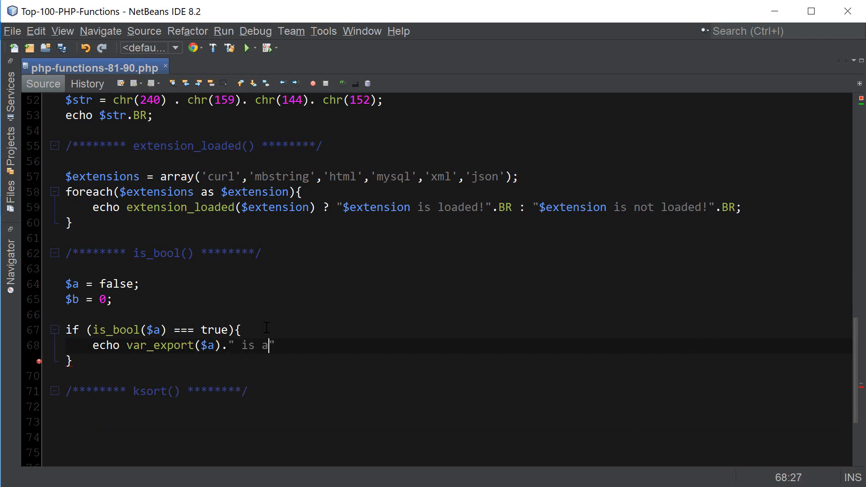
text(b")
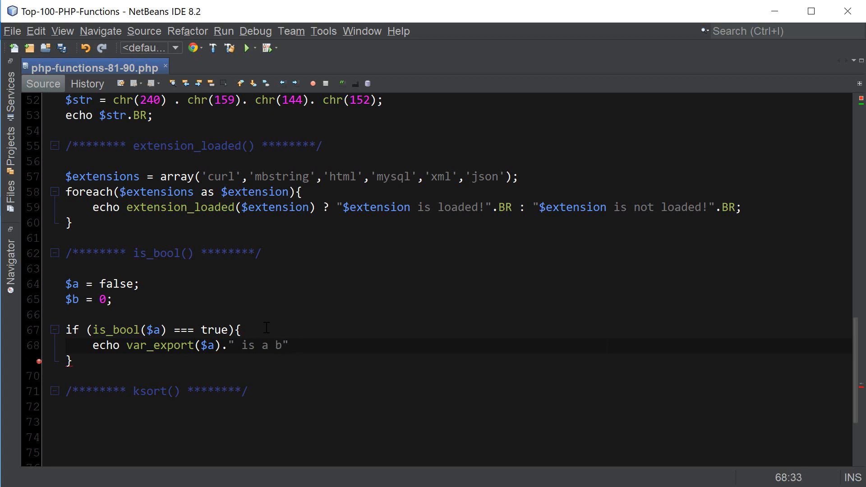
text(oolean".BR;)
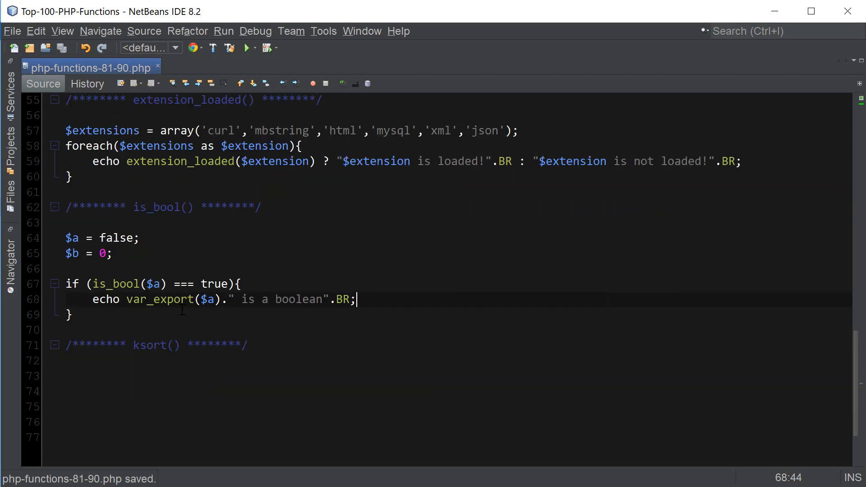
click(140, 238)
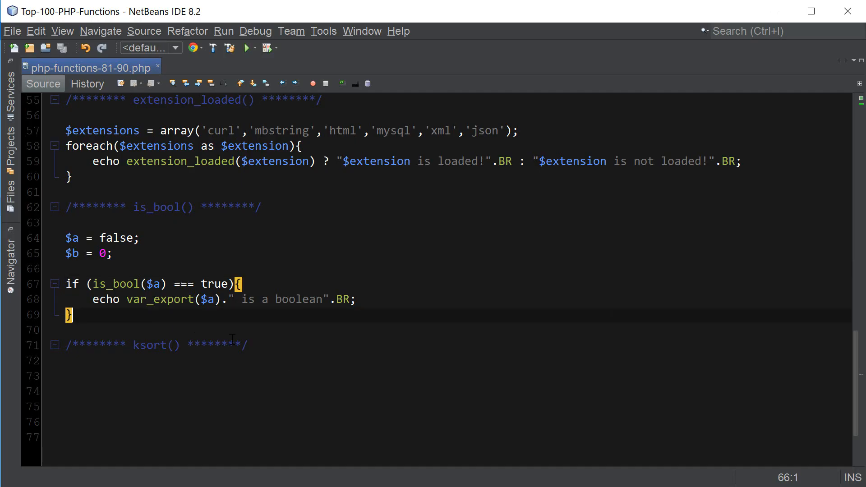
Step: Add a check for is_bool($b) being false that echoes var_export($b) . " is not a boolean"
text(if)
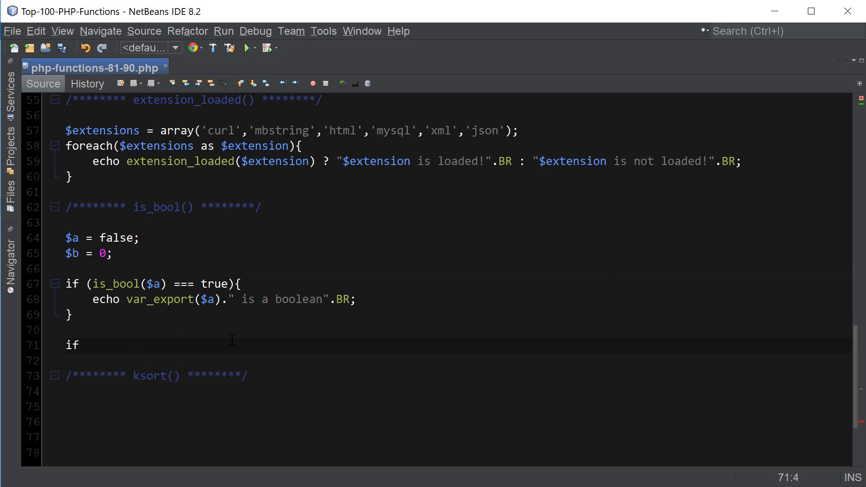
text((is)
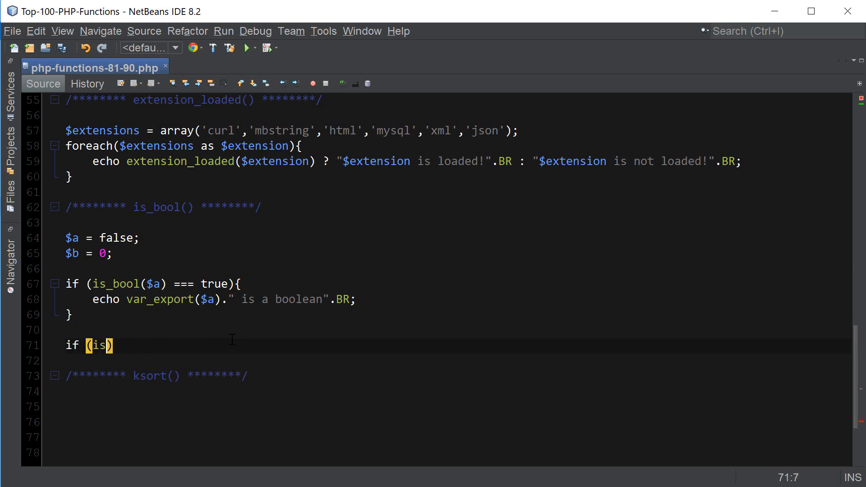
text(_bool($b)
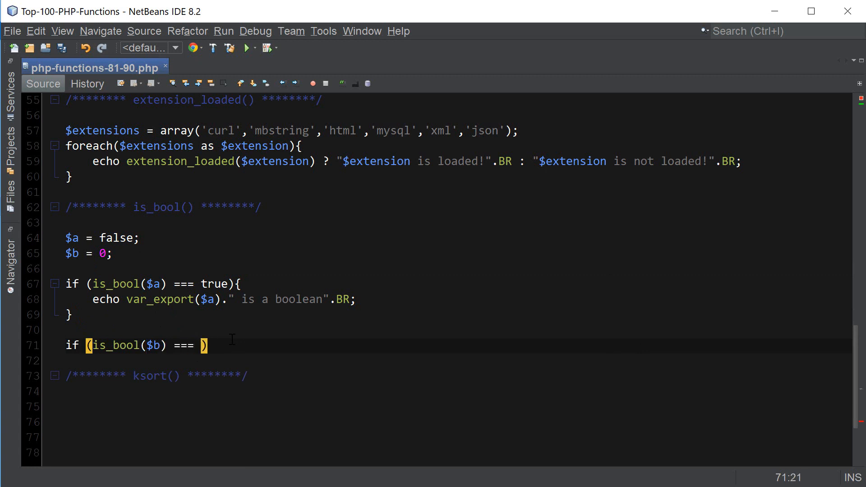
text(false)
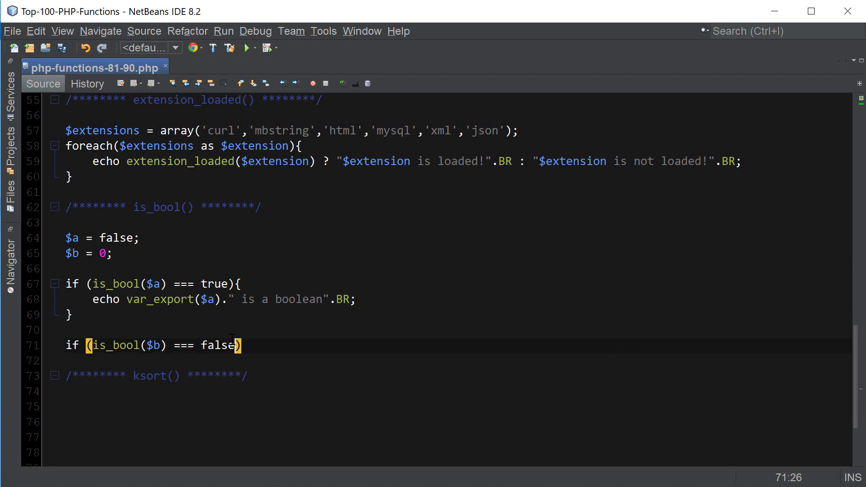
text({)
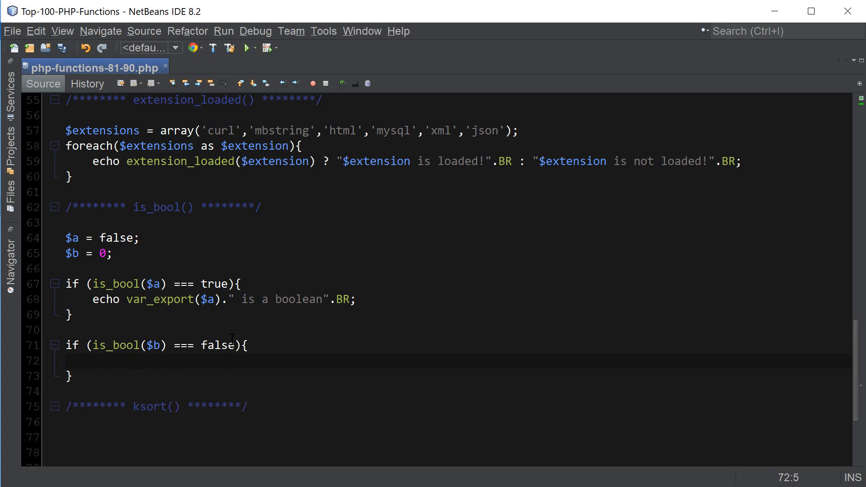
text(echo var_export()
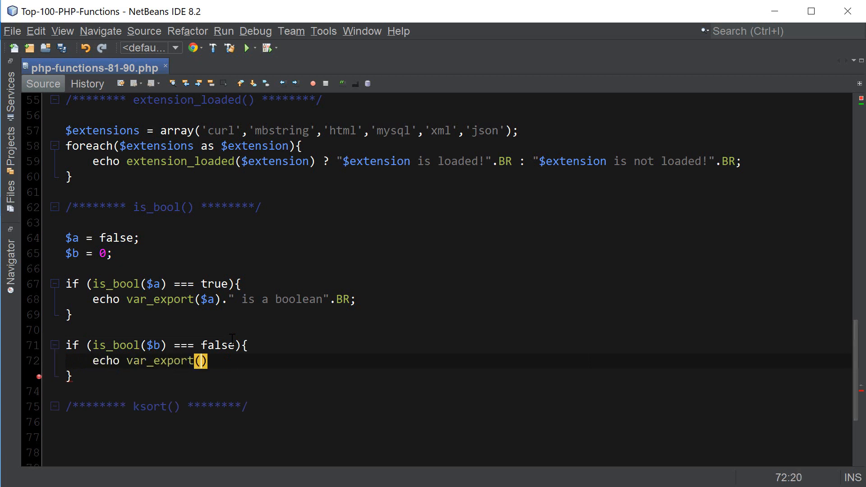
text($b).)
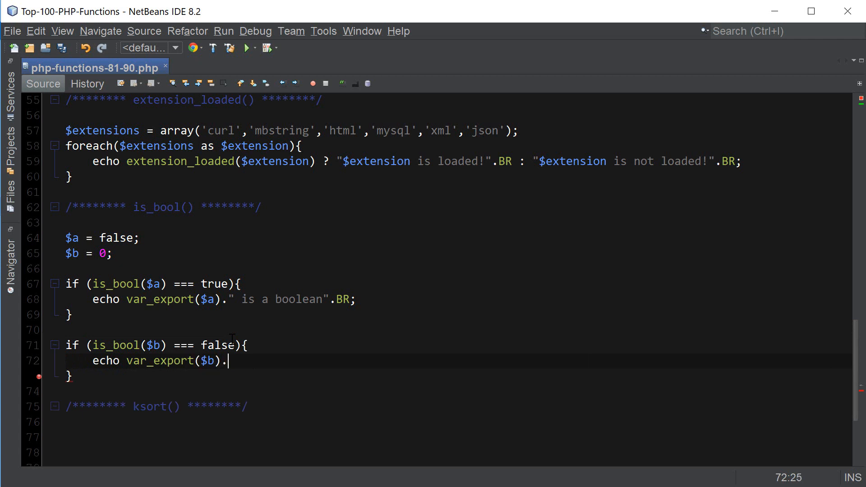
text("is not a b")
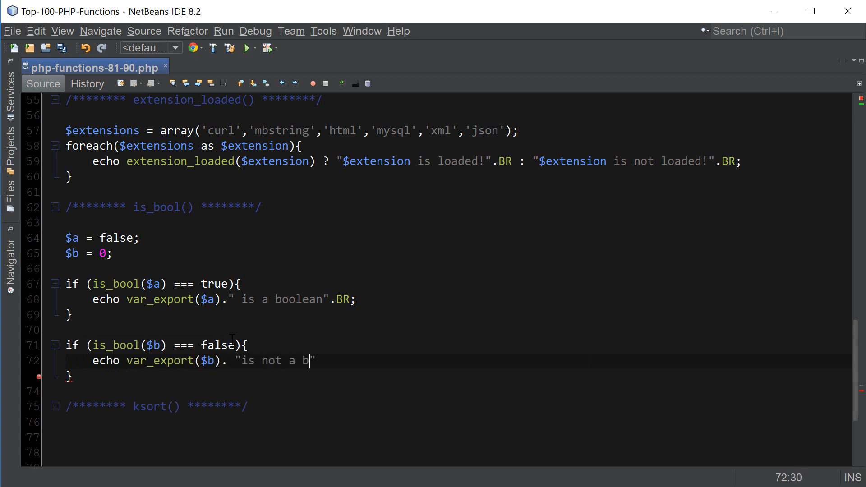
text(oolean">B)
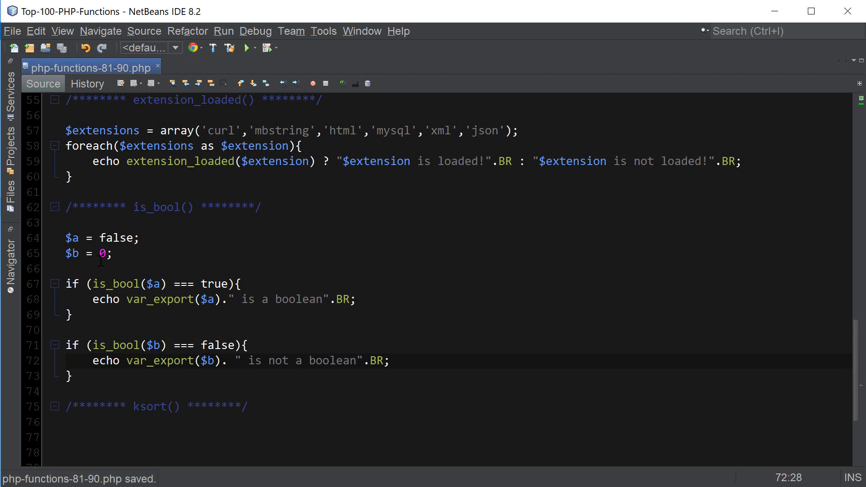
click(107, 253)
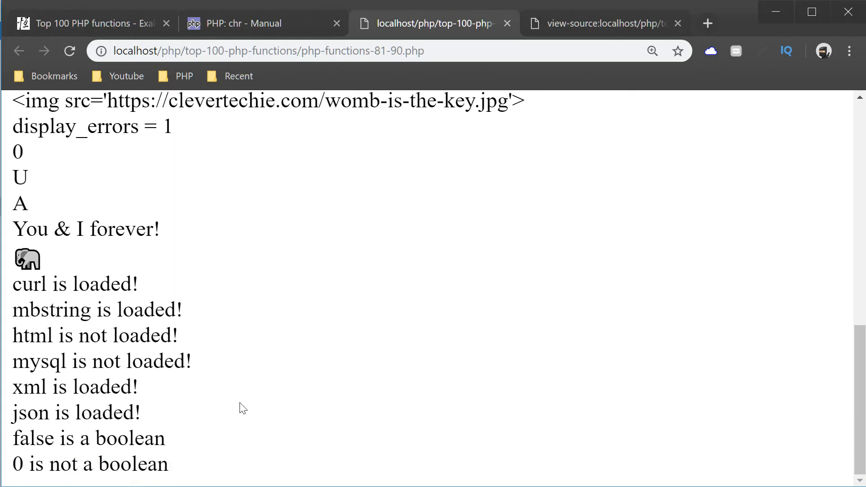
Step: View the browser output ending 'false is a boolean' and '0 is not a boolean'
double_click(17, 462)
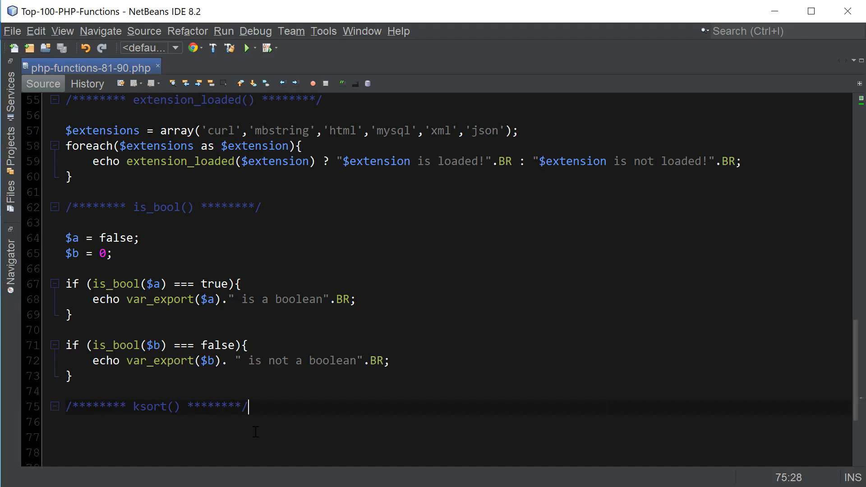
Step: Paste the thirteen-entry $keywords array below the ksort() comment and start a pre_r line
key(Enter)
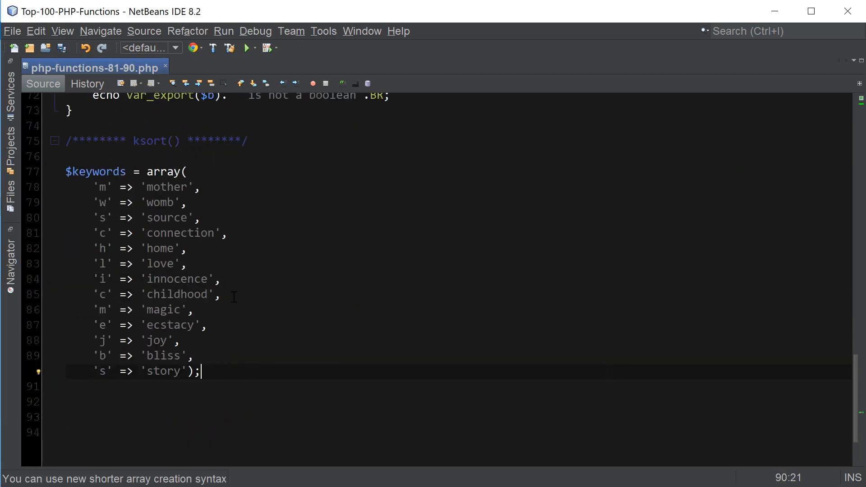
scroll(up, 3)
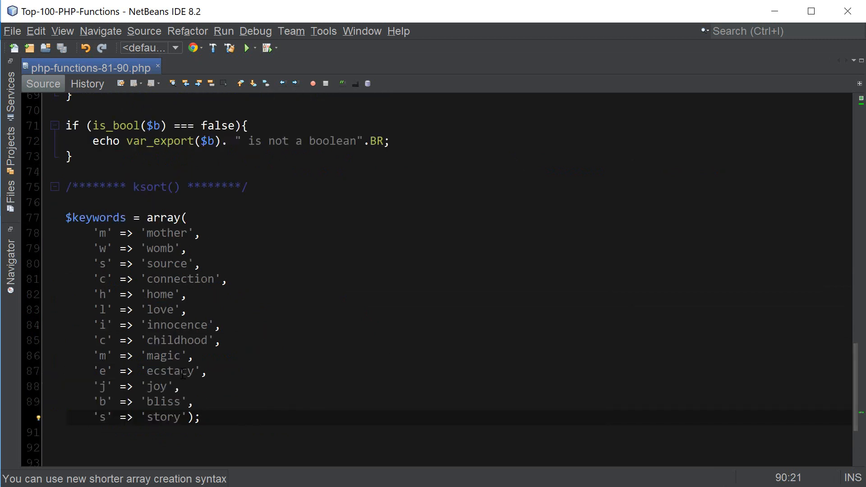
drag(65, 217, 200, 417)
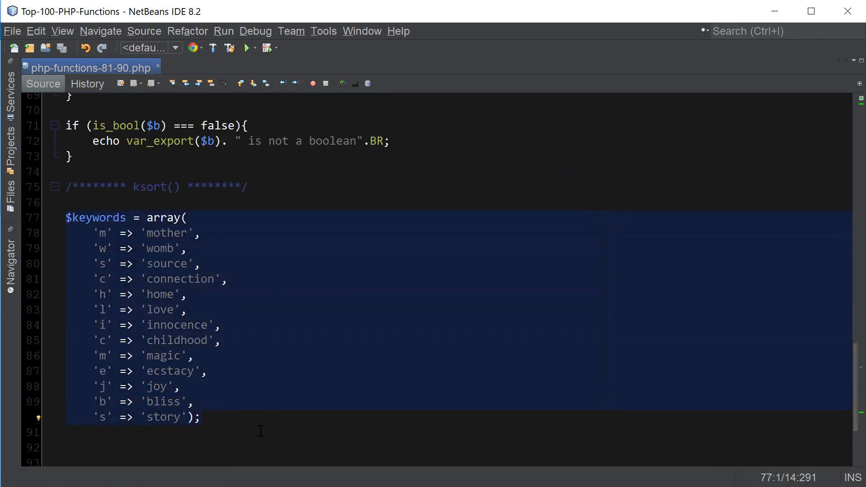
click(201, 417)
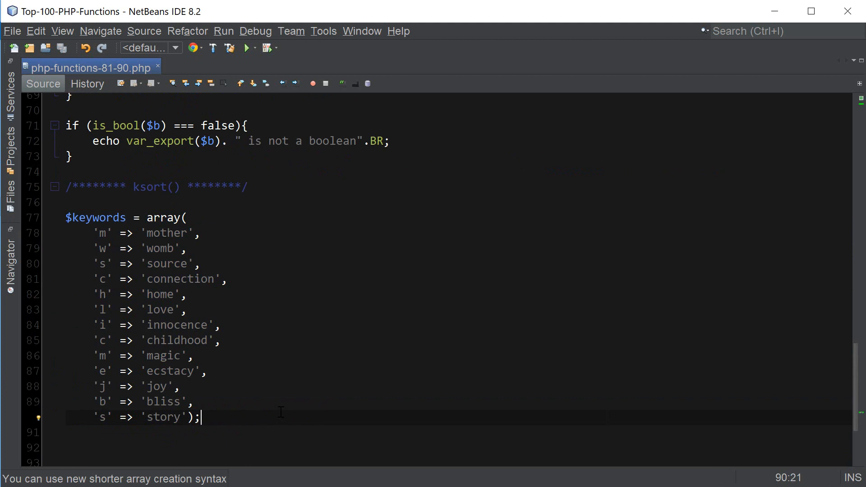
key(Enter)
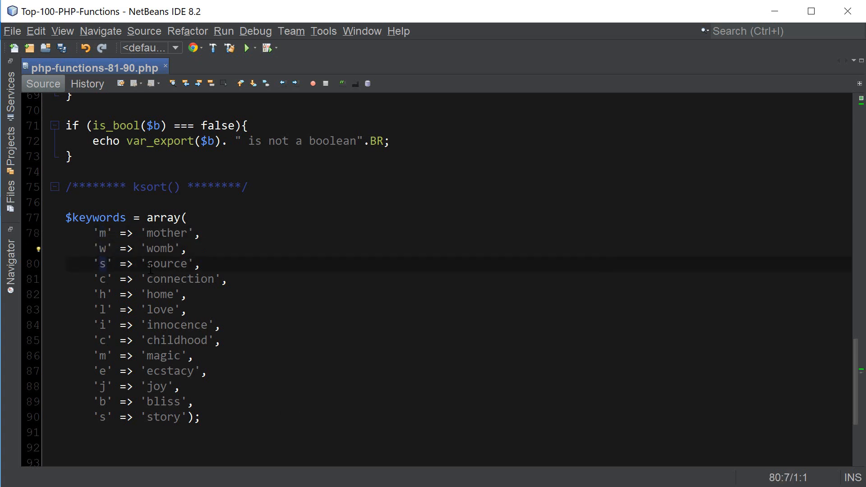
click(98, 279)
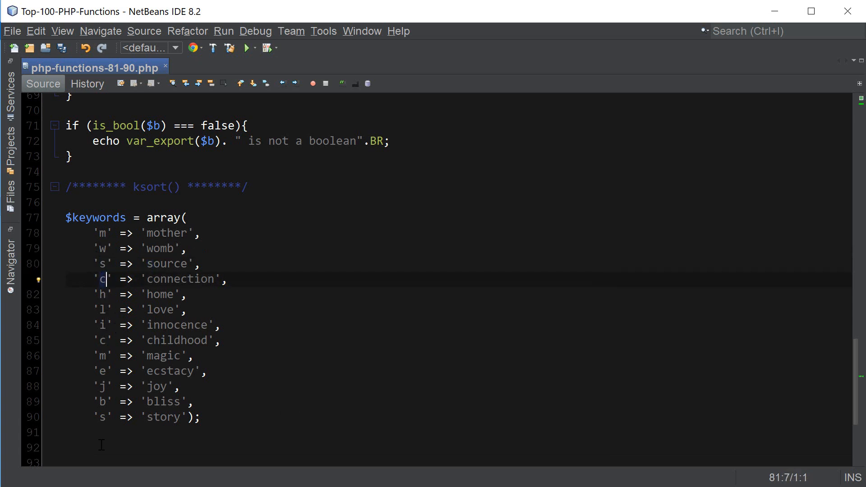
text(pre_r($)
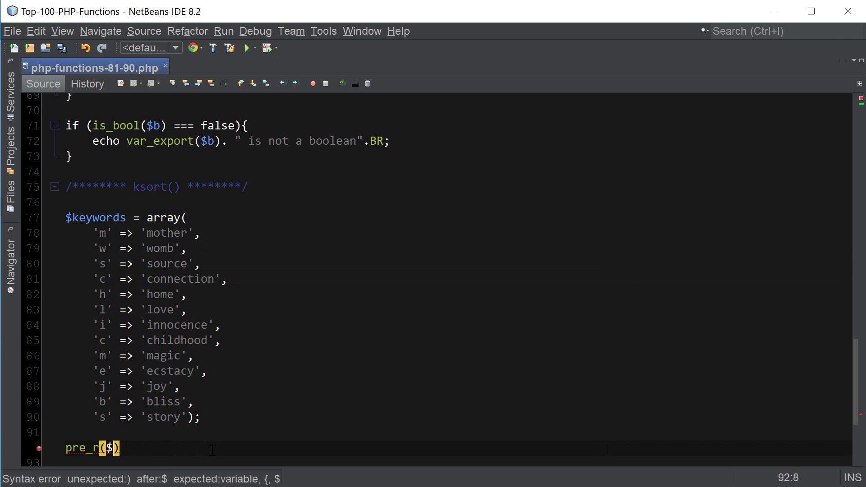
text(key)
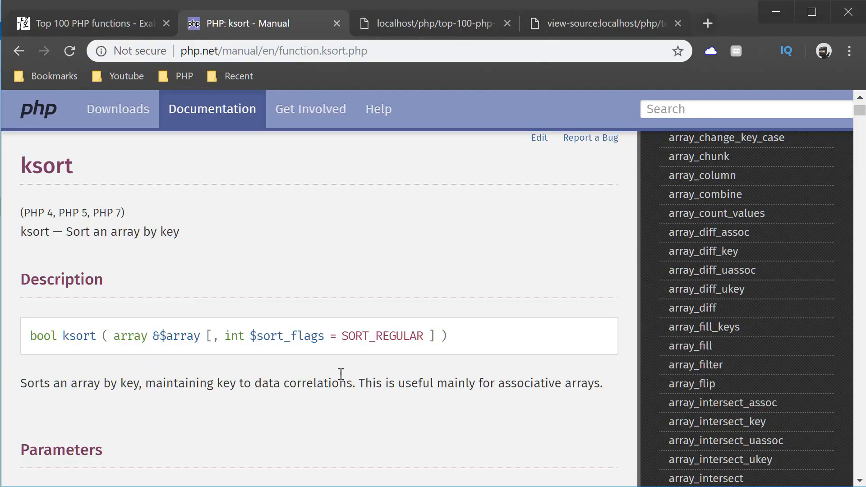
Step: Switch to the localhost tab to see $keywords printed unsorted
click(436, 23)
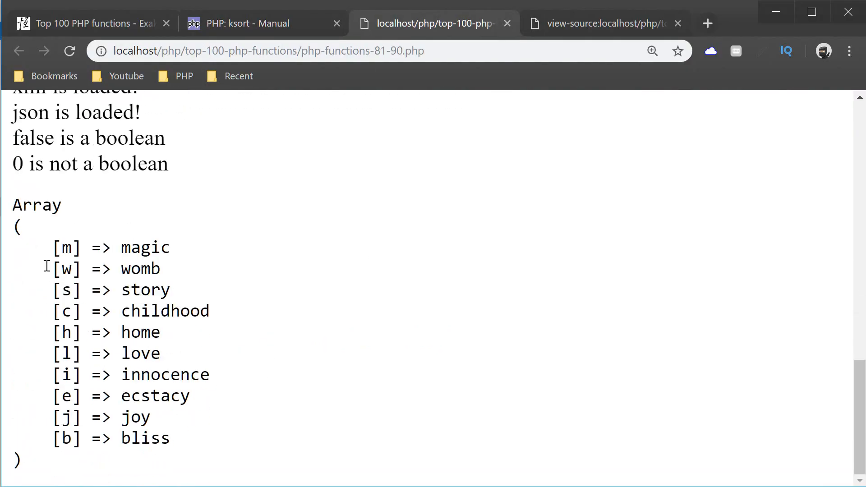
mouse_move(65, 245)
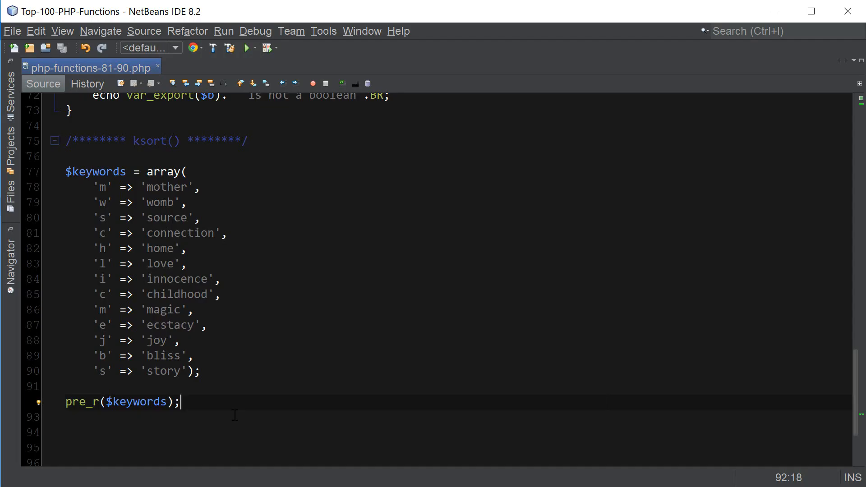
Step: Add ksort($keywords) after the pre_r($keywords) line
text(ksort()
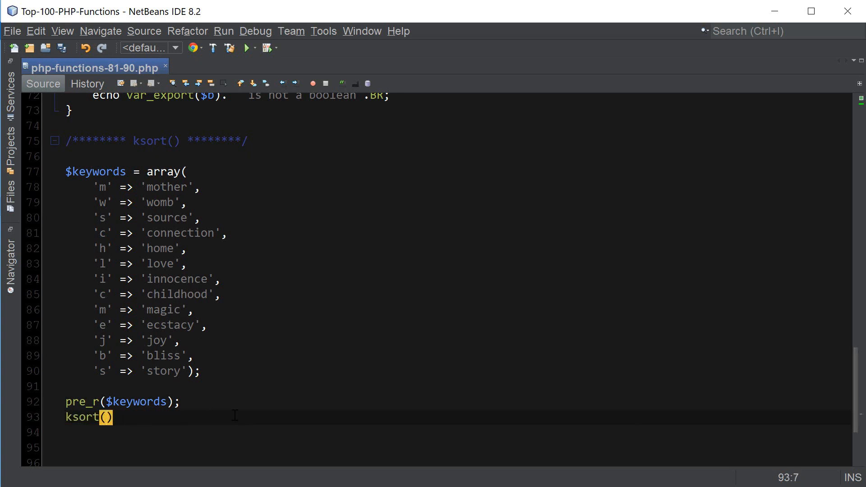
text($keywords)
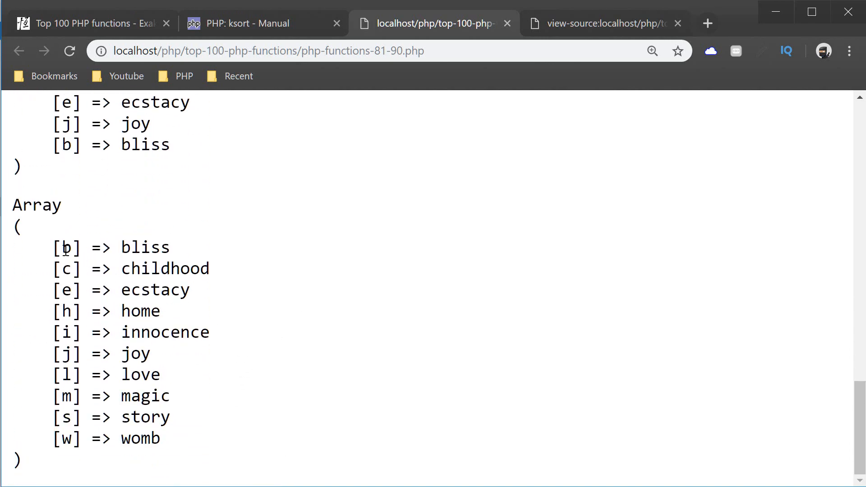
mouse_move(65, 354)
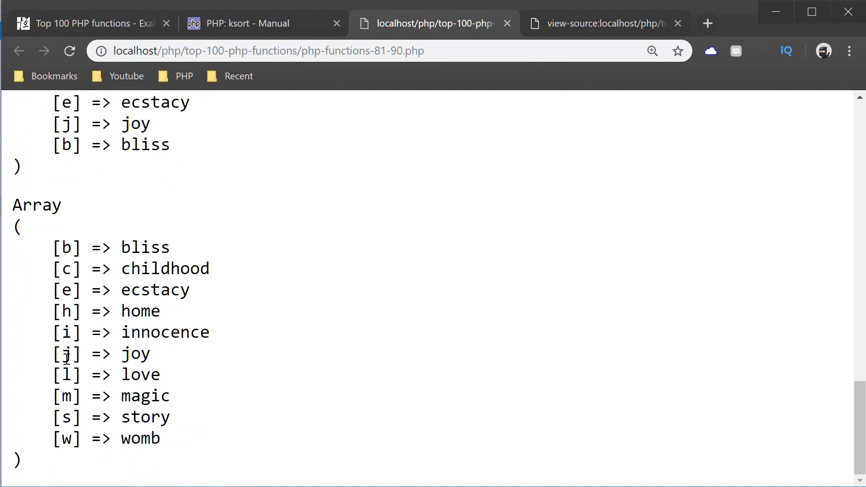
mouse_move(68, 439)
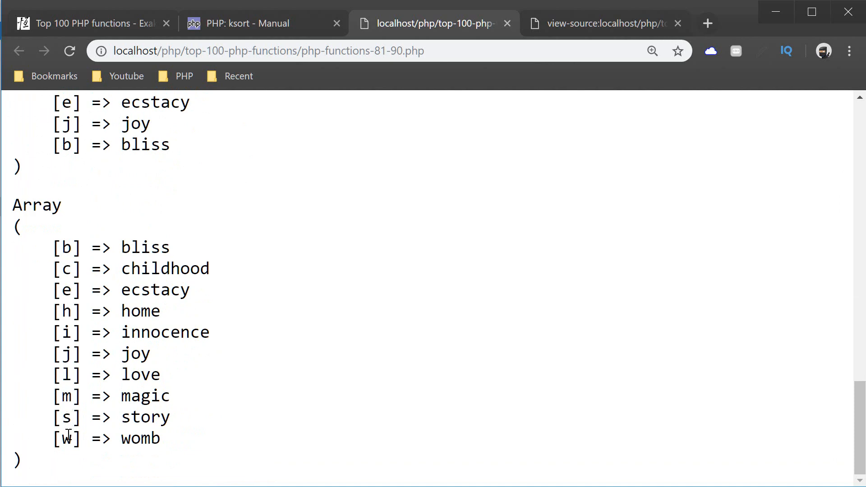
mouse_move(64, 257)
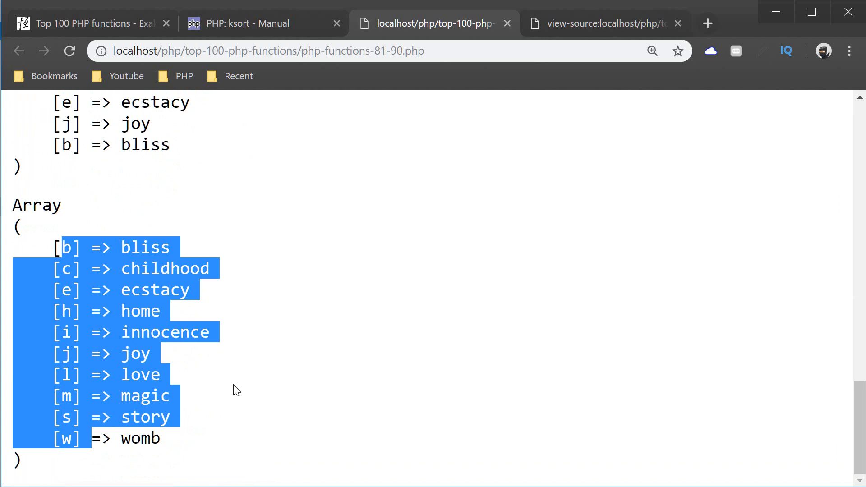
Step: Return to the Top 100 PHP functions tab after checking the key-sorted array
click(90, 23)
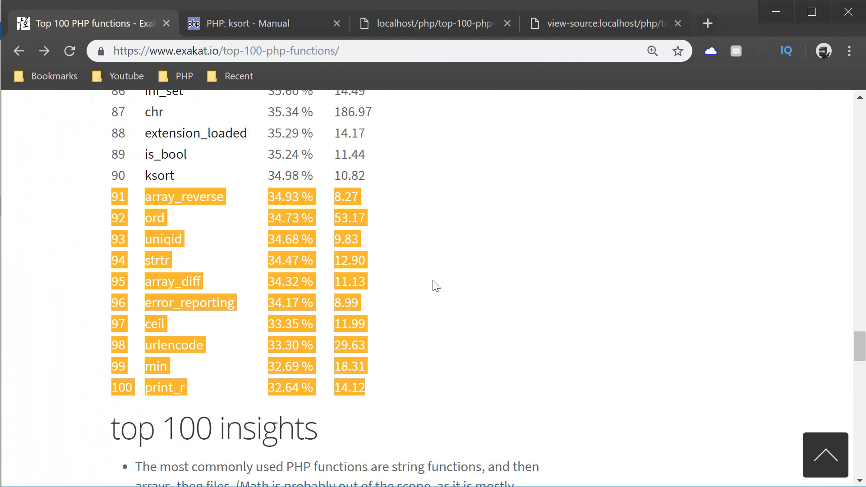
mouse_move(403, 286)
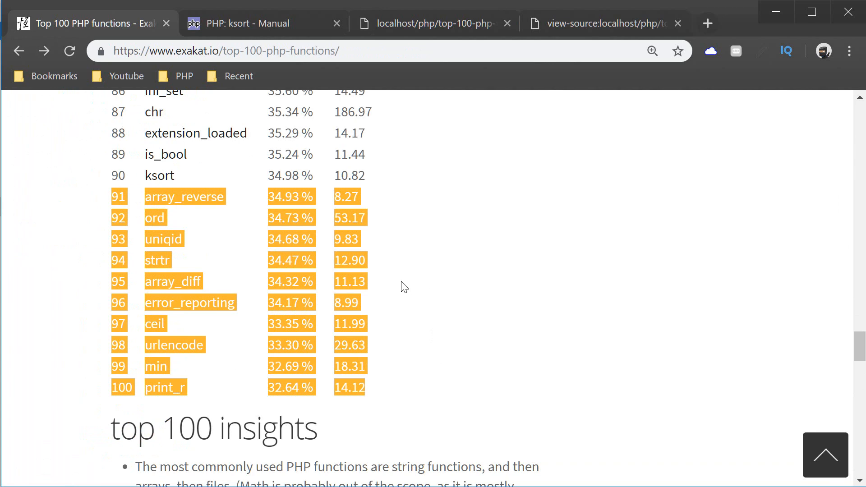
mouse_move(156, 232)
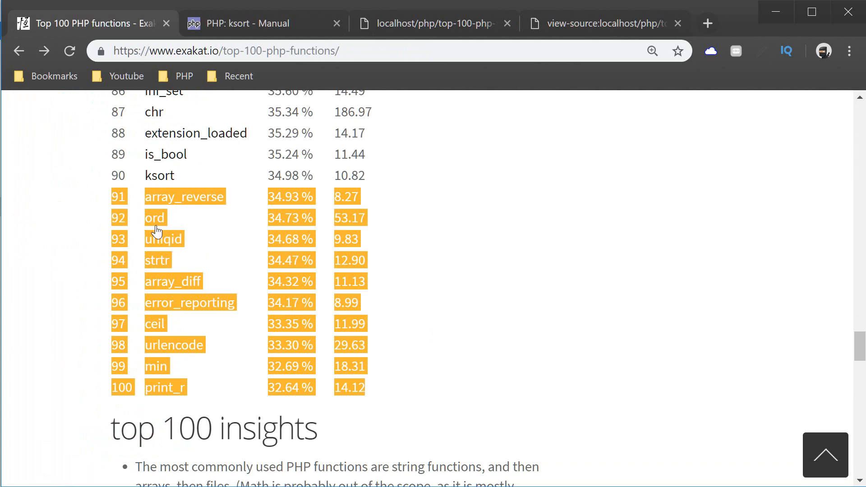
mouse_move(184, 397)
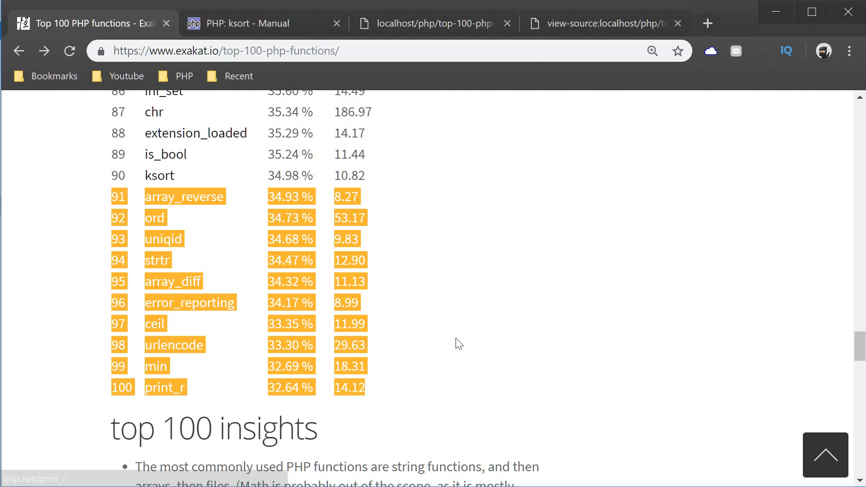
mouse_move(406, 299)
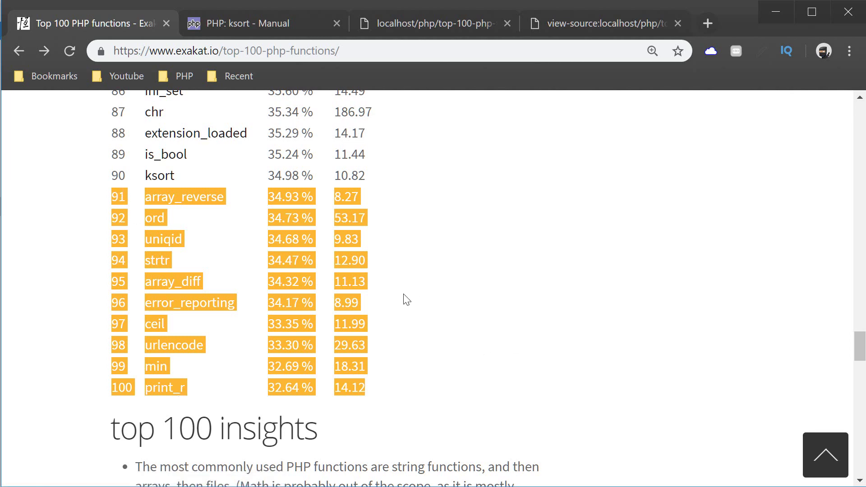
mouse_move(316, 325)
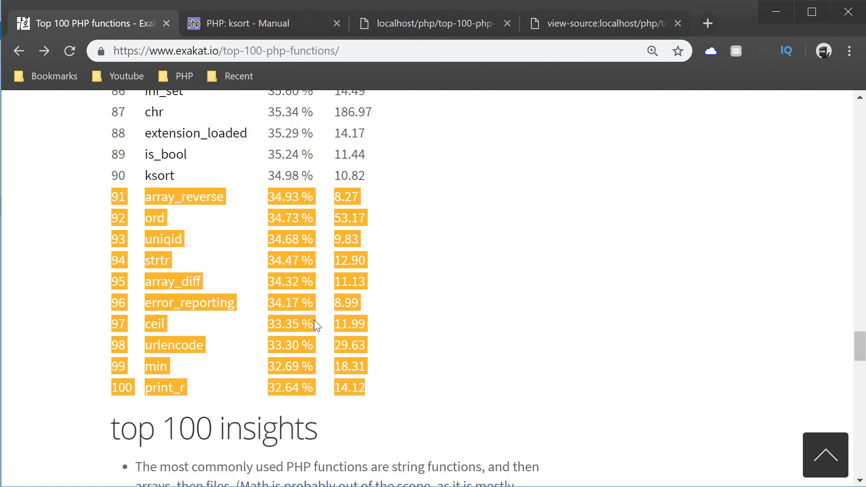